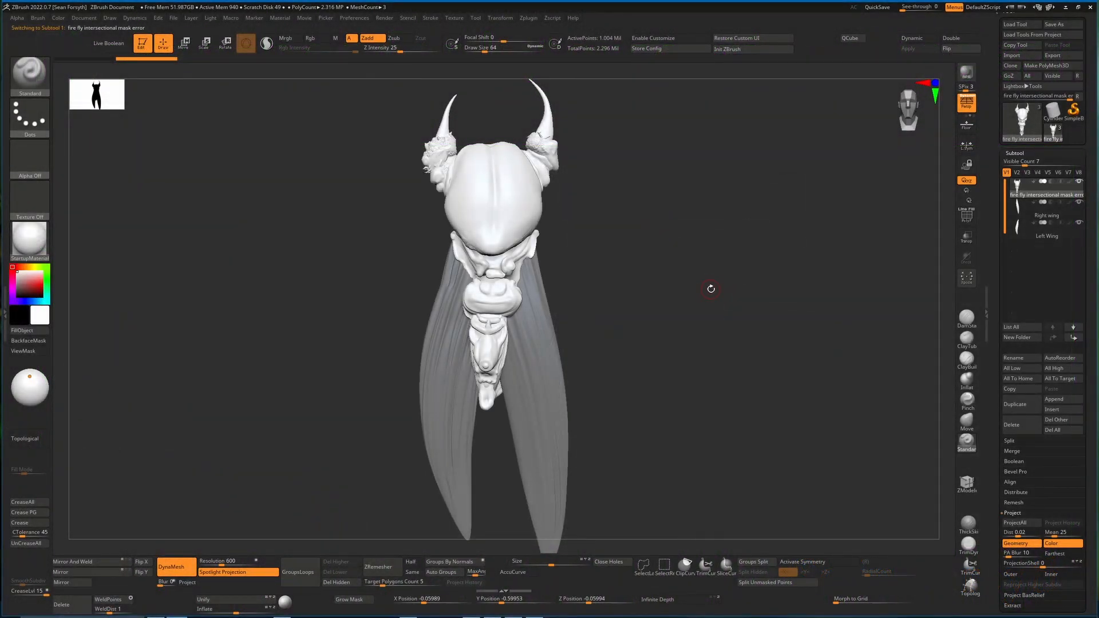
{"action": "mouse_move", "coordinate": [716, 289]}
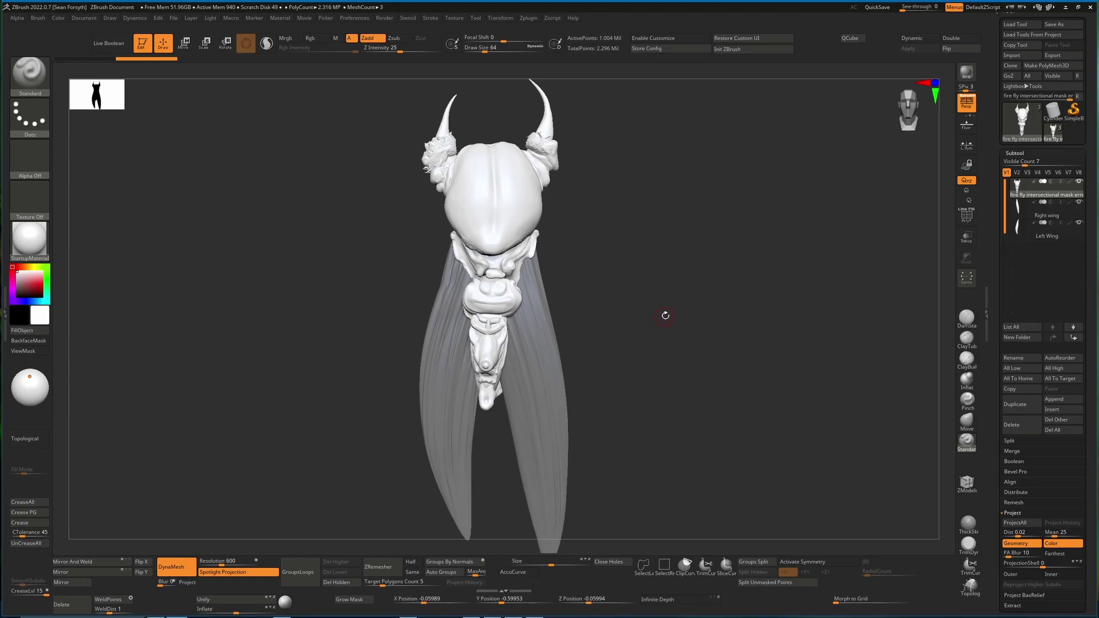
{"action": "mouse_move", "coordinate": [657, 318]}
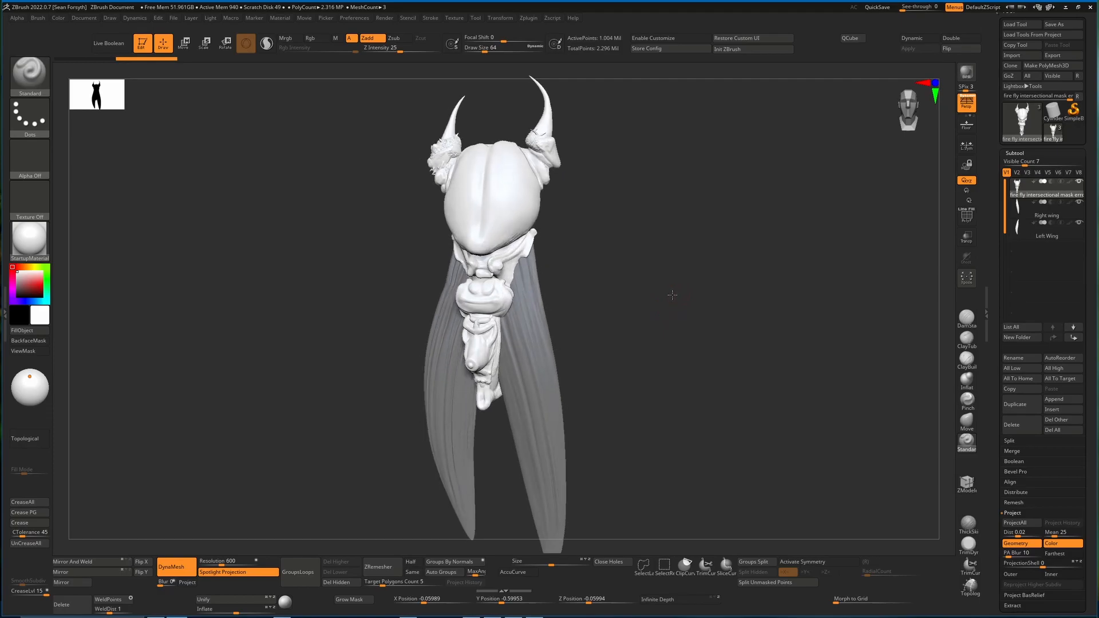
- Merge the first wing down into the subtool above, confirming the merge
{"action": "left_click", "coordinate": [528, 18]}
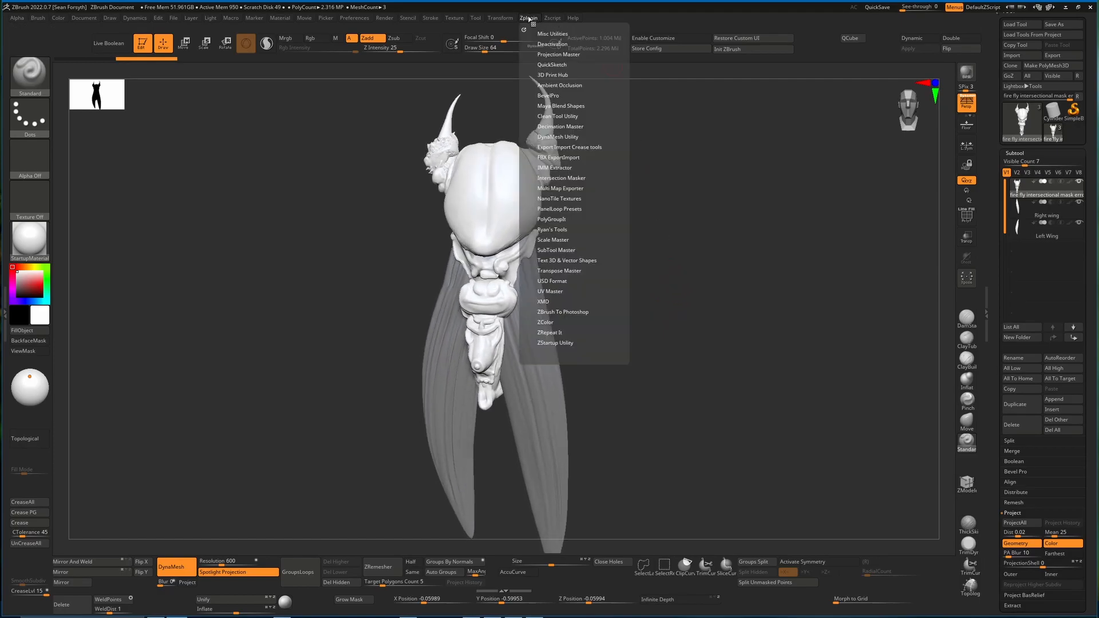
{"action": "mouse_move", "coordinate": [561, 177]}
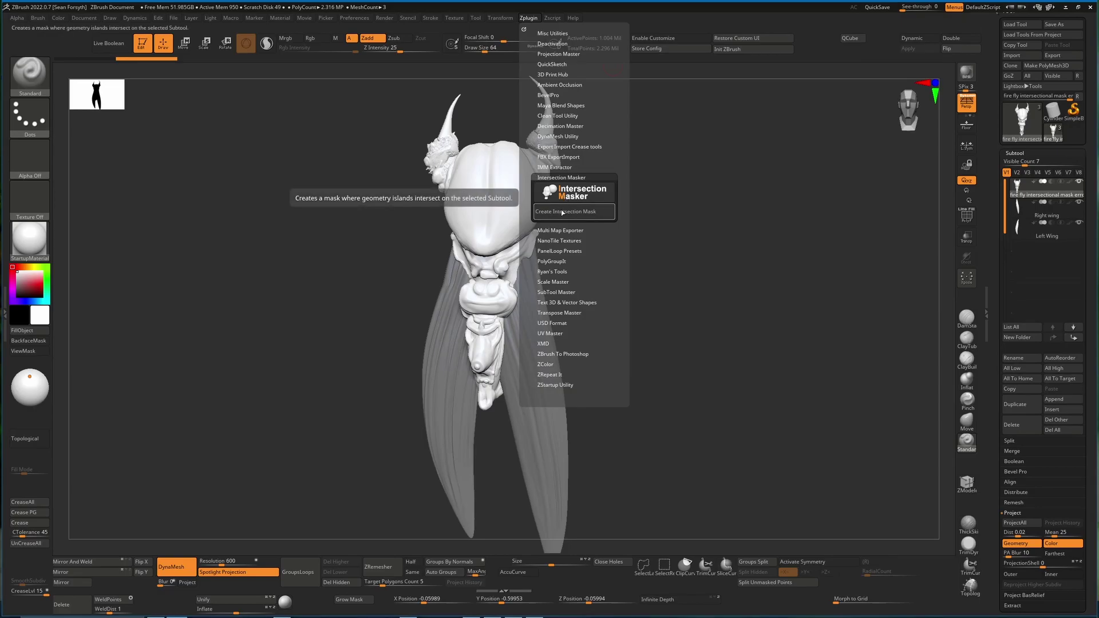
{"action": "left_click", "coordinate": [561, 211]}
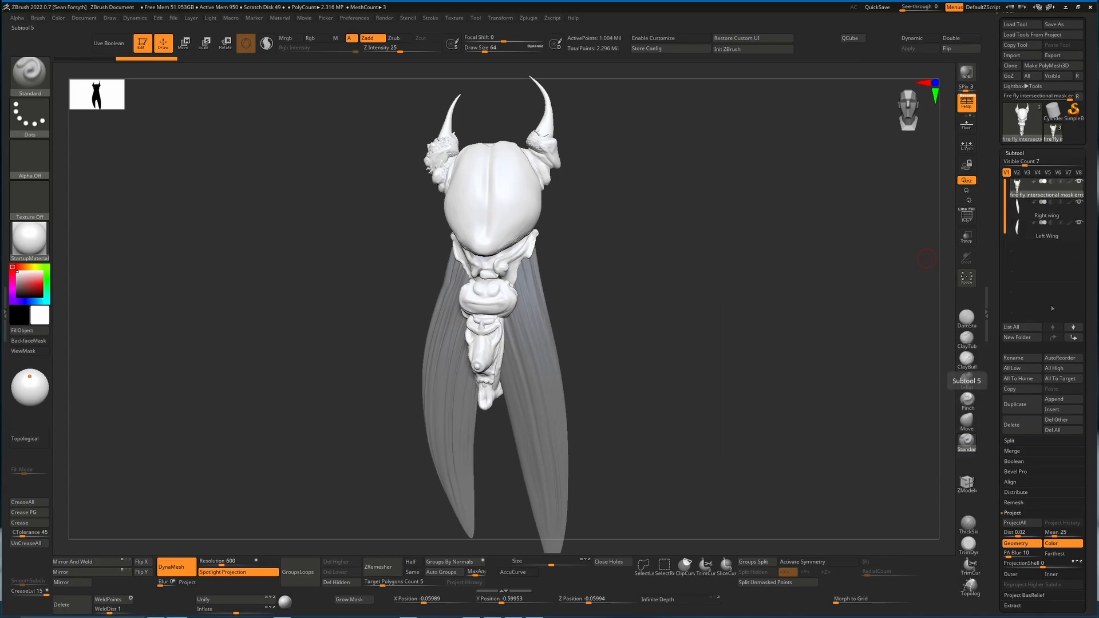
{"action": "left_click", "coordinate": [1011, 450]}
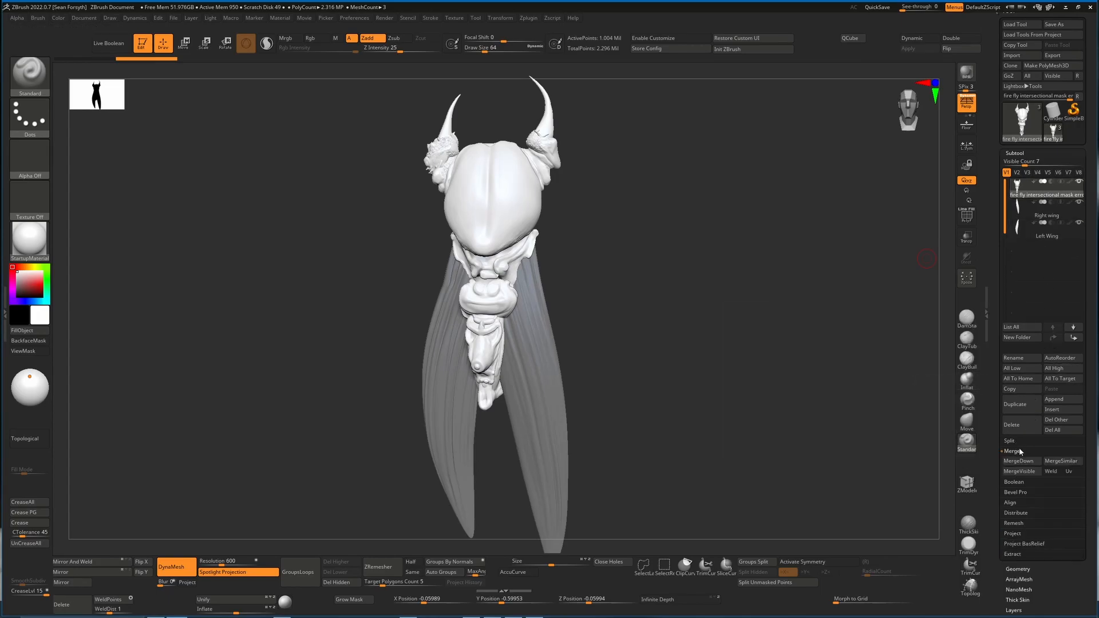
{"action": "left_click", "coordinate": [1019, 460]}
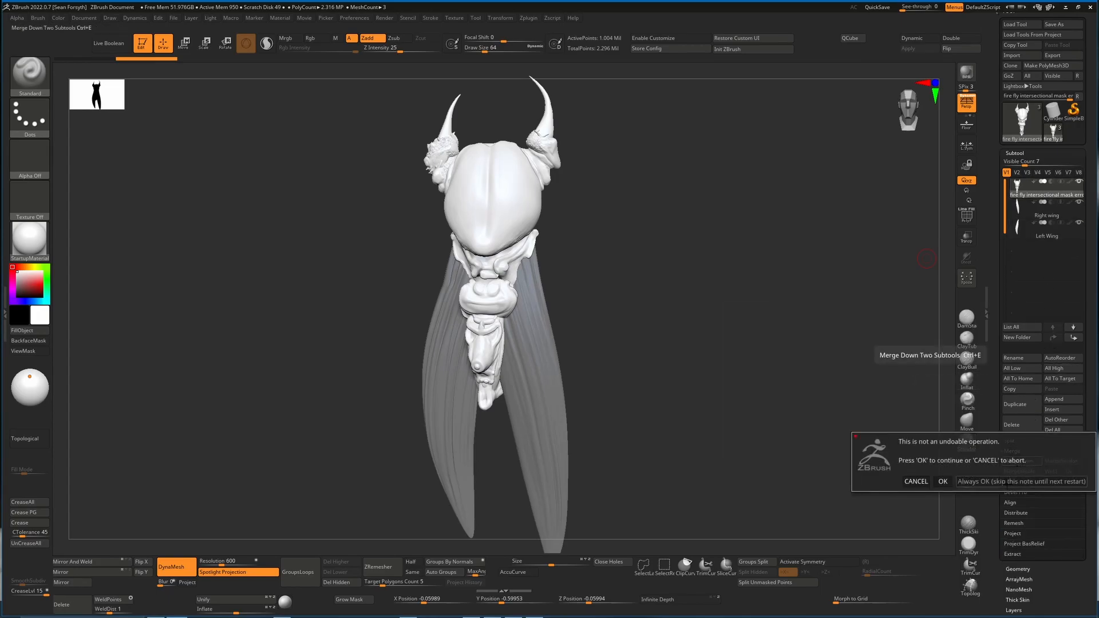
{"action": "left_click", "coordinate": [942, 482]}
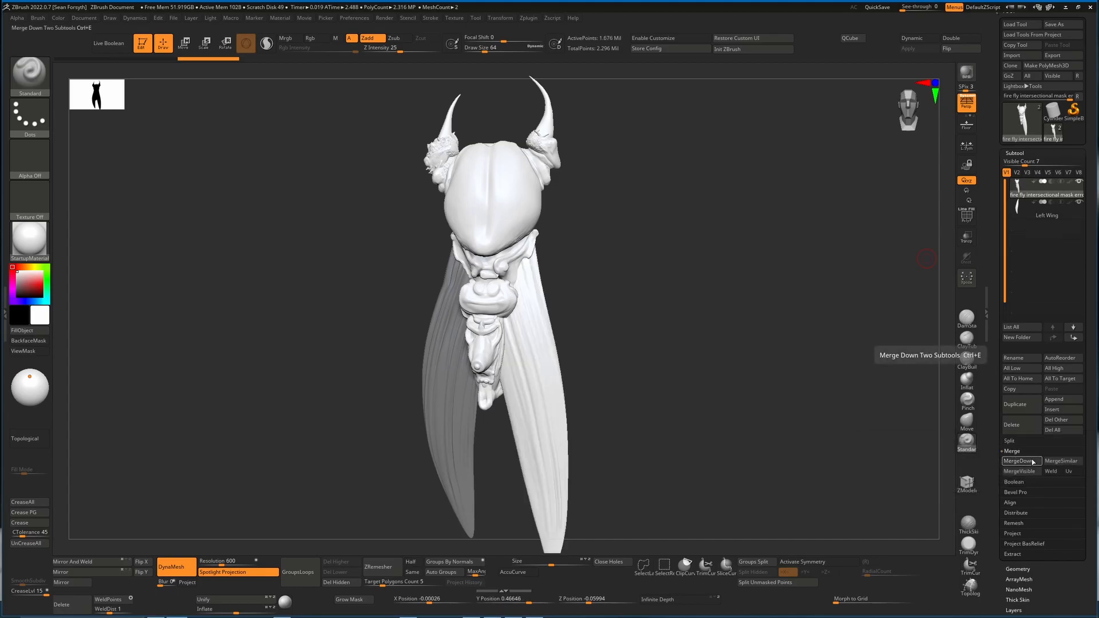
- Merge the remaining wing into the body and toggle PolyFrame to inspect it
{"action": "left_click", "coordinate": [1020, 460]}
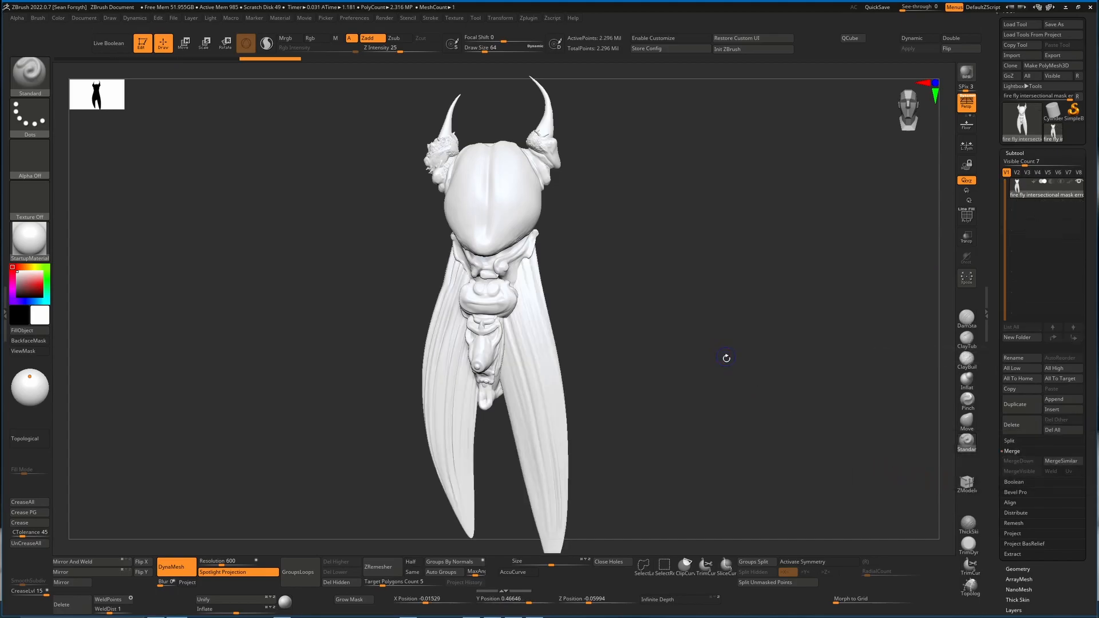
{"action": "key", "text": "shift+f"}
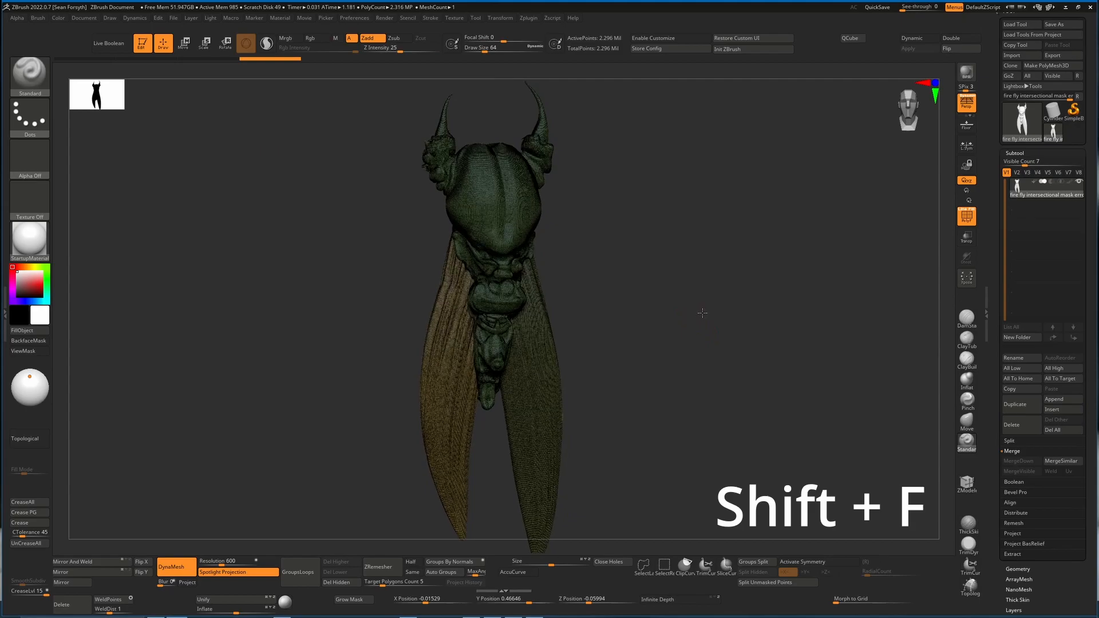
{"action": "key", "text": "shift+f"}
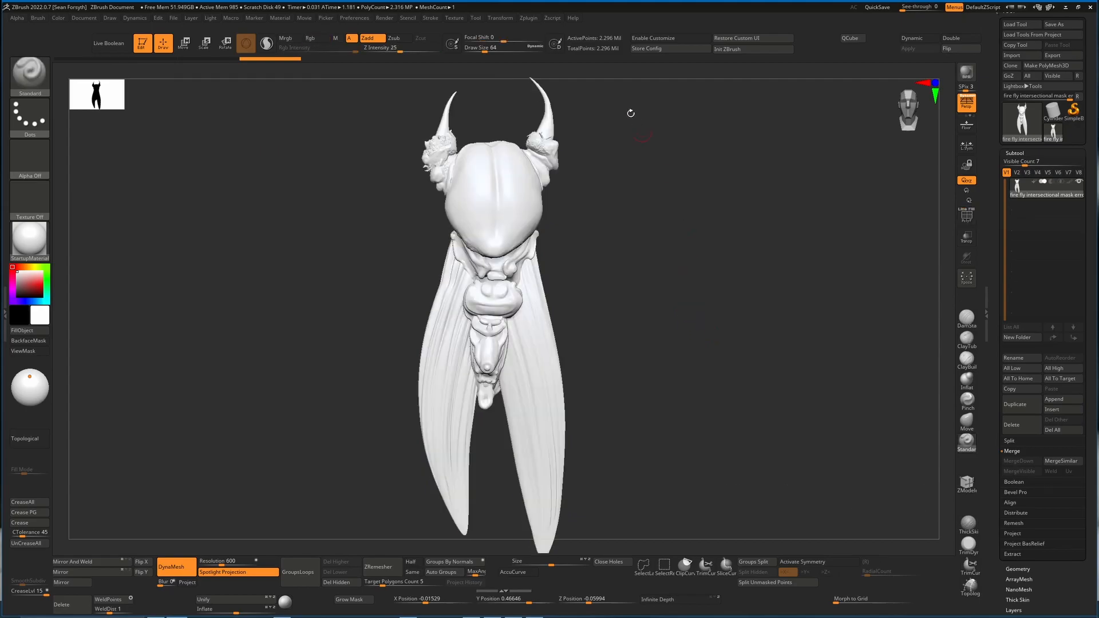
{"action": "left_click", "coordinate": [528, 17]}
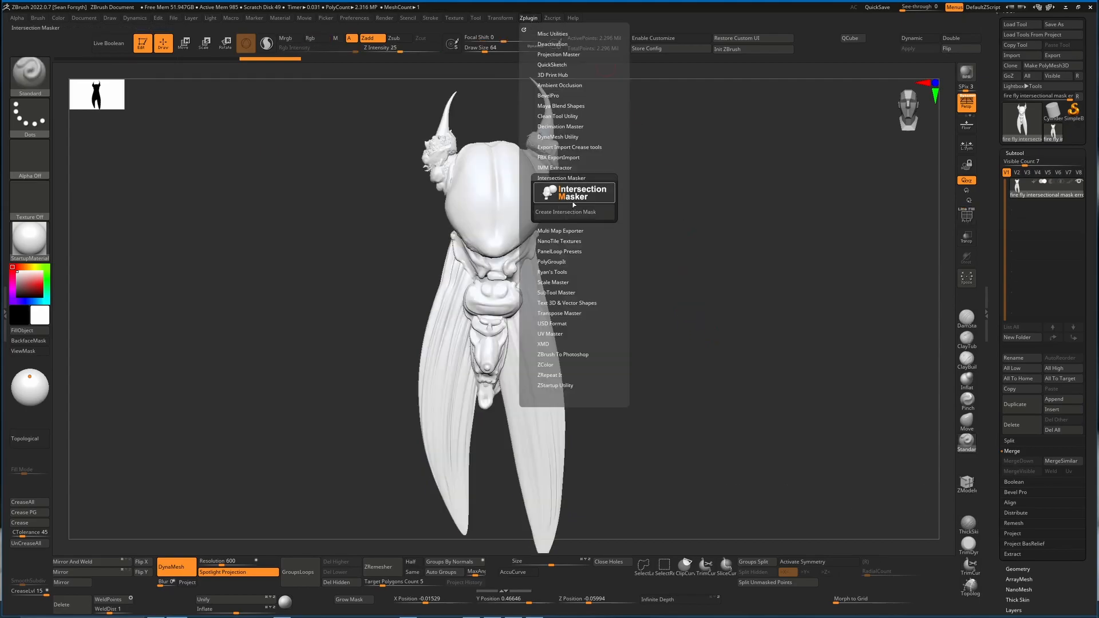
{"action": "mouse_move", "coordinate": [568, 212]}
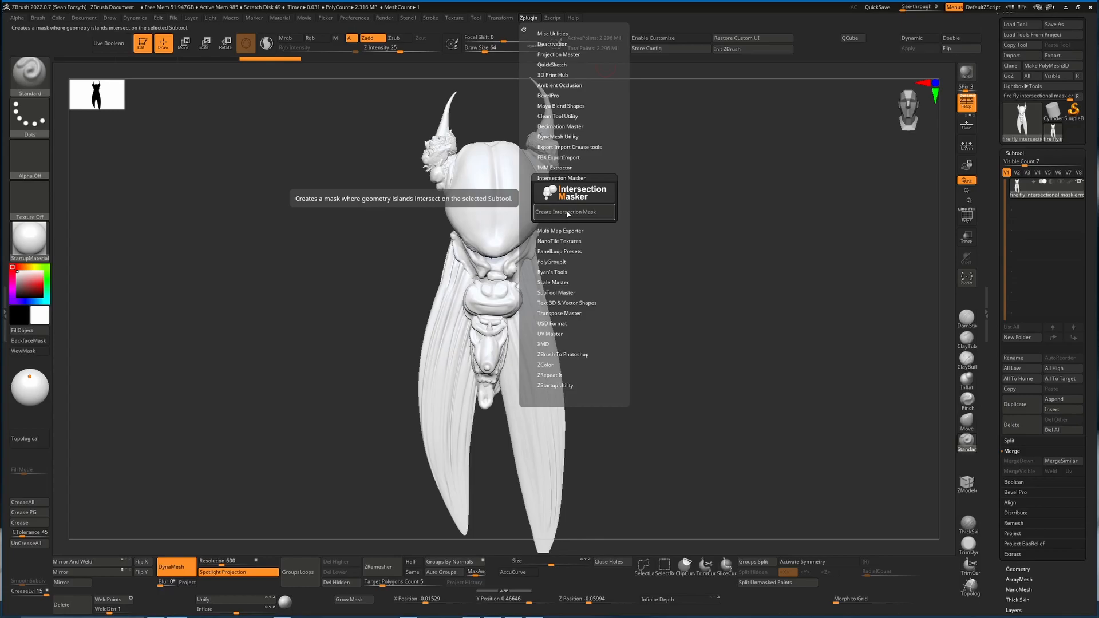
{"action": "left_click", "coordinate": [568, 211]}
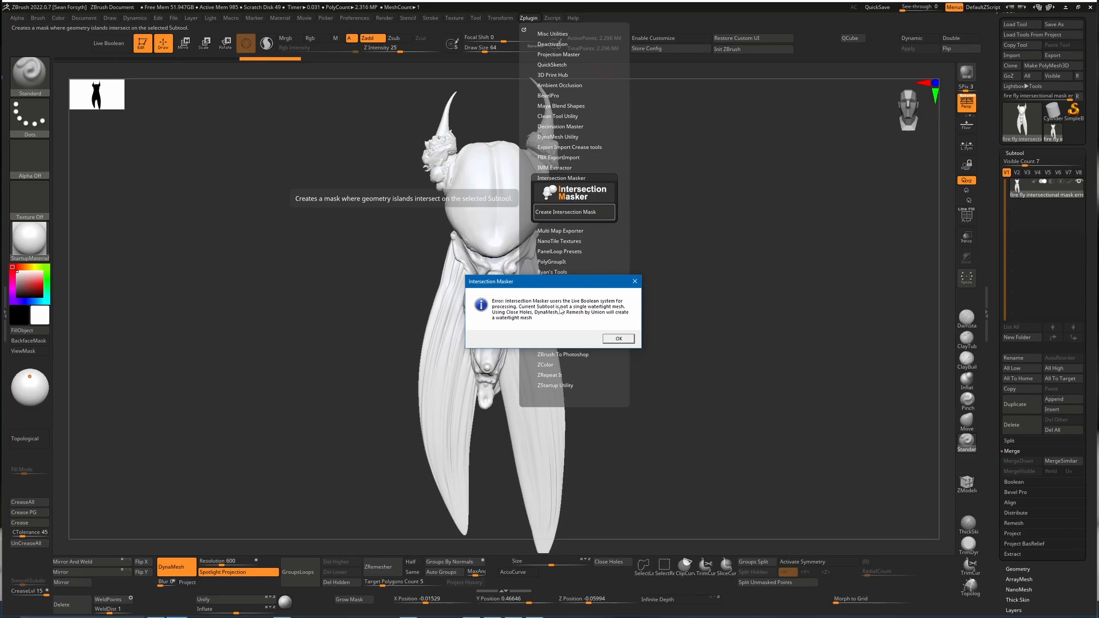
{"action": "mouse_move", "coordinate": [571, 319]}
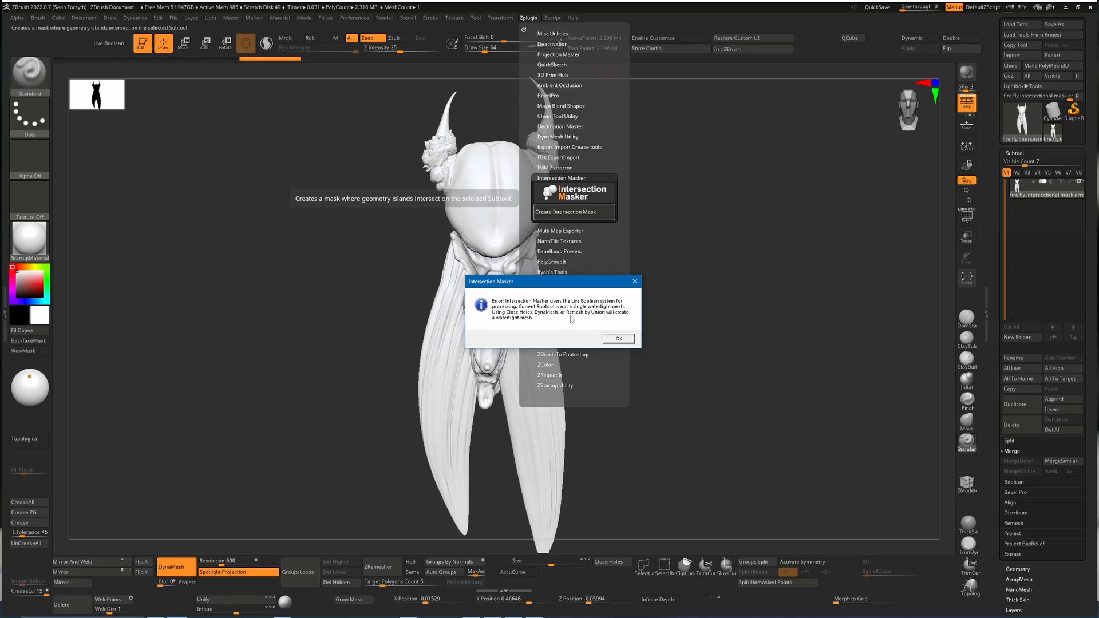
{"action": "mouse_move", "coordinate": [591, 314]}
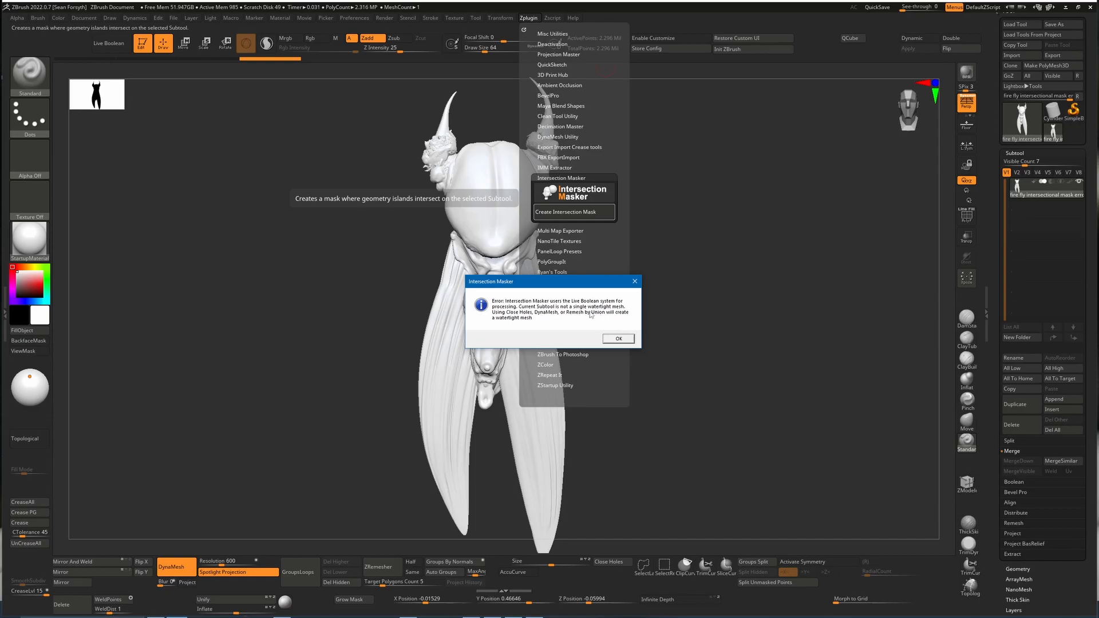
{"action": "mouse_move", "coordinate": [552, 320]}
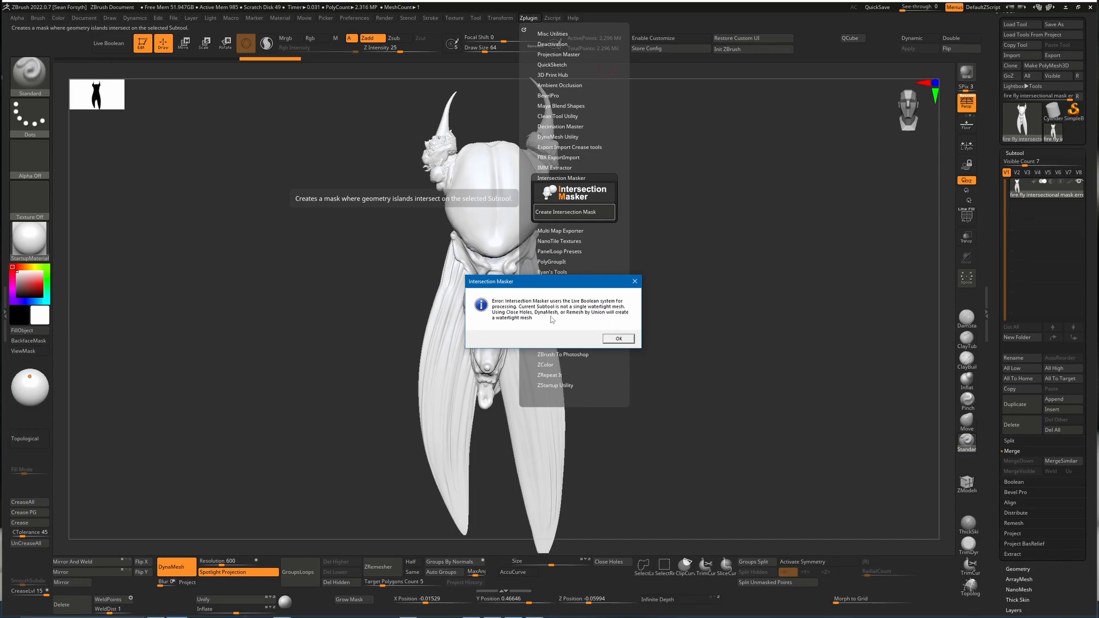
{"action": "mouse_move", "coordinate": [573, 316]}
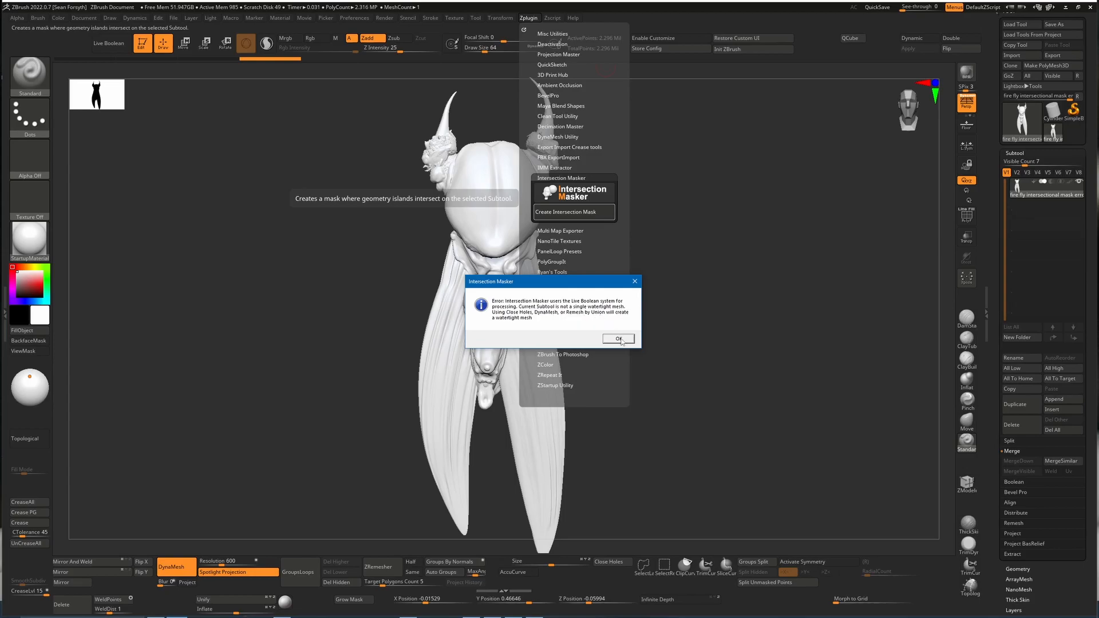
{"action": "left_click", "coordinate": [616, 338]}
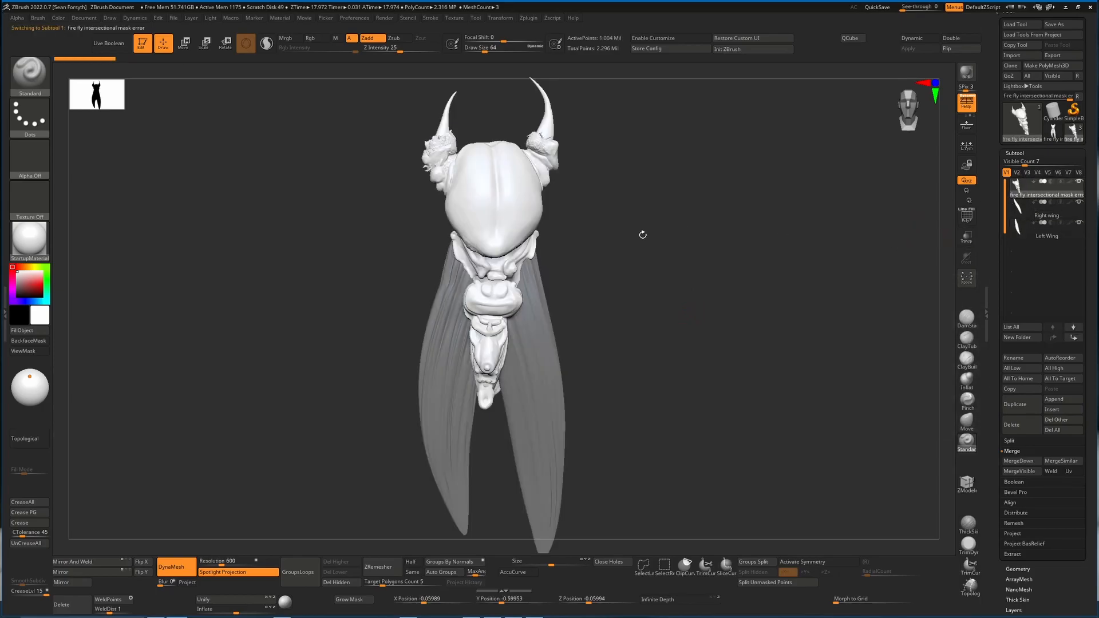
{"action": "mouse_move", "coordinate": [822, 351]}
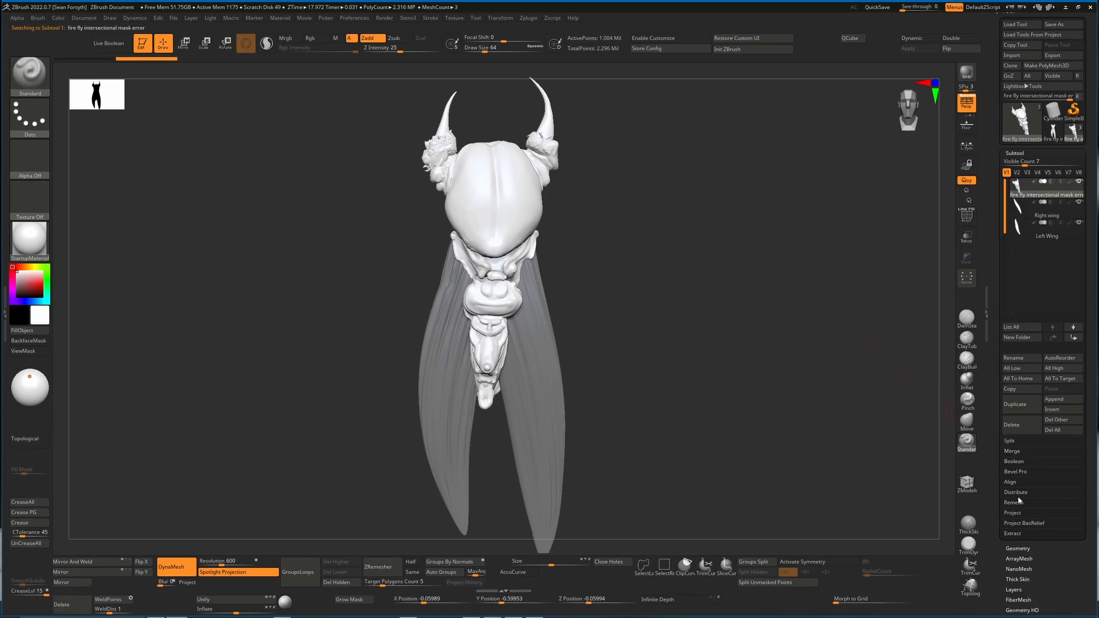
- Expand Geometry > MeshIntegrity for the fire fly intersectional mask subtool
{"action": "left_click", "coordinate": [1017, 162]}
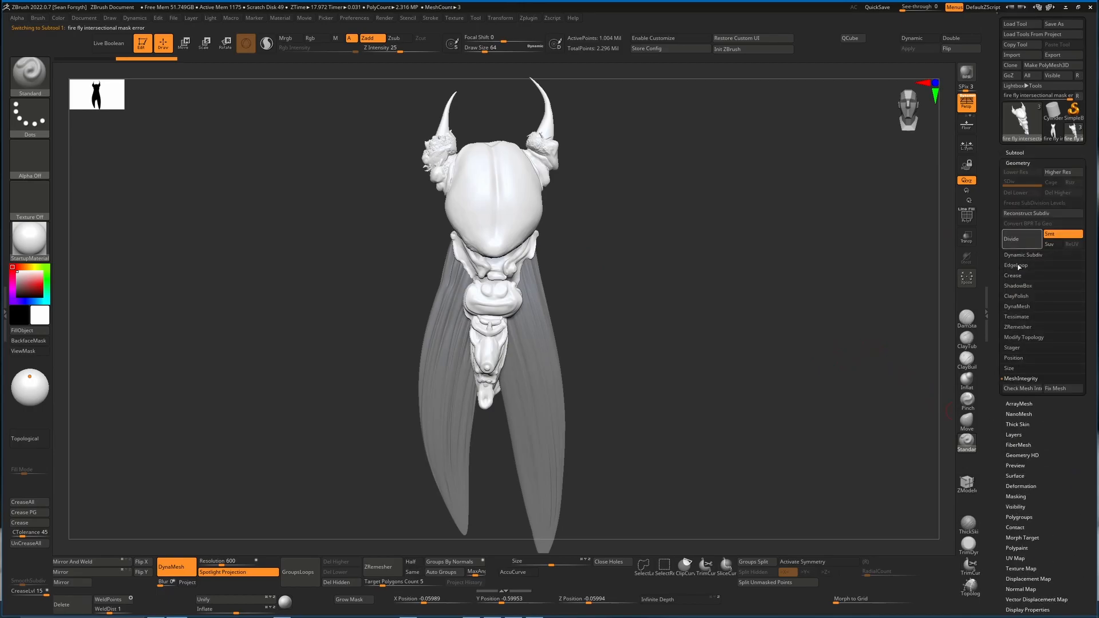
{"action": "mouse_move", "coordinate": [1021, 388]}
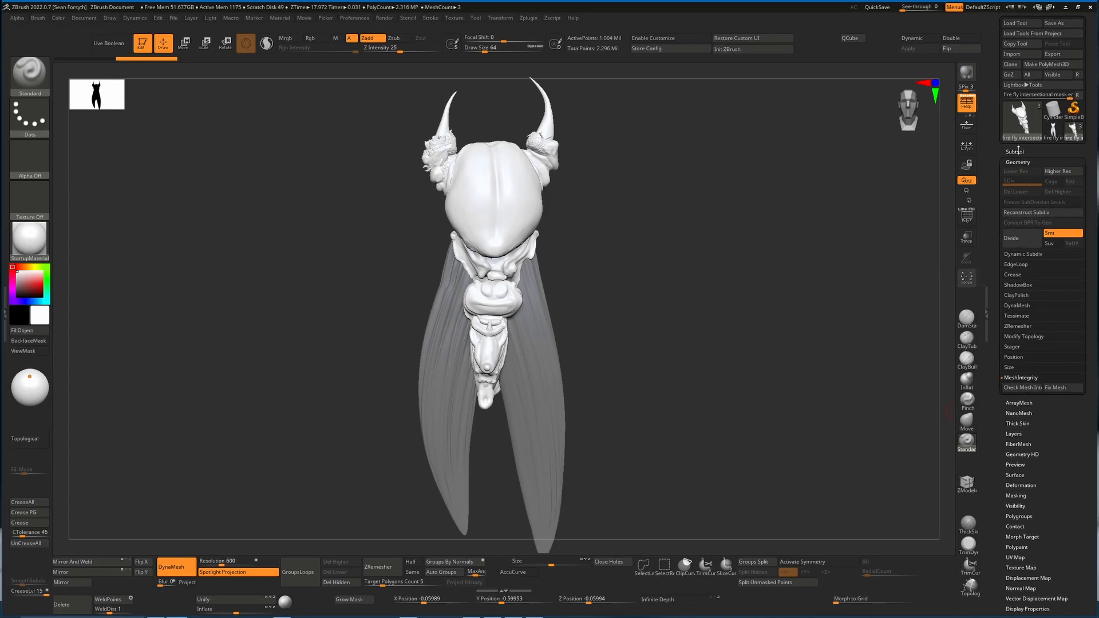
{"action": "left_click", "coordinate": [1015, 151]}
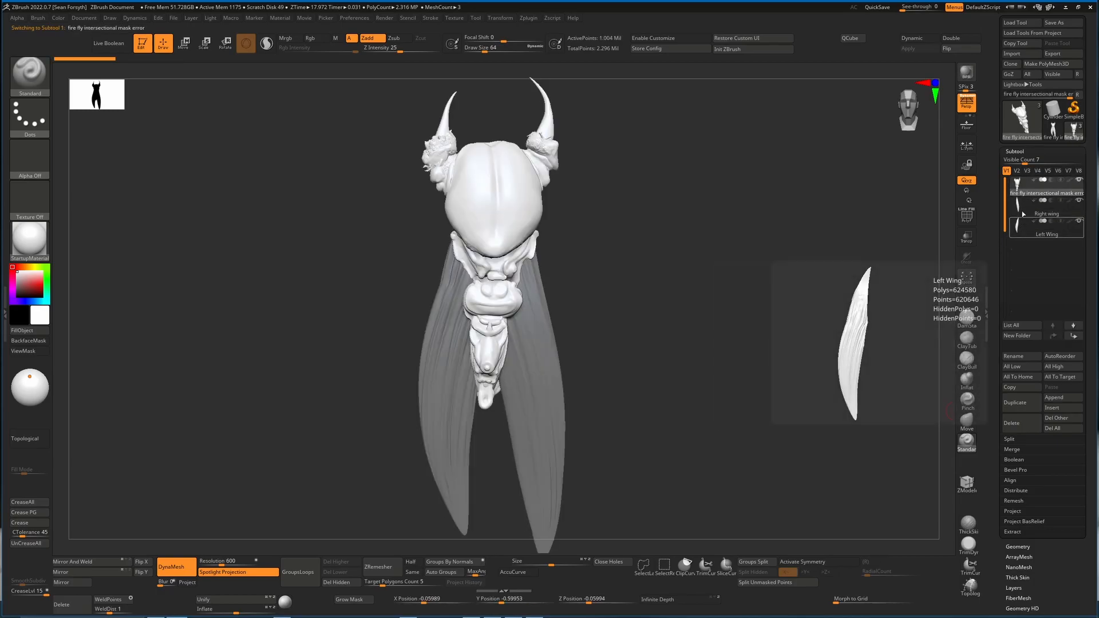
{"action": "left_click", "coordinate": [1014, 151]}
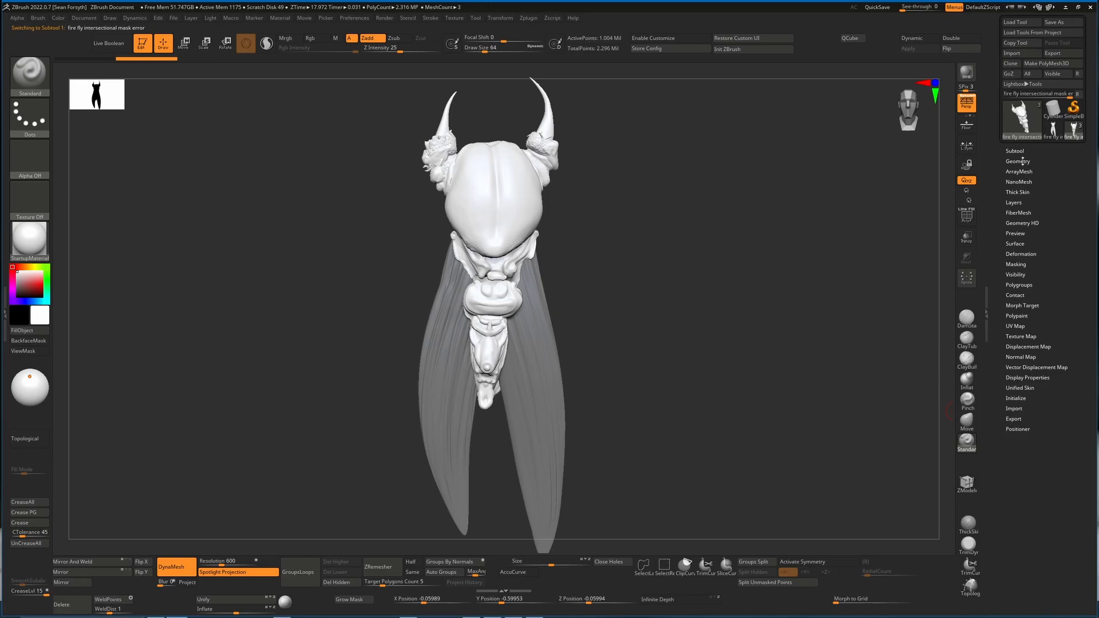
{"action": "left_click", "coordinate": [1017, 160]}
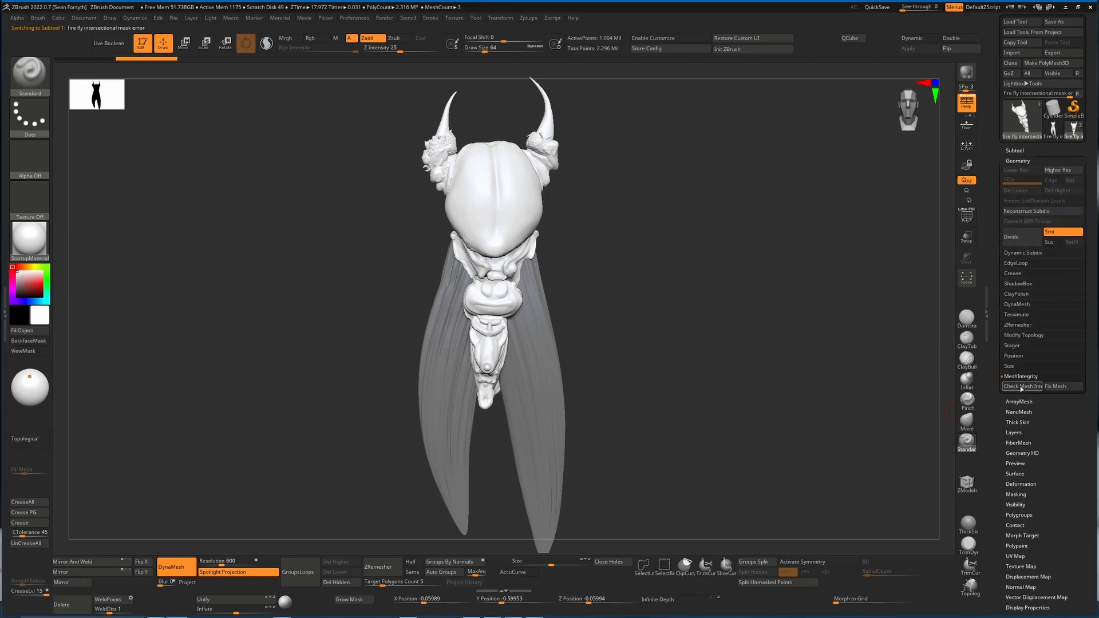
{"action": "mouse_move", "coordinate": [1021, 386]}
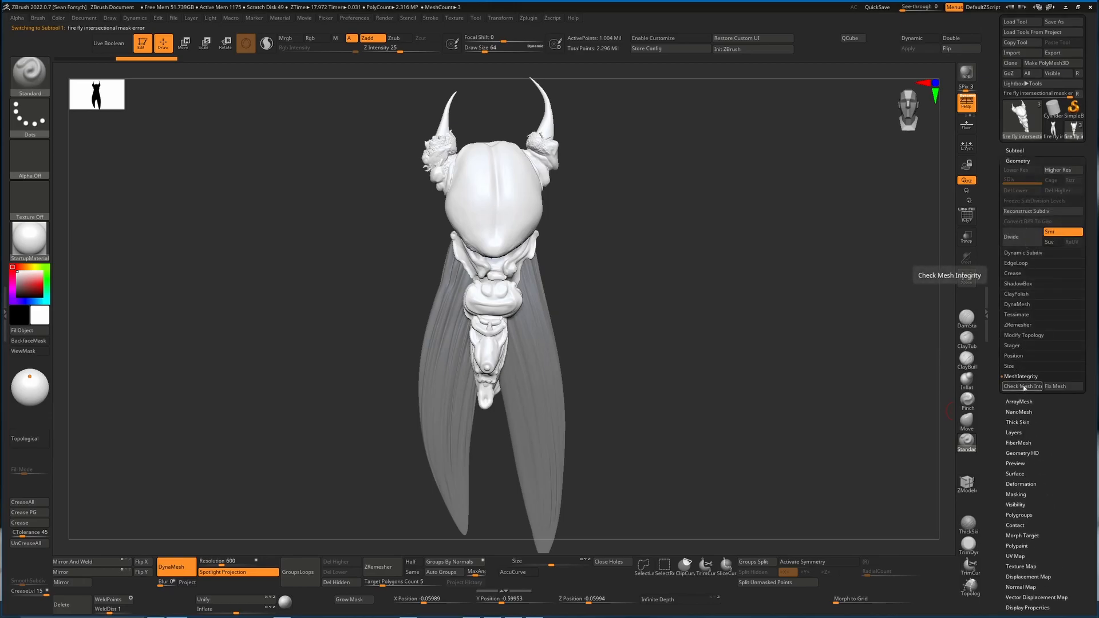
- Run Check Mesh Integrity on the merged body, Right wing and Left Wing
{"action": "left_click", "coordinate": [1022, 386]}
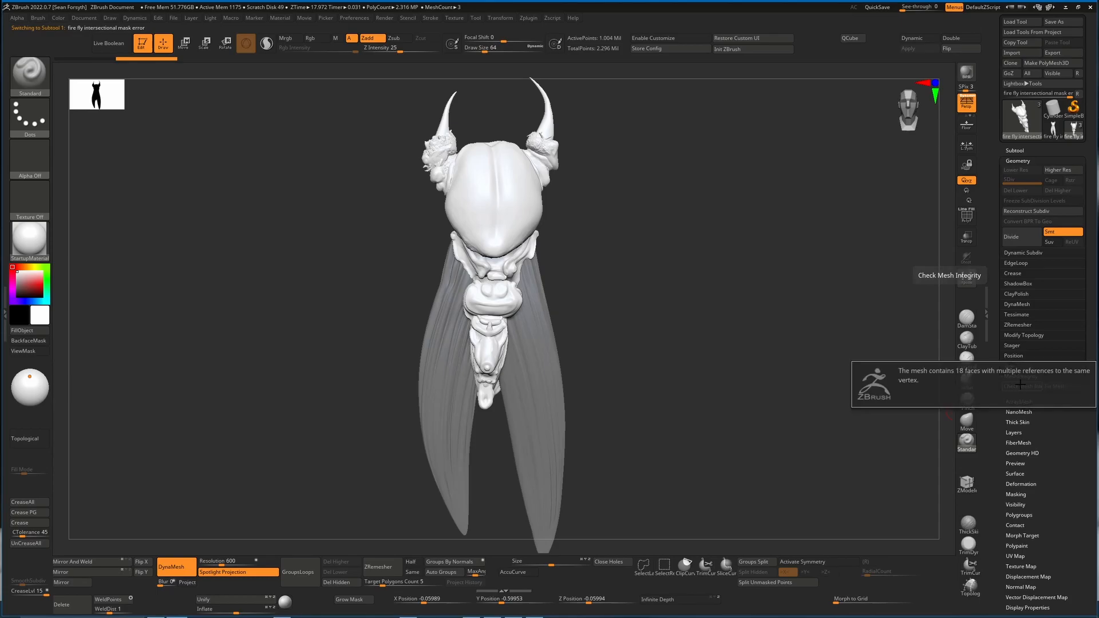
{"action": "mouse_move", "coordinate": [980, 387]}
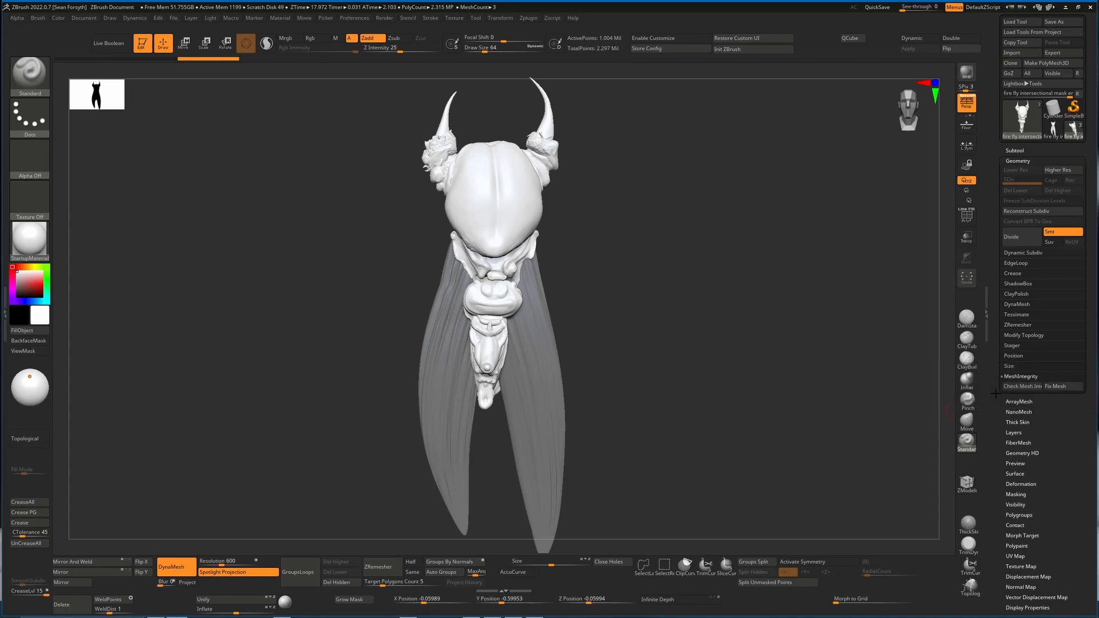
{"action": "left_click", "coordinate": [1021, 117]}
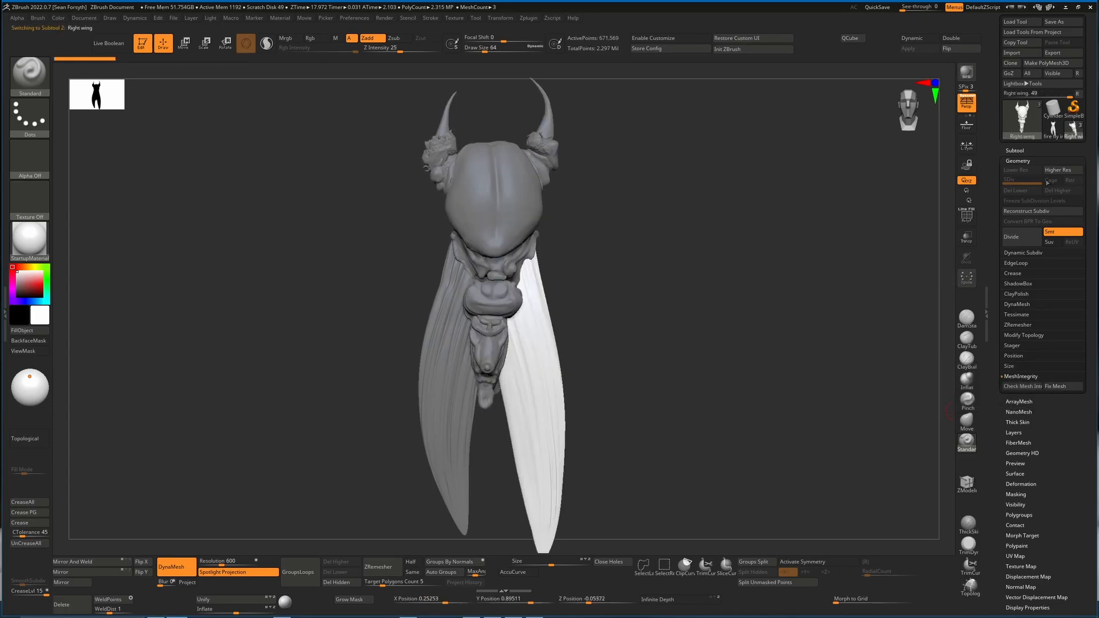
{"action": "mouse_move", "coordinate": [1021, 386]}
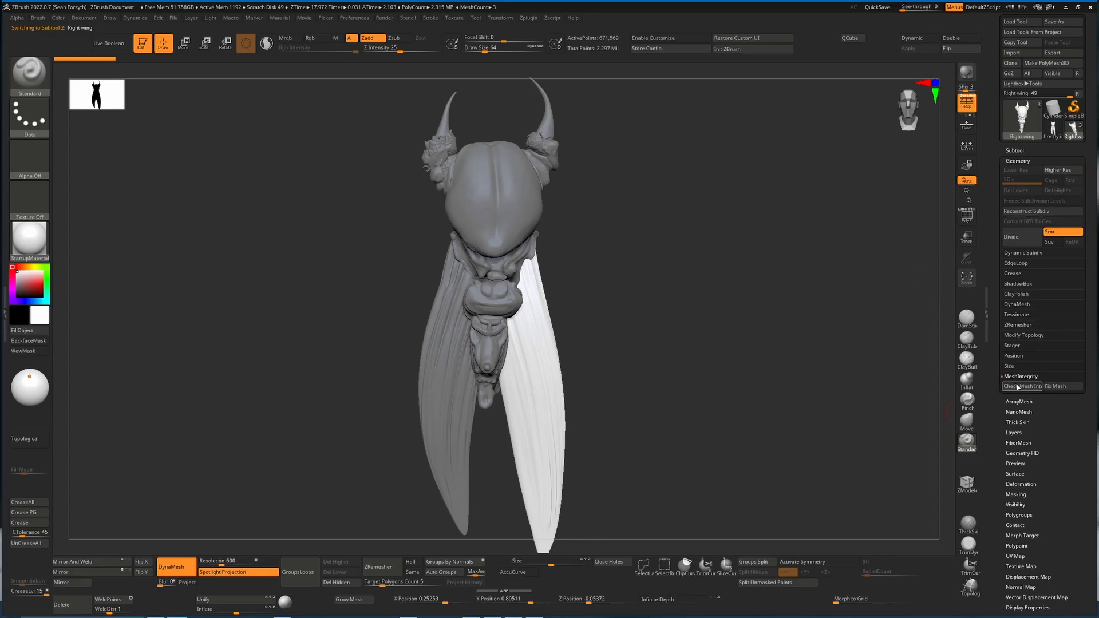
{"action": "left_click", "coordinate": [1022, 387]}
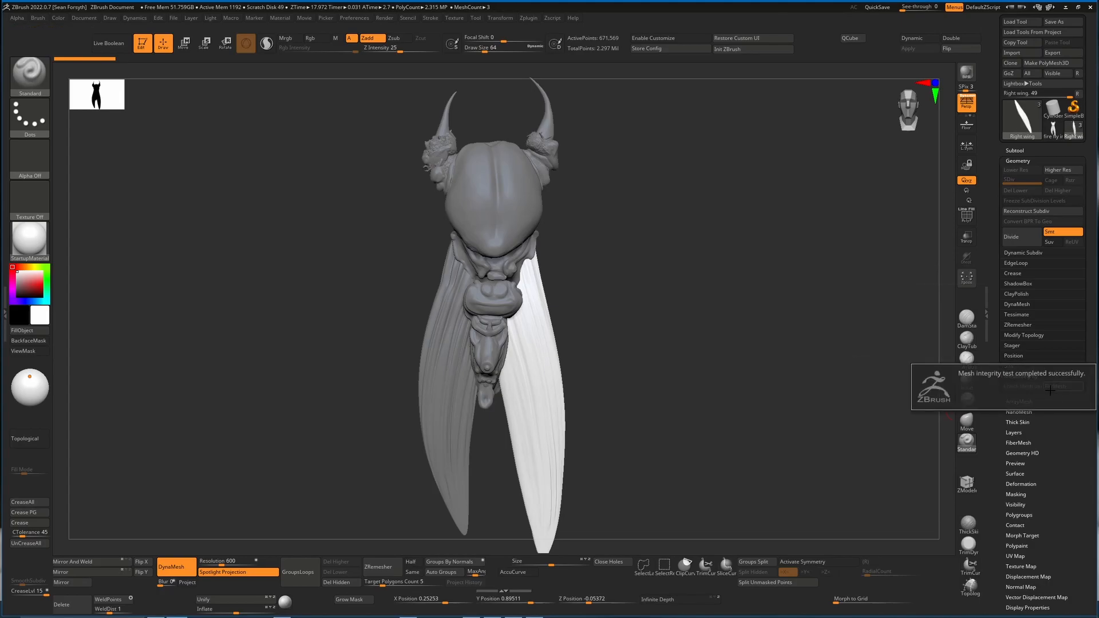
{"action": "left_click", "coordinate": [1021, 118]}
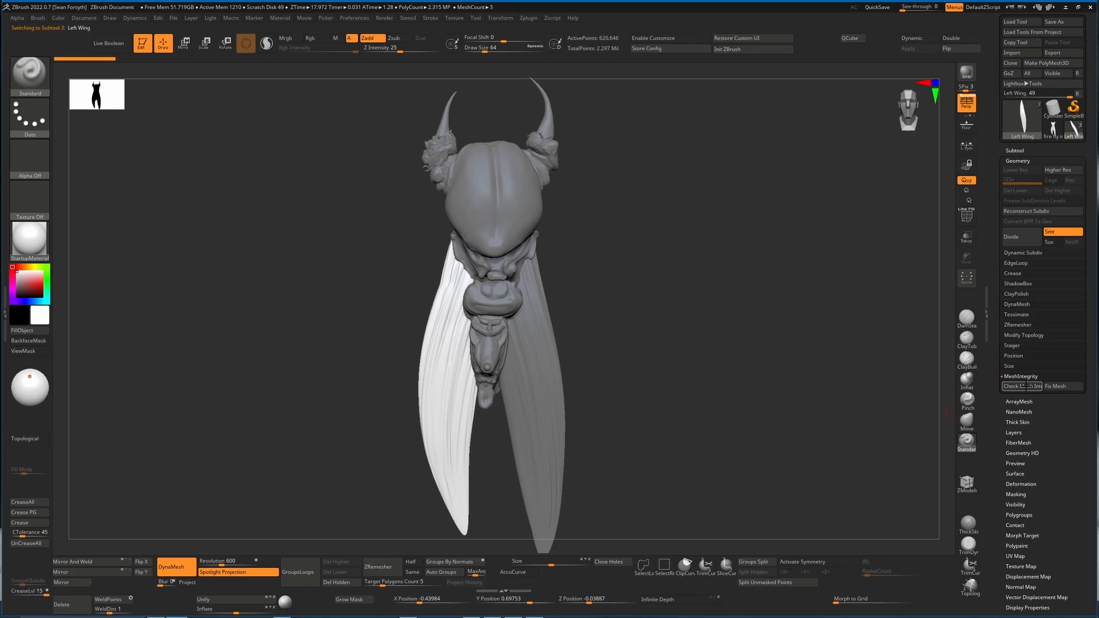
{"action": "left_click", "coordinate": [1022, 386]}
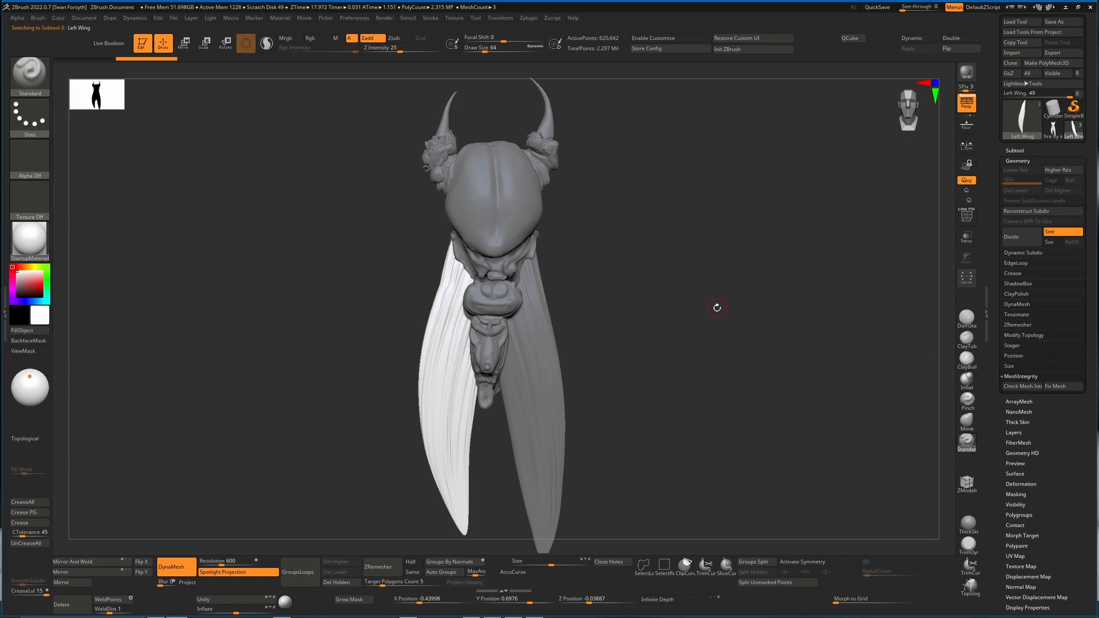
{"action": "mouse_move", "coordinate": [713, 327]}
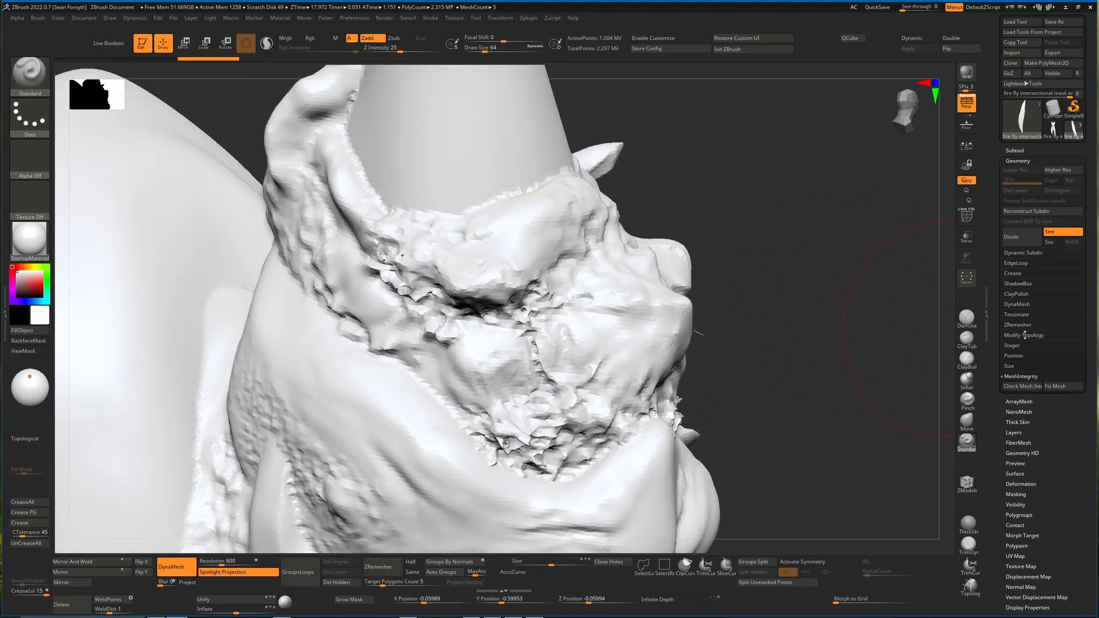
- Select the Right wing and expand its Modify Topology options
{"action": "left_click", "coordinate": [1024, 335]}
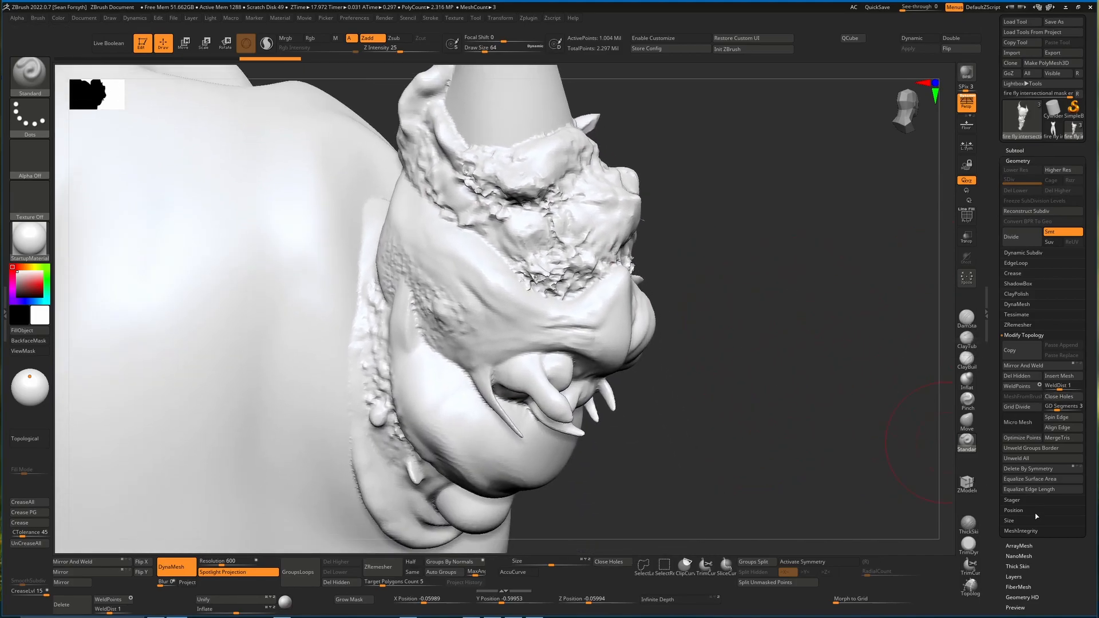
{"action": "left_click", "coordinate": [1021, 530]}
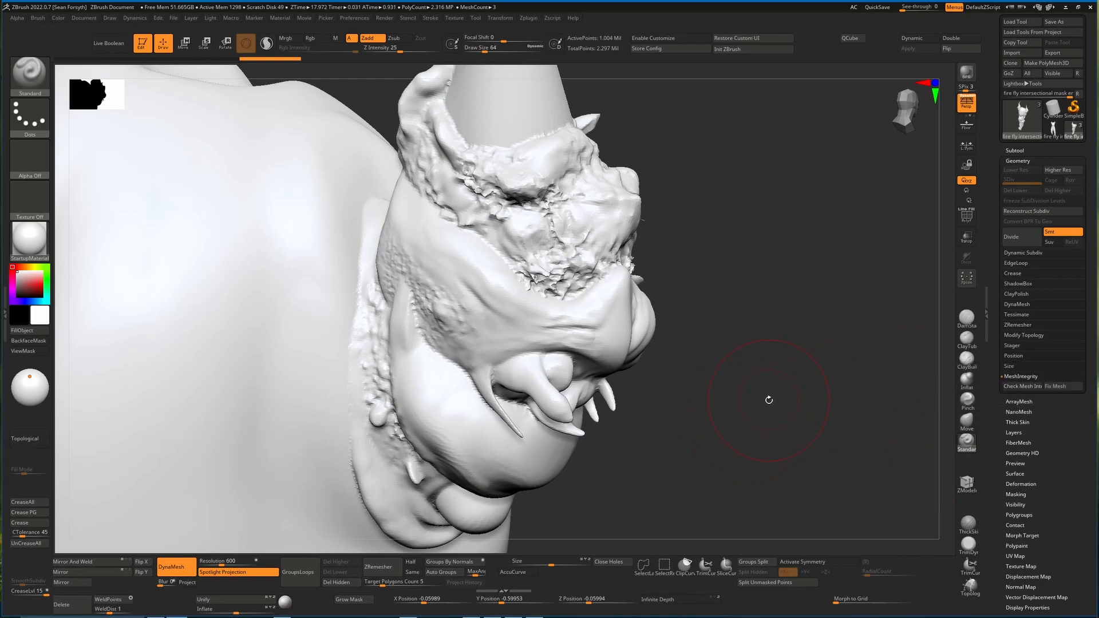
{"action": "left_click", "coordinate": [1021, 117]}
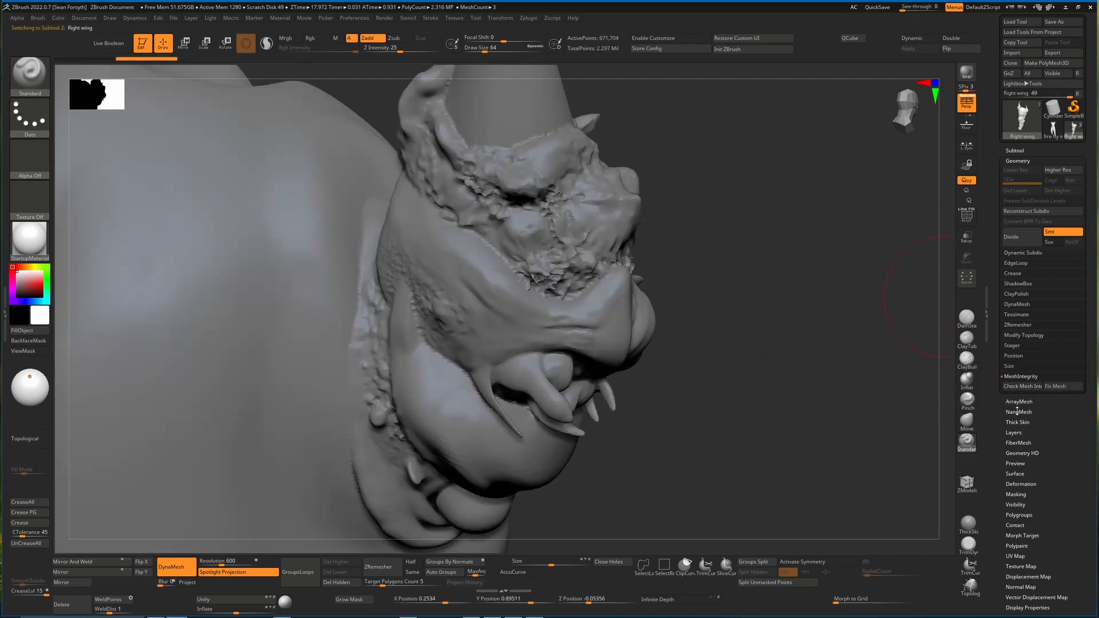
{"action": "left_click", "coordinate": [1024, 334]}
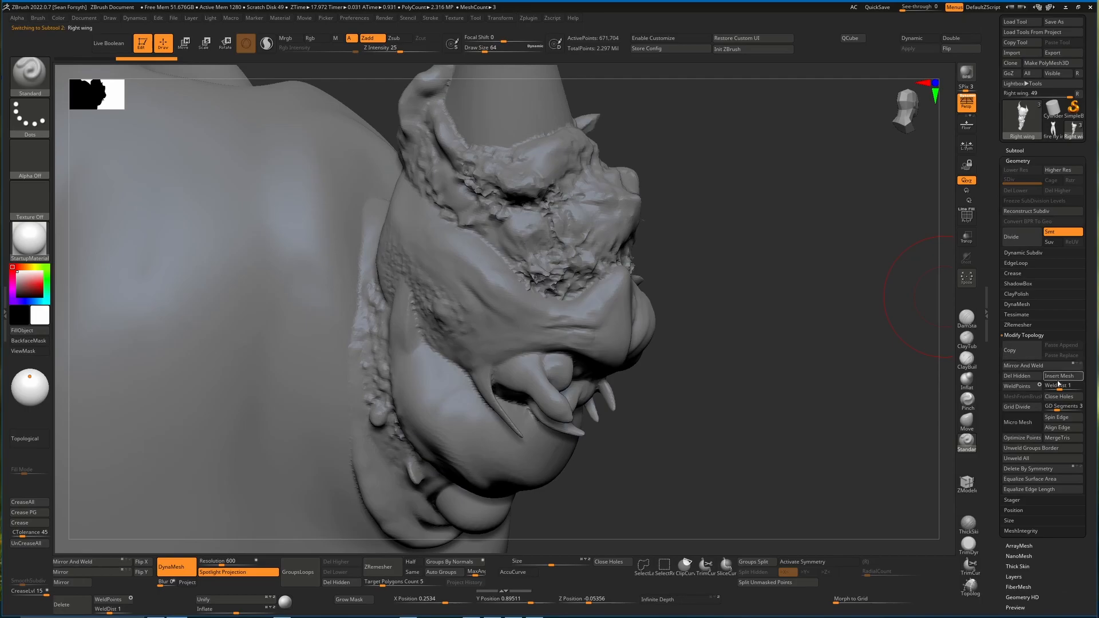
{"action": "mouse_move", "coordinate": [1018, 422]}
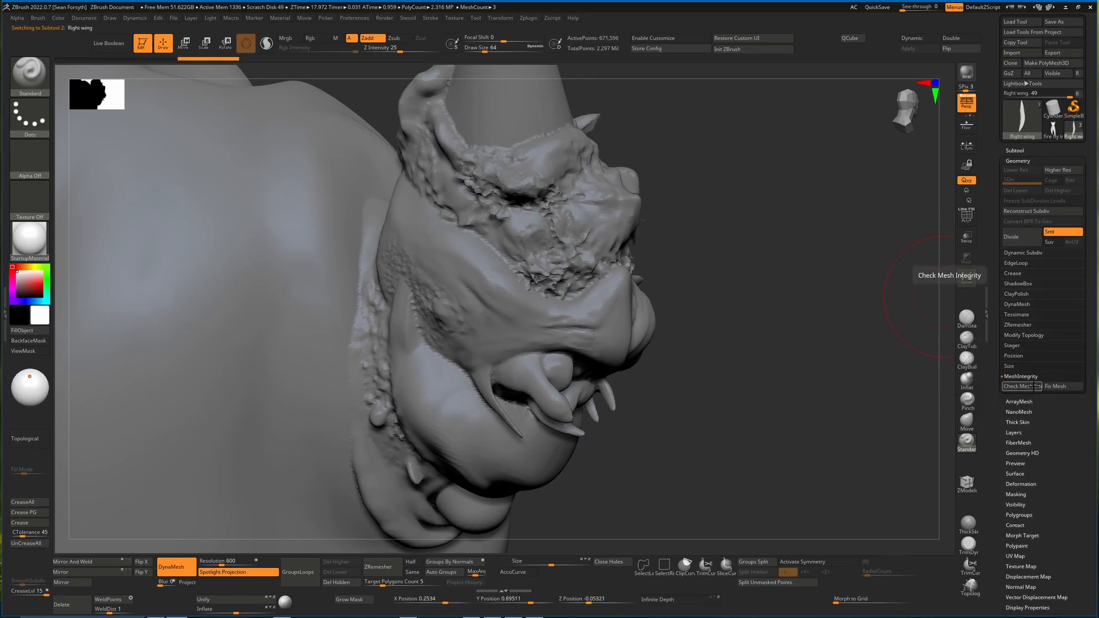
{"action": "mouse_move", "coordinate": [723, 422]}
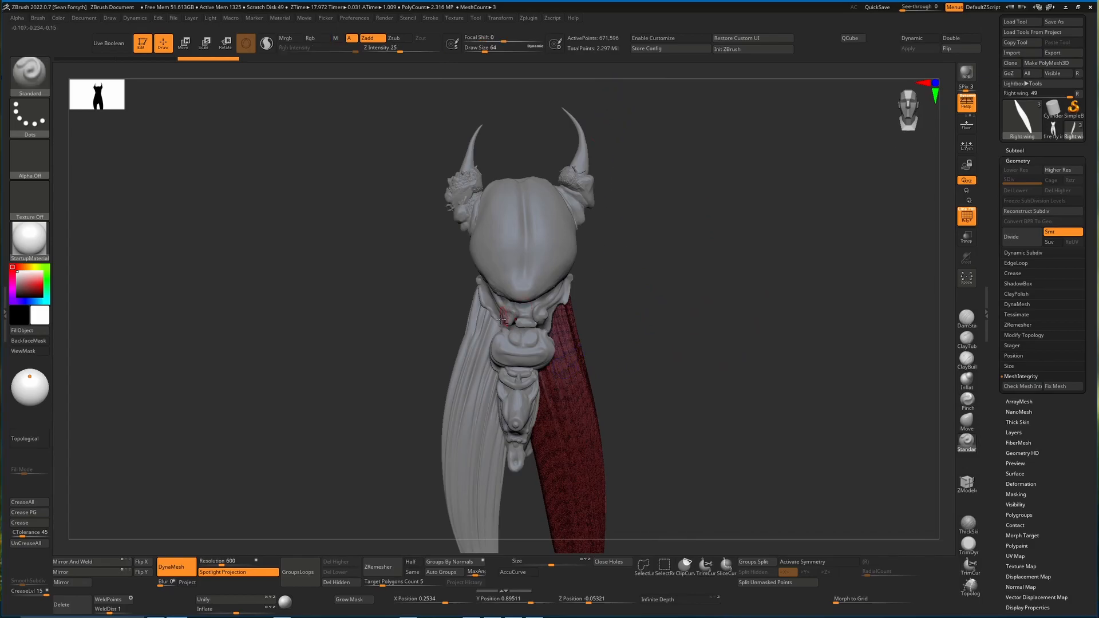
- Select the fire fly intersectional mask subtool and collapse the Geometry palette
{"action": "left_click", "coordinate": [1022, 119]}
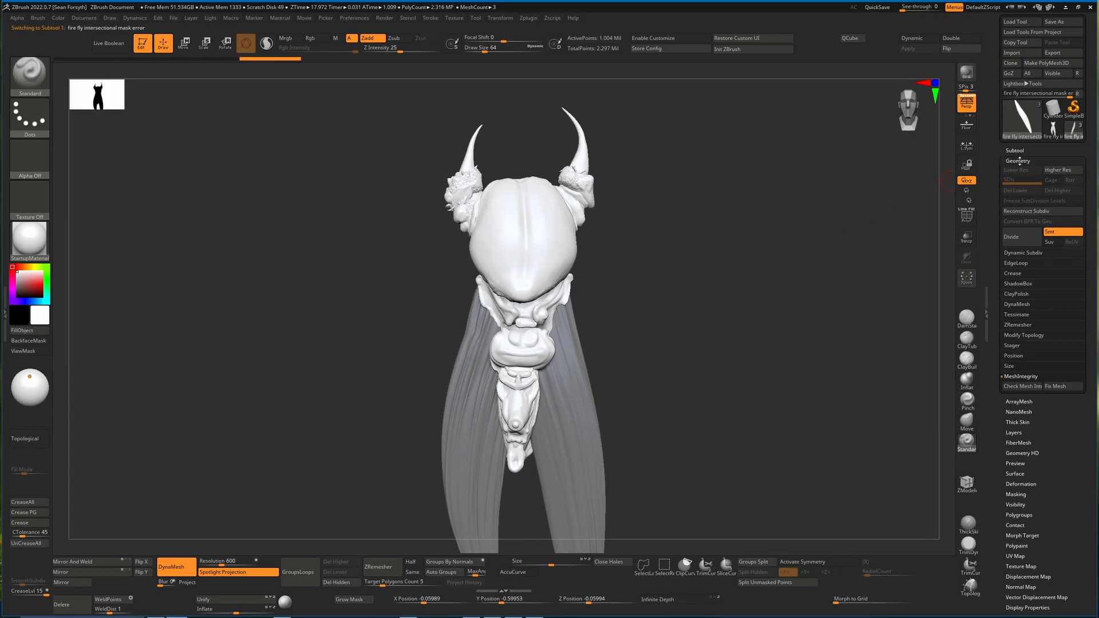
{"action": "left_click", "coordinate": [1017, 160]}
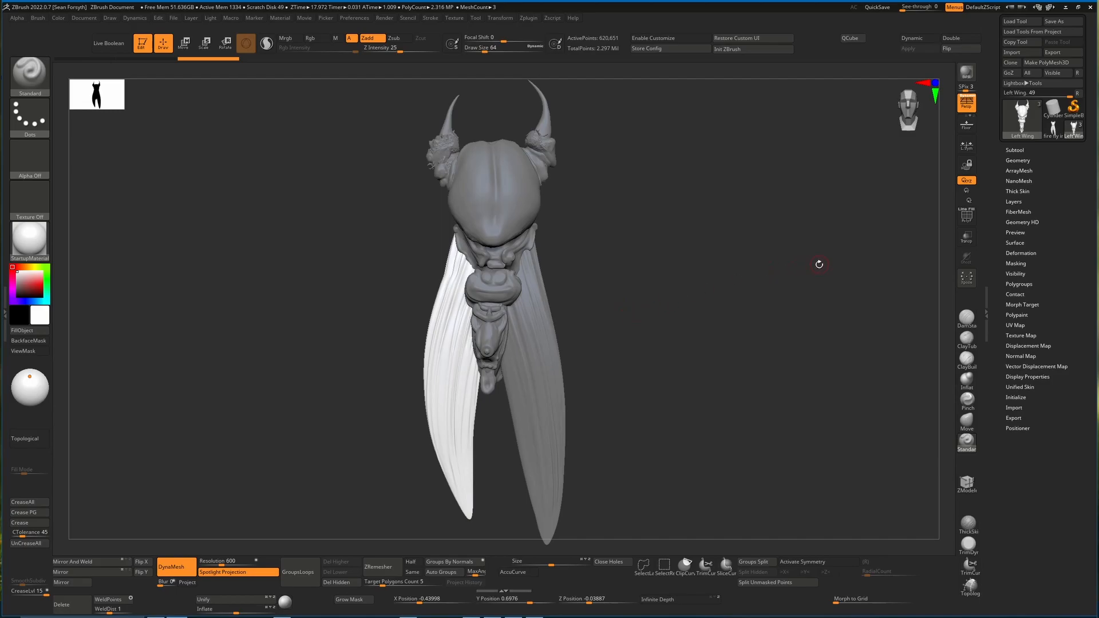
{"action": "mouse_move", "coordinate": [630, 307]}
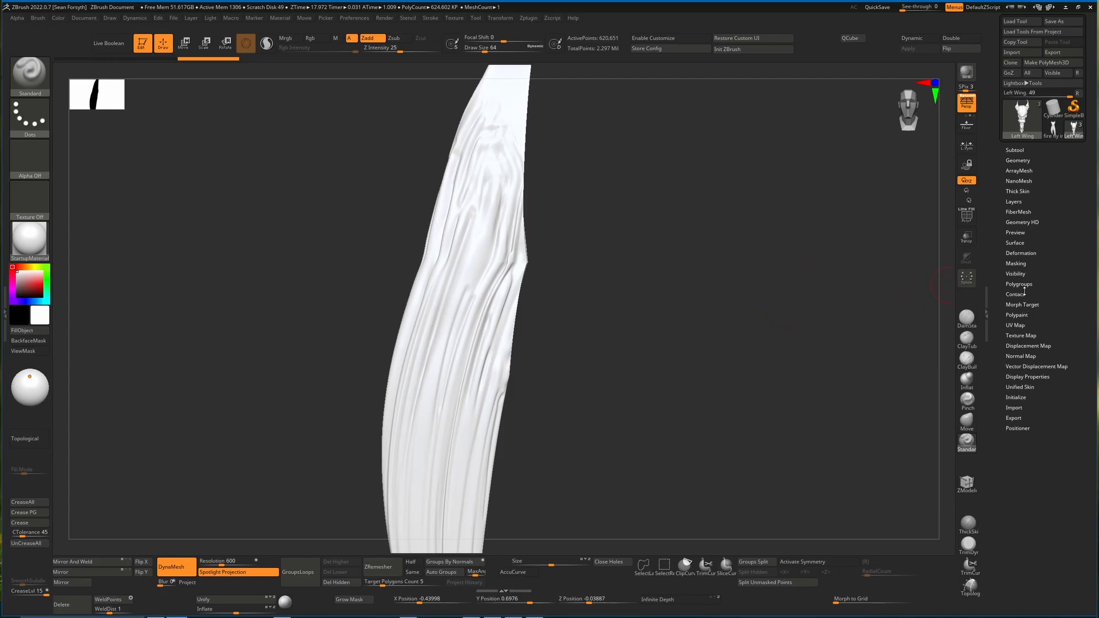
- Expand the Left Wing's Polygroups and Geometry > Modify Topology options, hovering Del Hidden
{"action": "left_click", "coordinate": [1018, 283]}
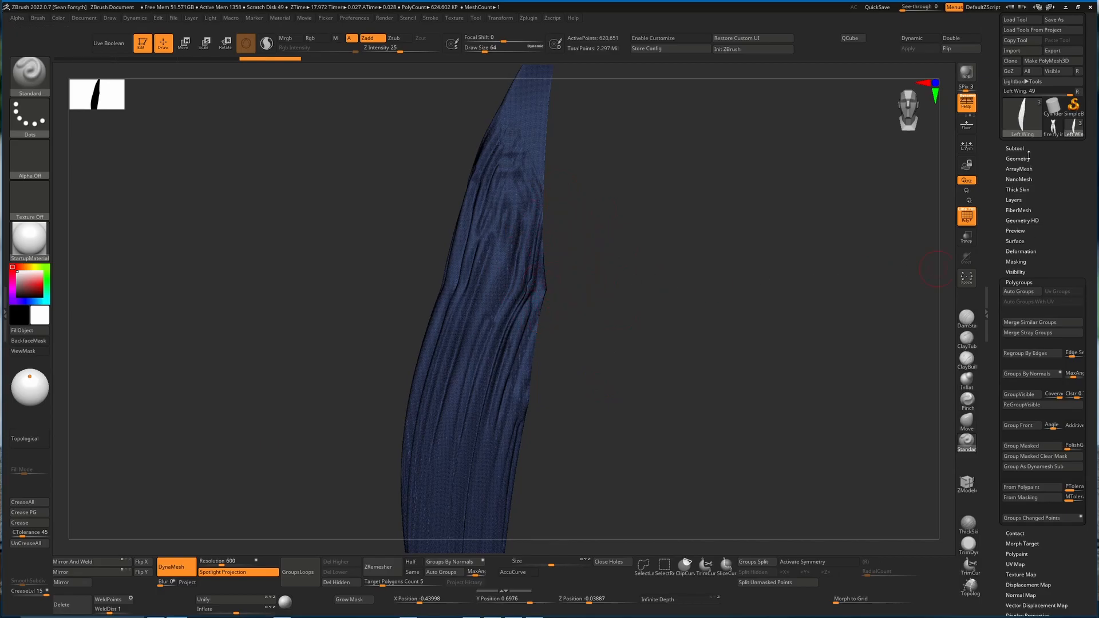
{"action": "left_click", "coordinate": [1017, 158]}
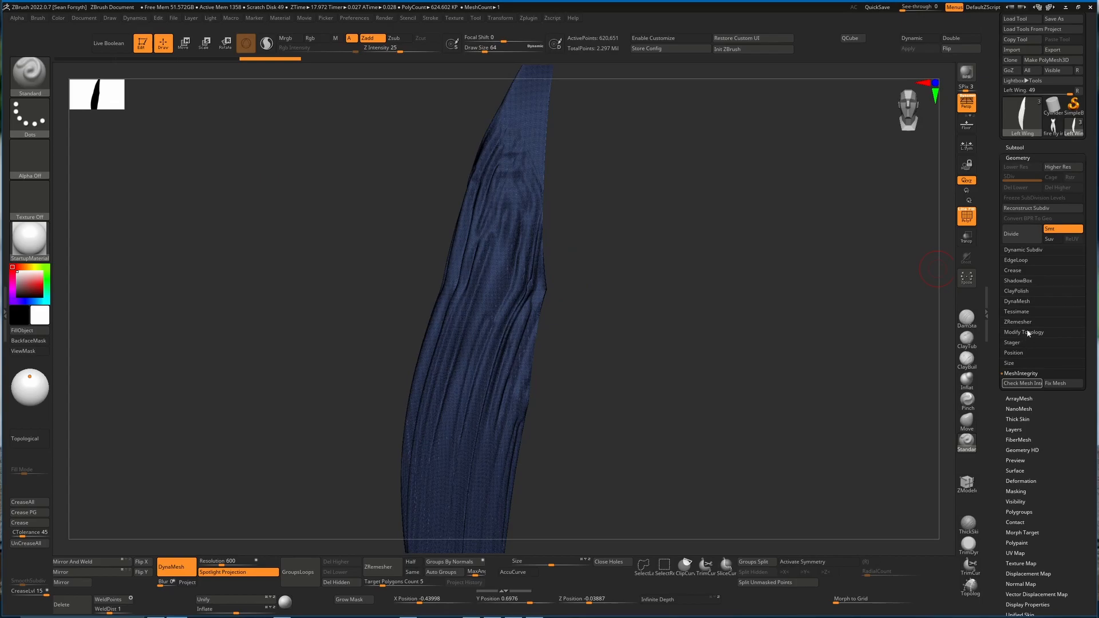
{"action": "left_click", "coordinate": [1024, 331]}
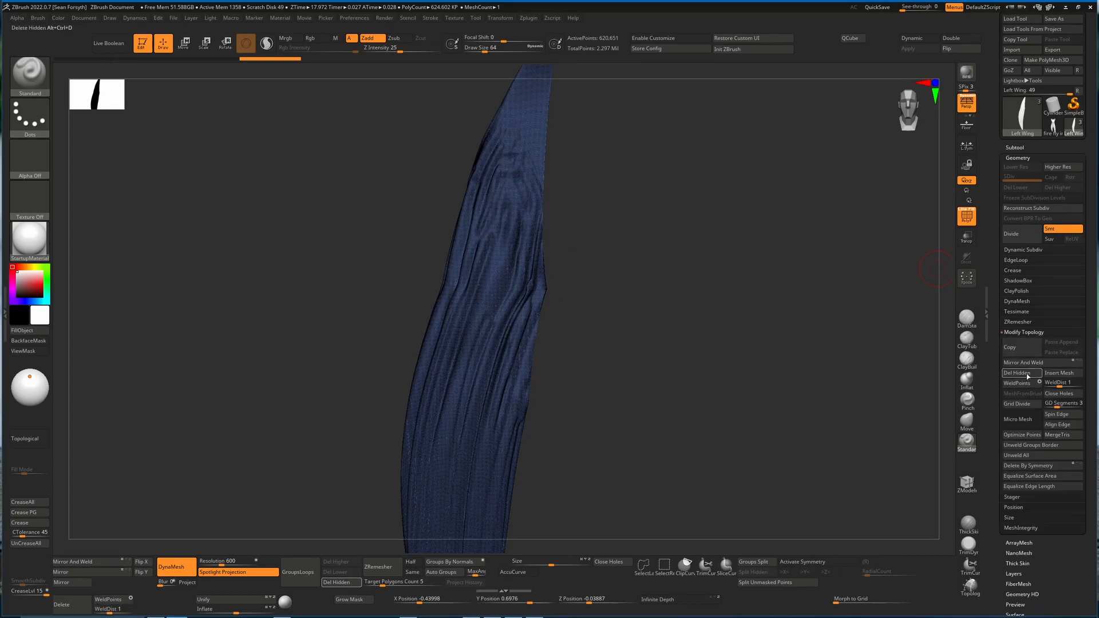
{"action": "left_click", "coordinate": [1015, 372]}
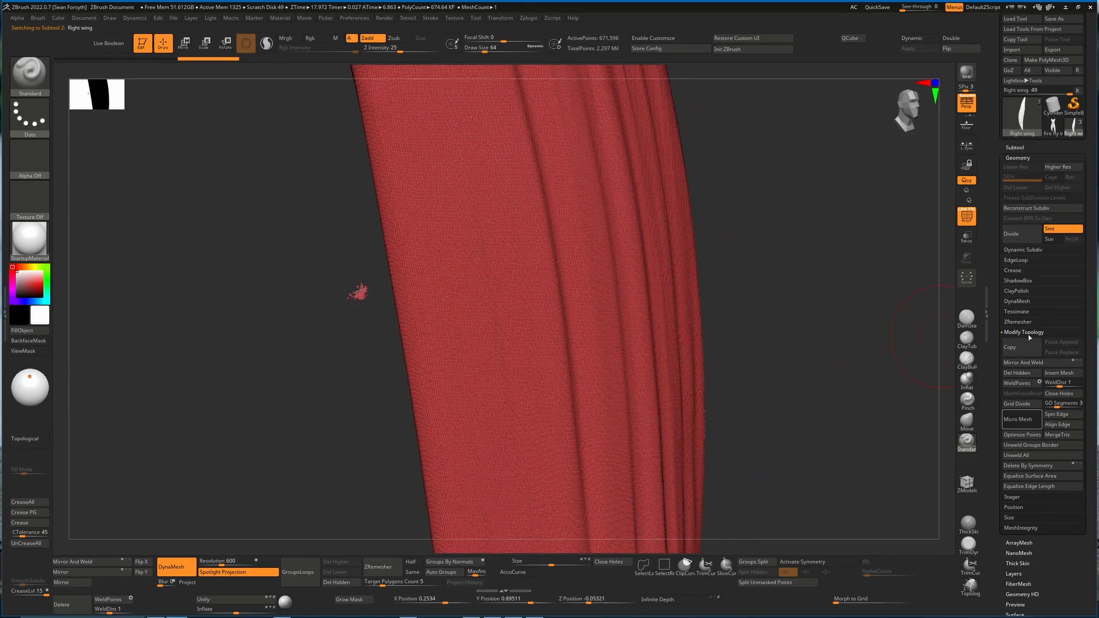
- Auto Group the wing's pieces, then Close Holes under Modify Topology
{"action": "scroll", "scroll_direction": "down", "scroll_amount": 3}
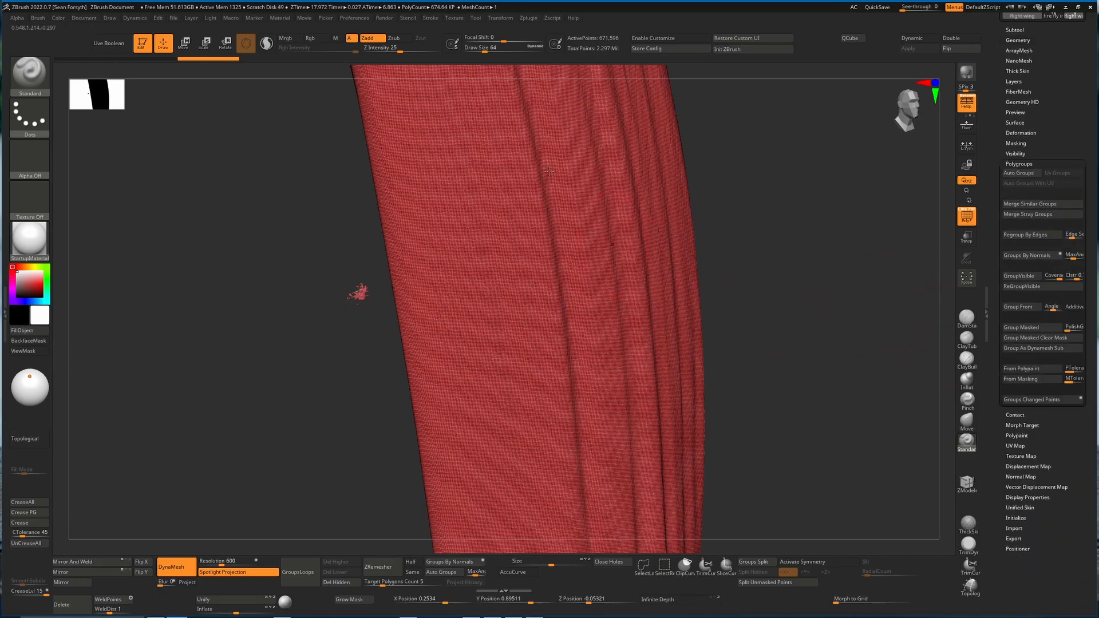
{"action": "mouse_move", "coordinate": [344, 293]}
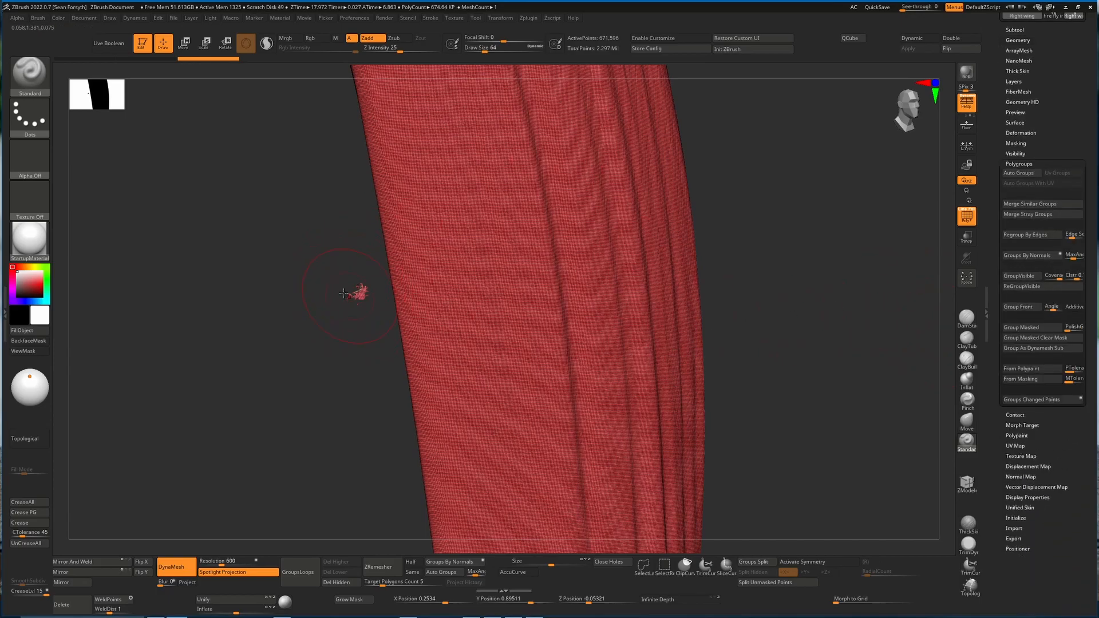
{"action": "mouse_move", "coordinate": [1020, 173]}
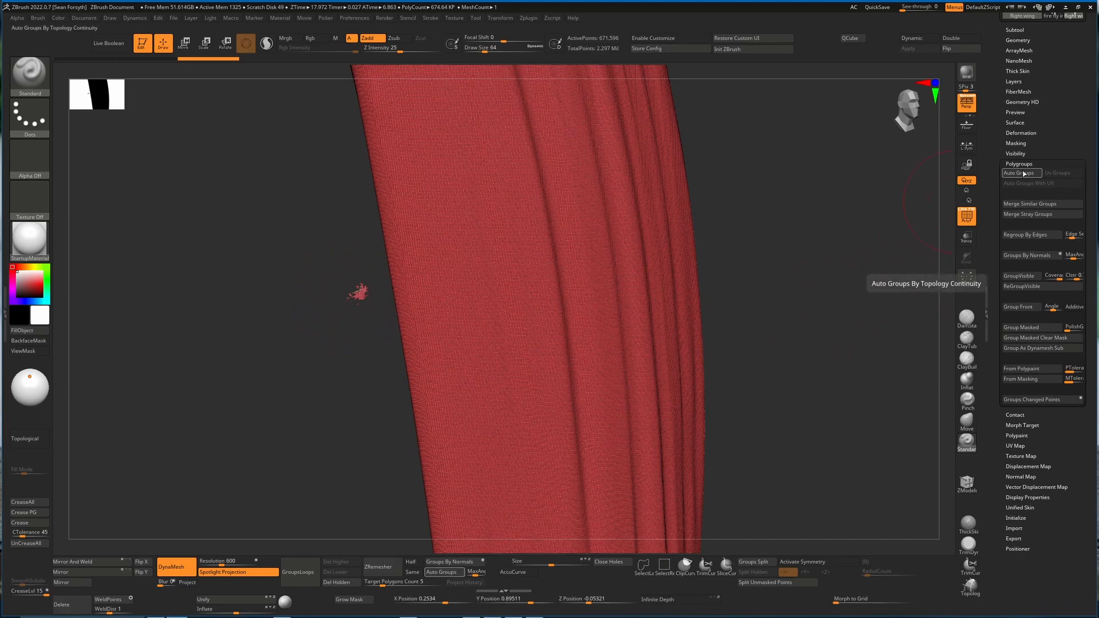
{"action": "left_click", "coordinate": [1019, 172]}
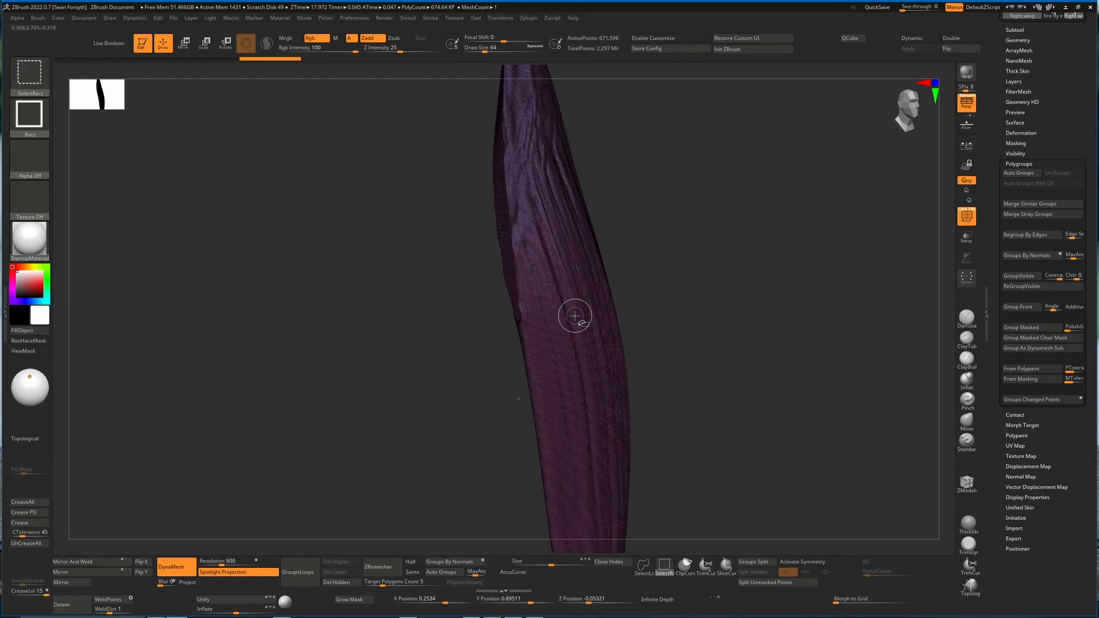
{"action": "mouse_move", "coordinate": [580, 322]}
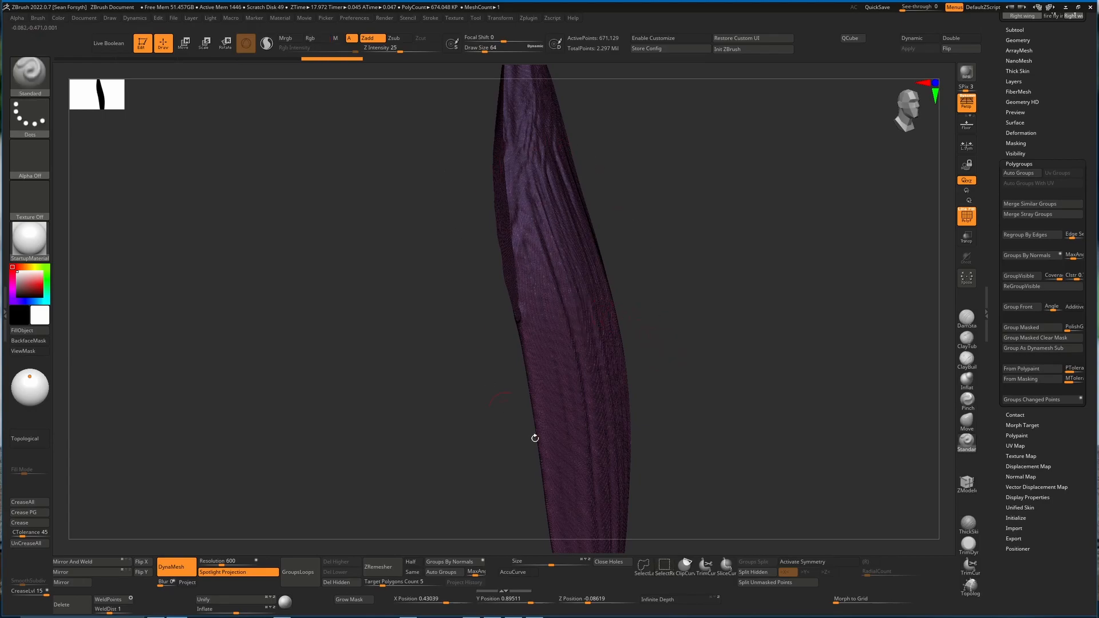
{"action": "left_click", "coordinate": [1017, 39]}
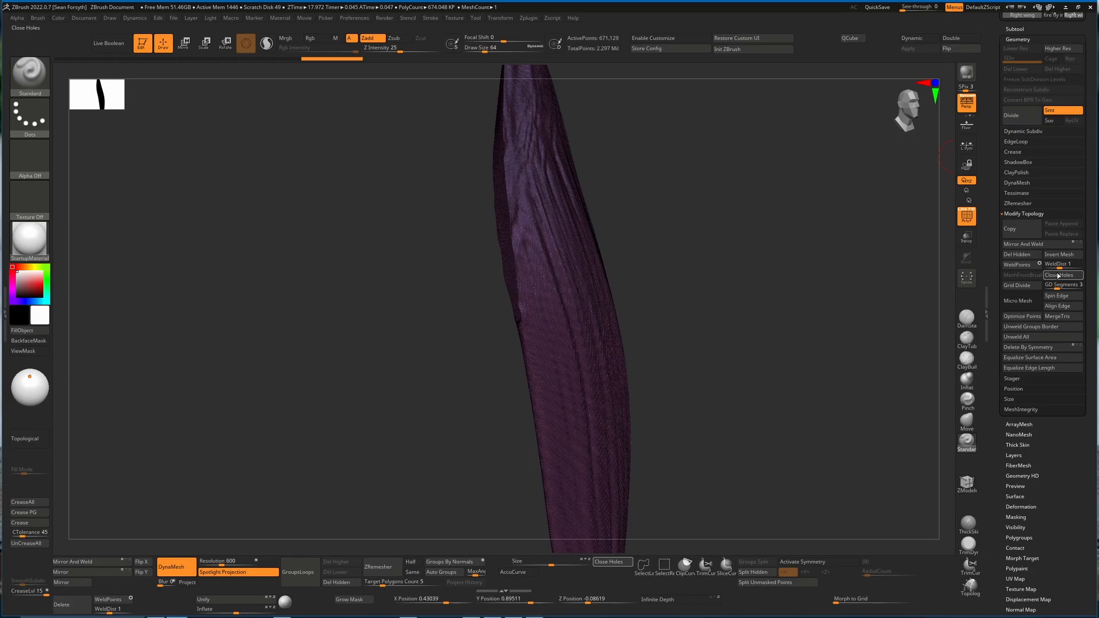
{"action": "left_click", "coordinate": [1058, 275]}
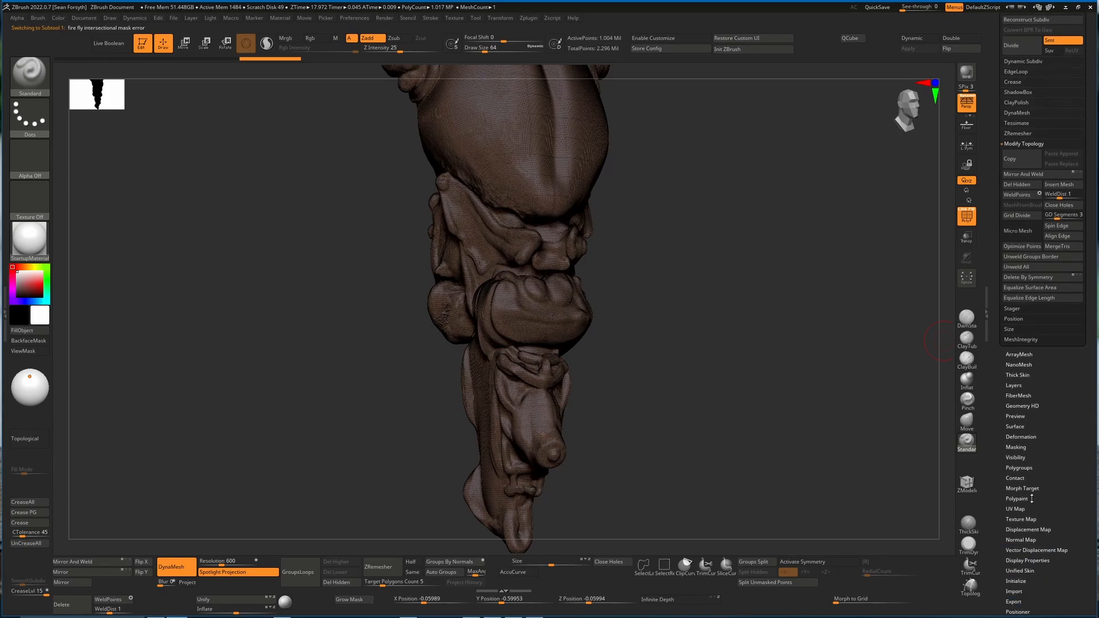
- Remove the body subtool's hidden geometry with Del Hidden
{"action": "left_click", "coordinate": [1018, 468]}
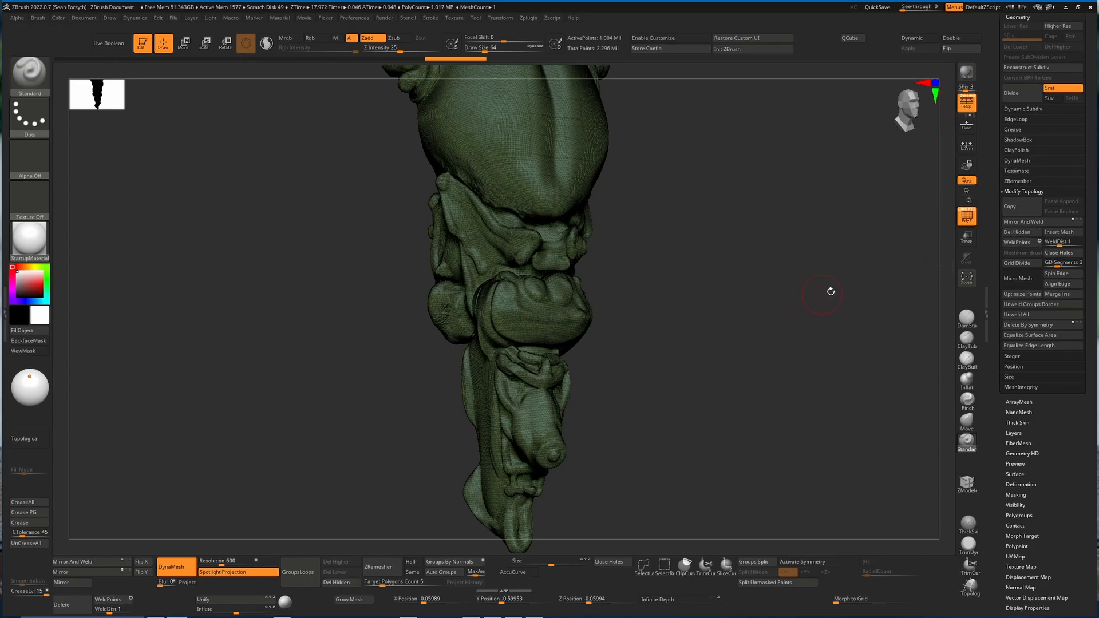
{"action": "mouse_move", "coordinate": [715, 258]}
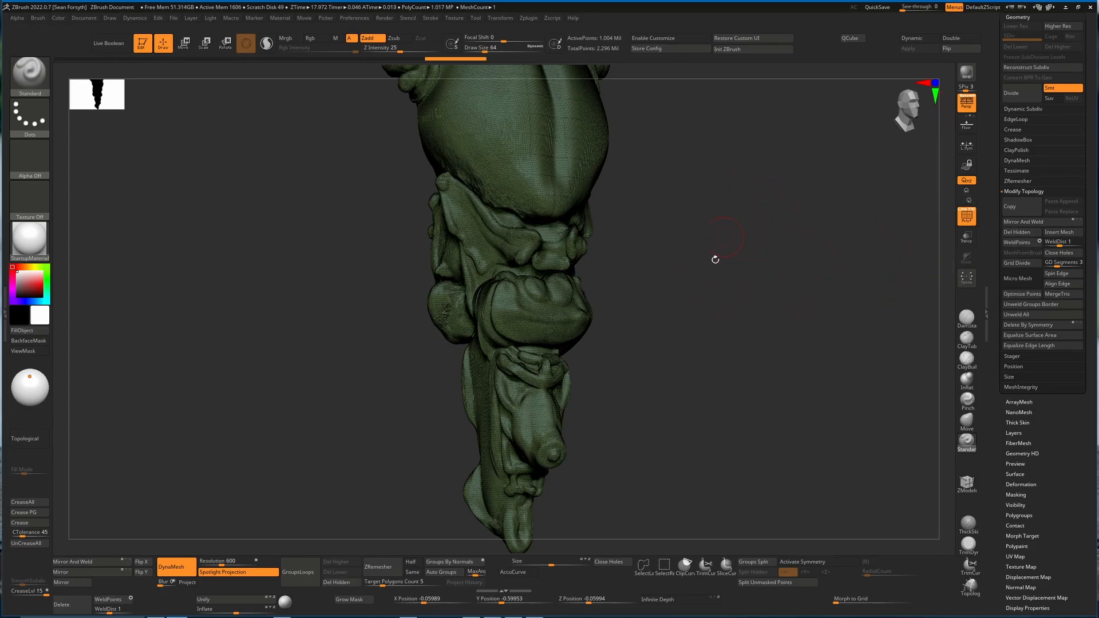
{"action": "mouse_move", "coordinate": [732, 259]}
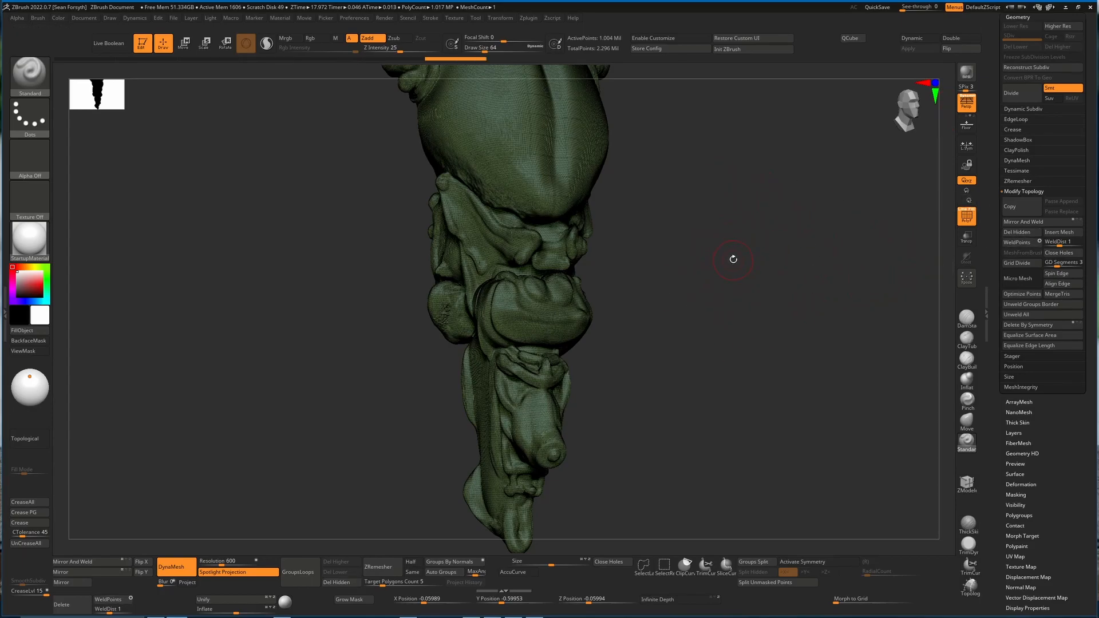
{"action": "mouse_move", "coordinate": [1019, 231]}
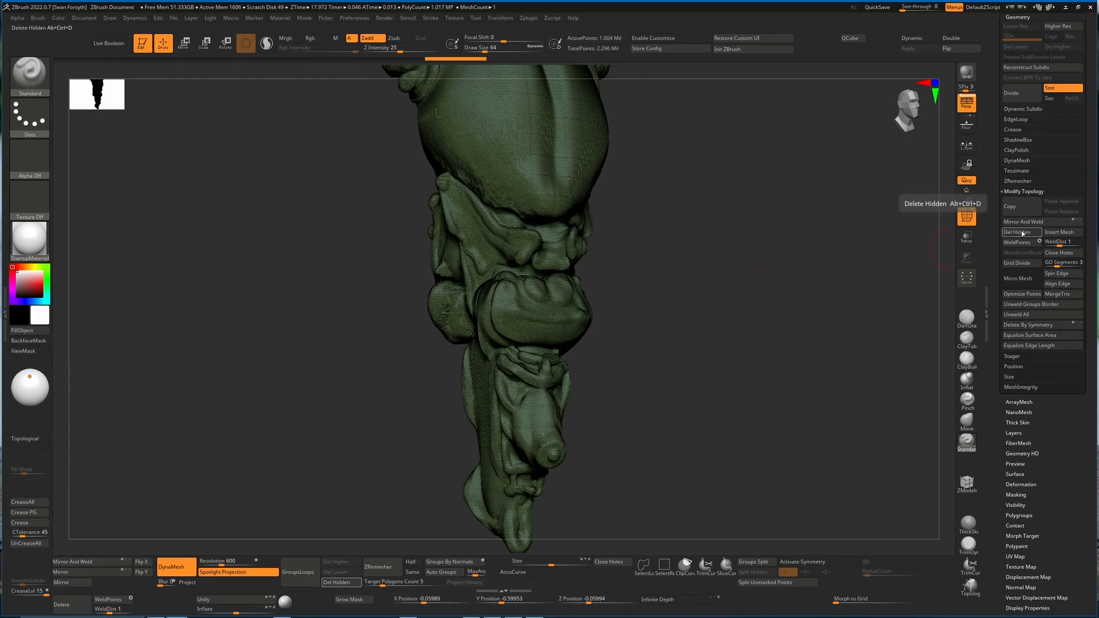
{"action": "left_click", "coordinate": [1021, 232]}
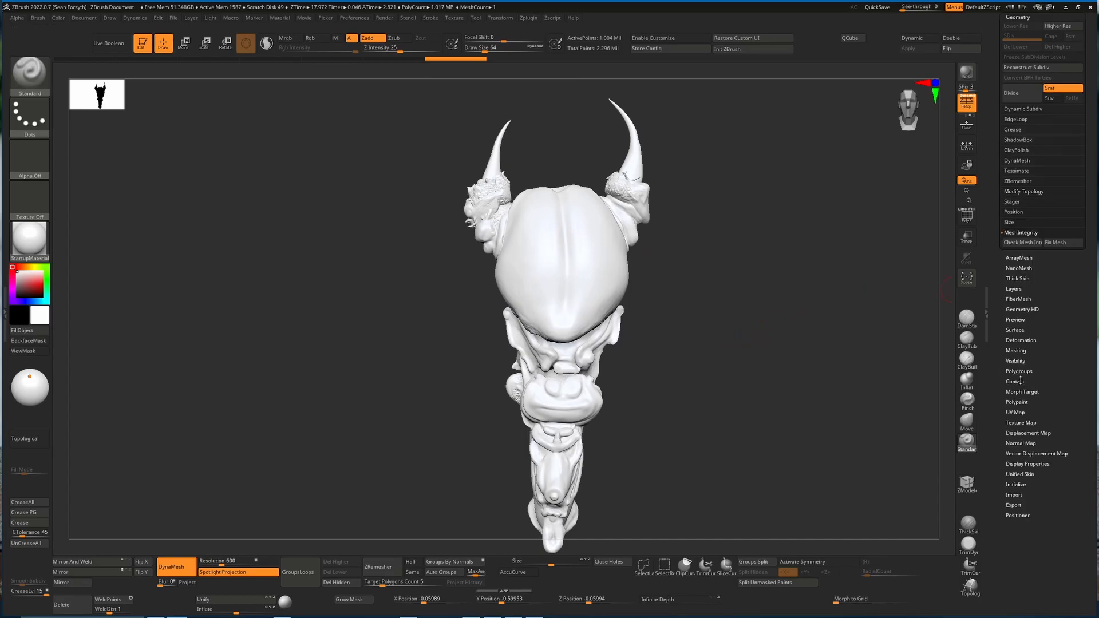
- Turn the wing subtools' visibility back on alongside the body
{"action": "left_click", "coordinate": [1020, 242]}
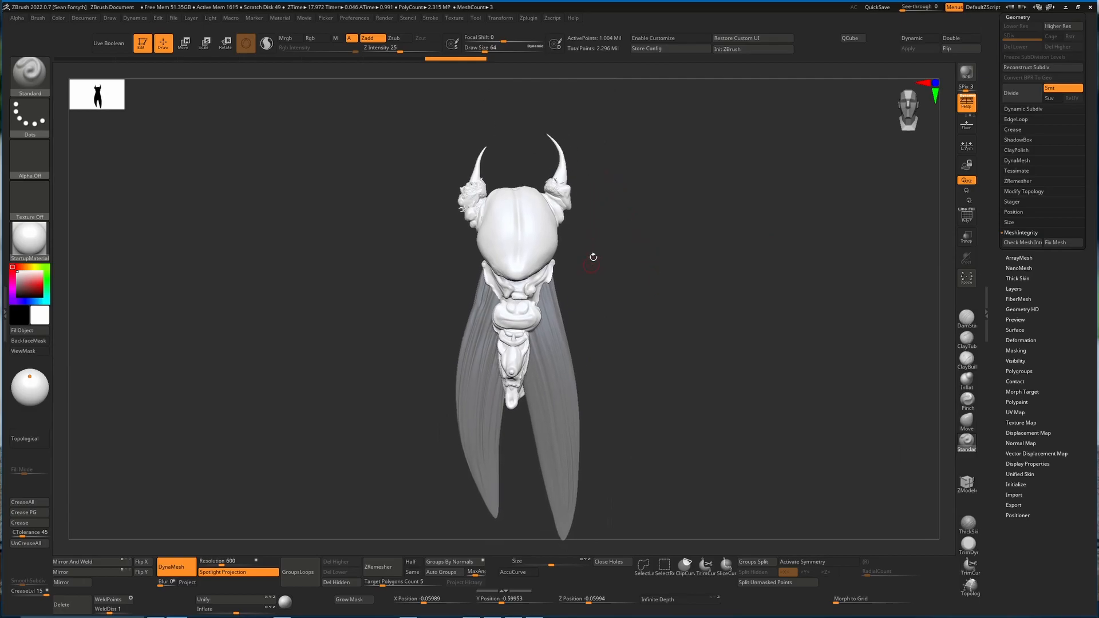
{"action": "mouse_move", "coordinate": [535, 250]}
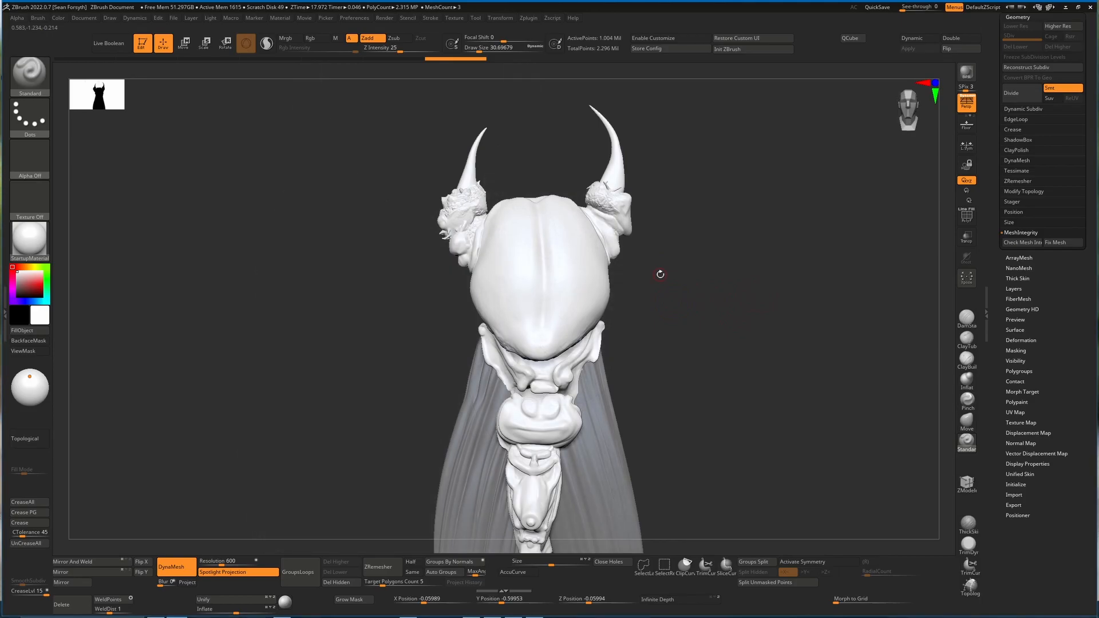
{"action": "mouse_move", "coordinate": [540, 282]}
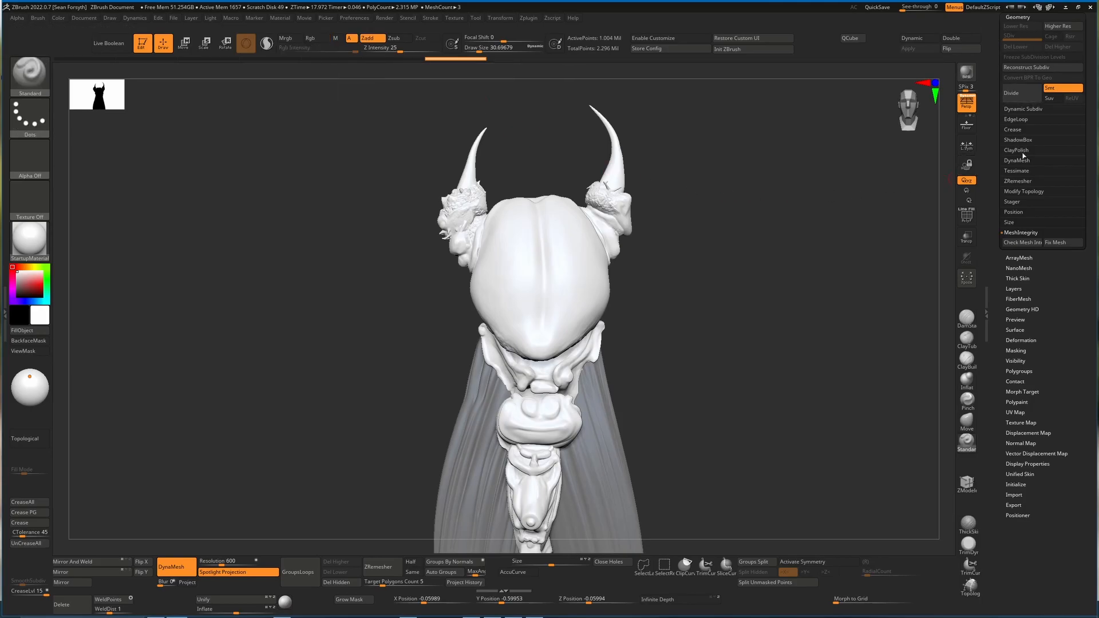
- ZRemesh the body, view its new polyframe, and subdivide it twice
{"action": "left_click", "coordinate": [1017, 181]}
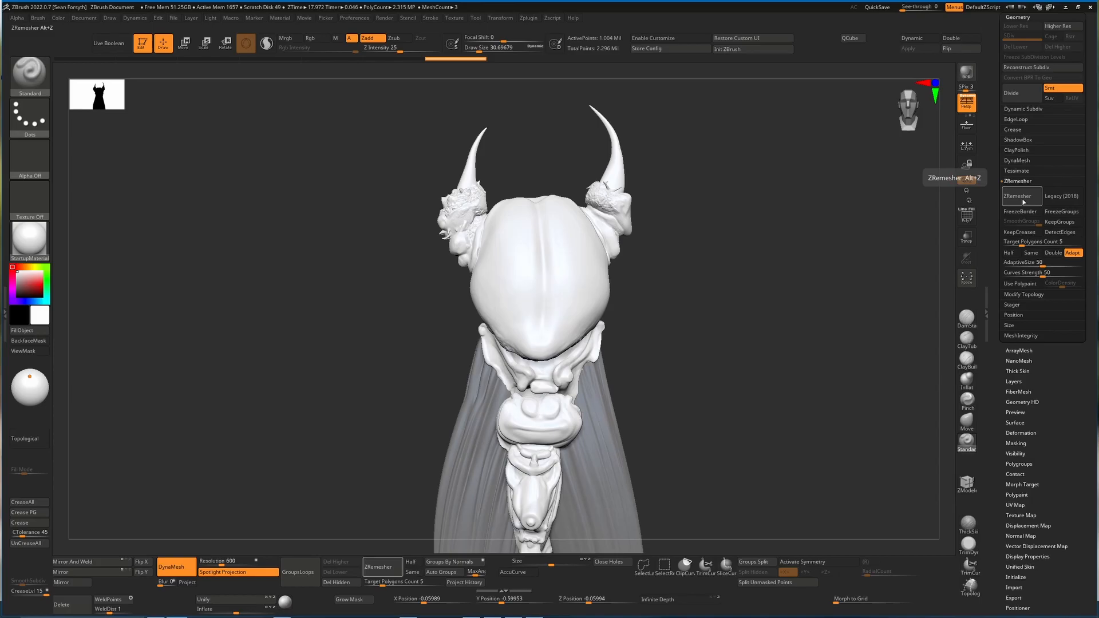
{"action": "left_click", "coordinate": [1017, 181]}
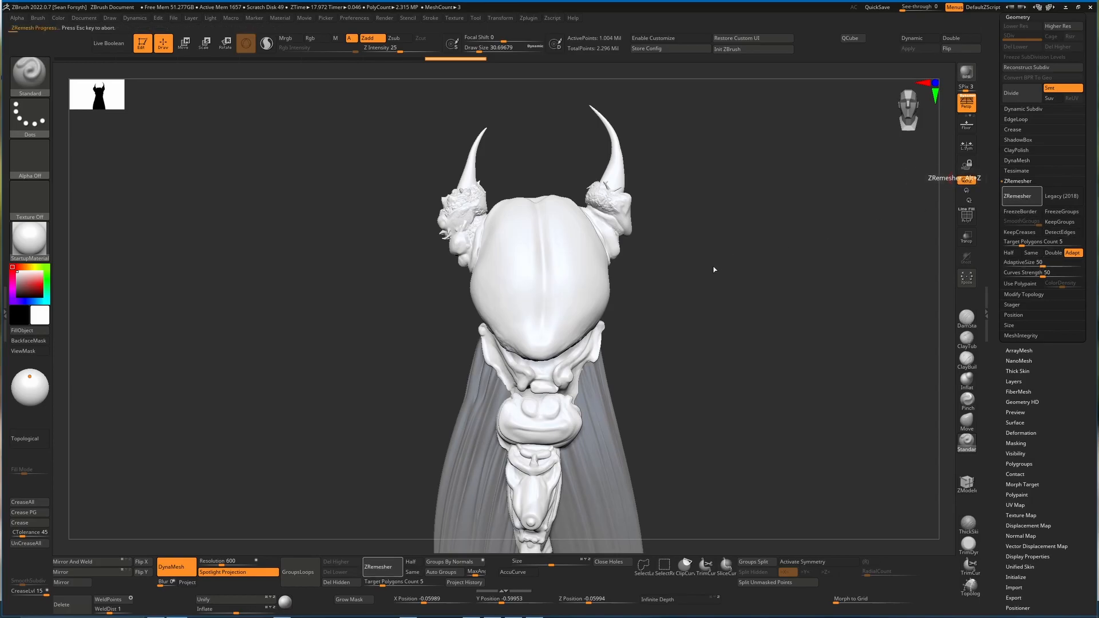
{"action": "mouse_move", "coordinate": [1035, 227]}
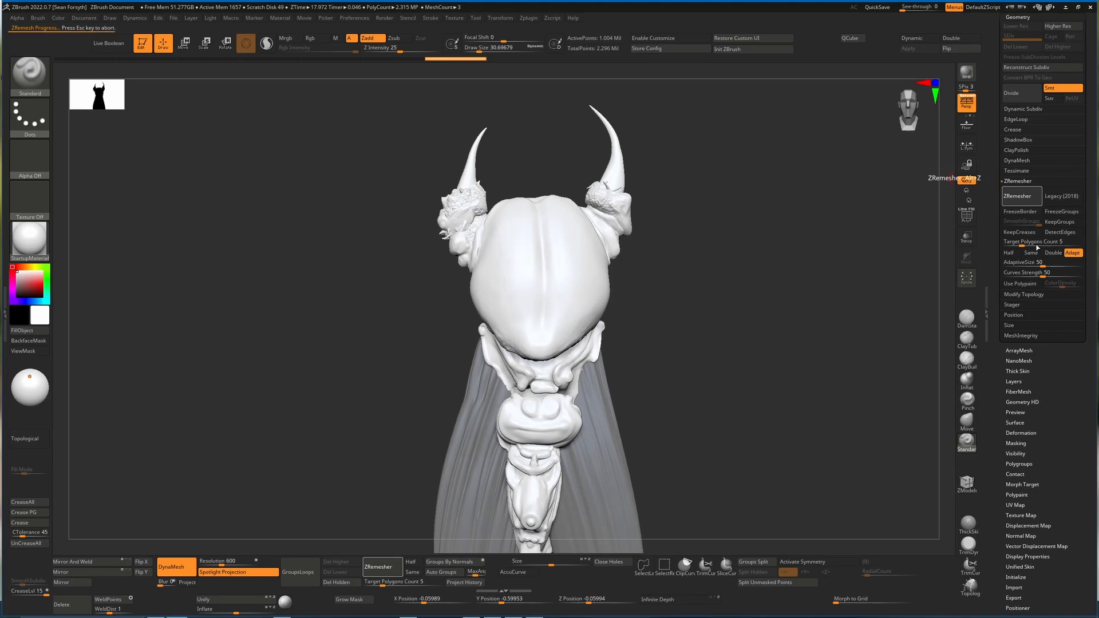
{"action": "mouse_move", "coordinate": [760, 278]}
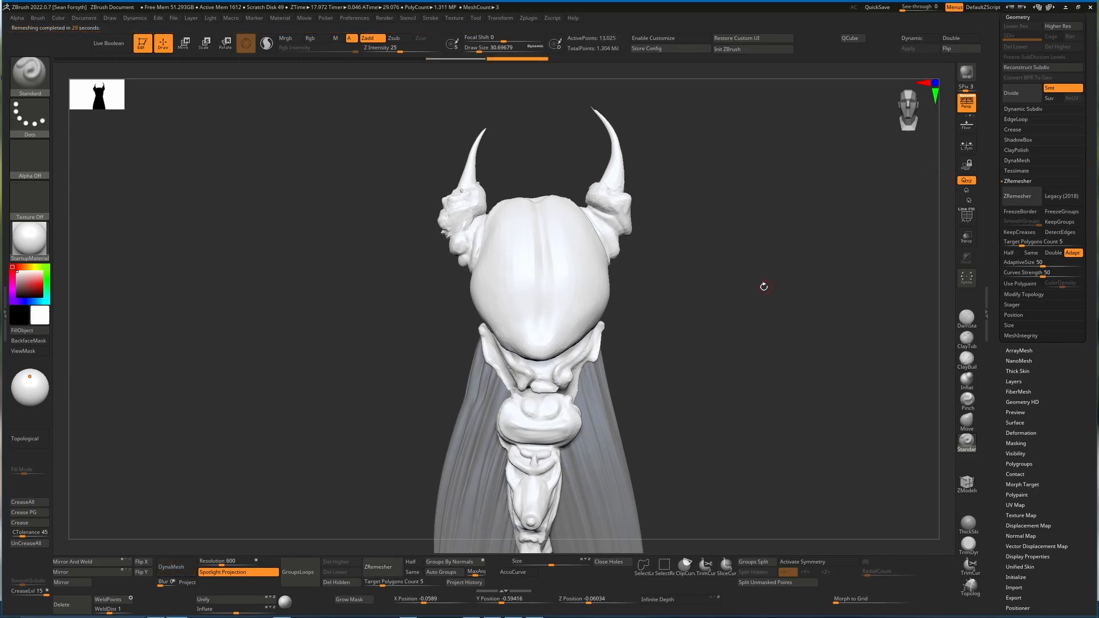
{"action": "left_click", "coordinate": [966, 218]}
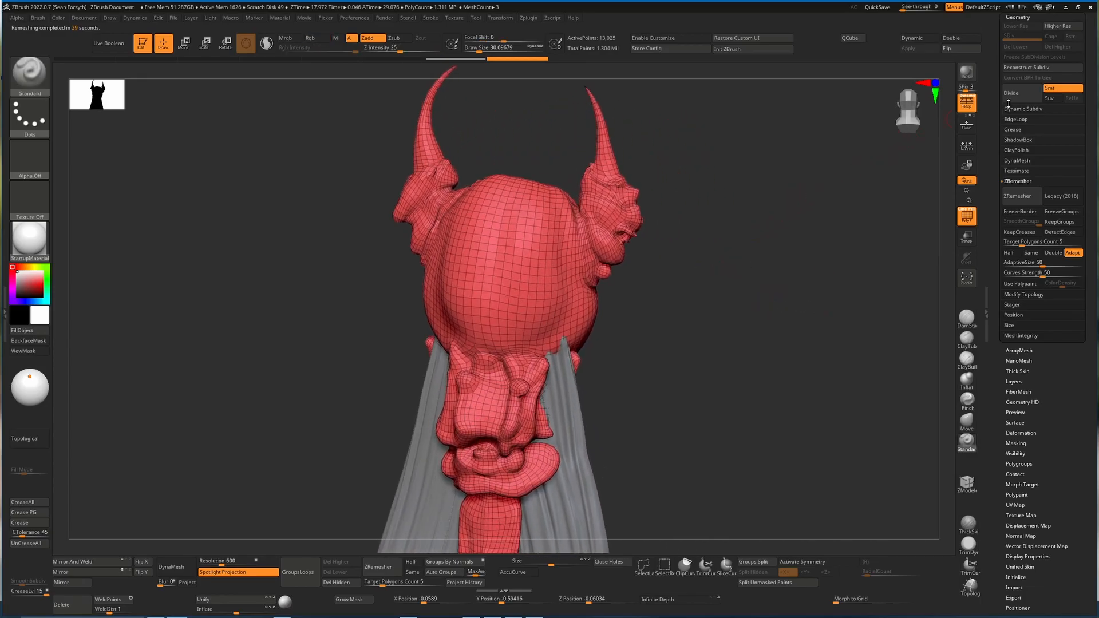
{"action": "left_click", "coordinate": [1014, 94]}
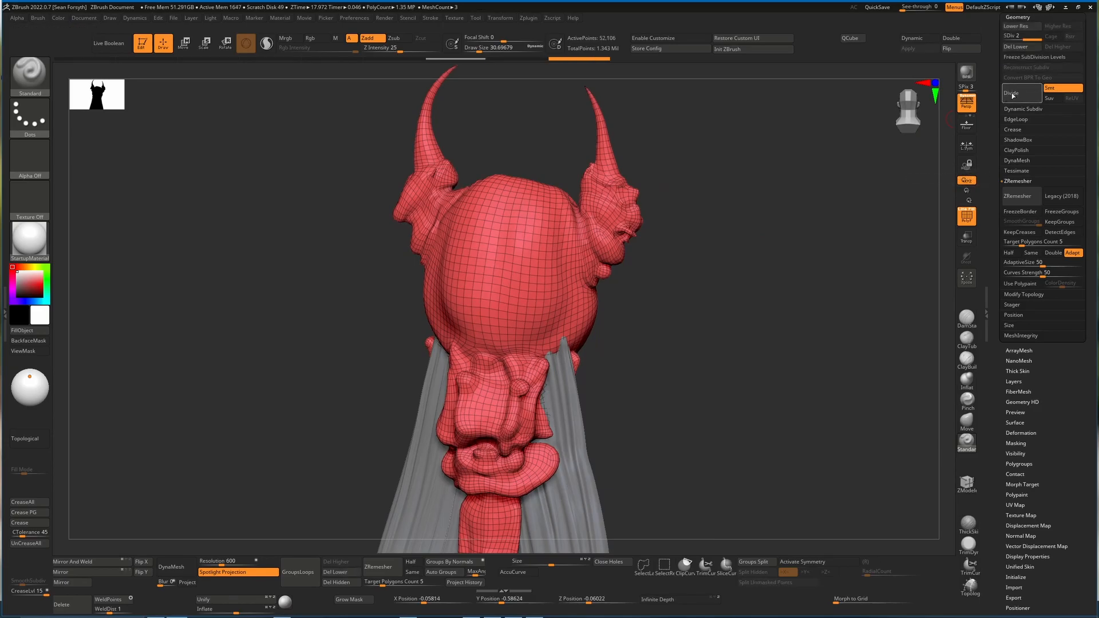
{"action": "key", "text": "ctrl+d"}
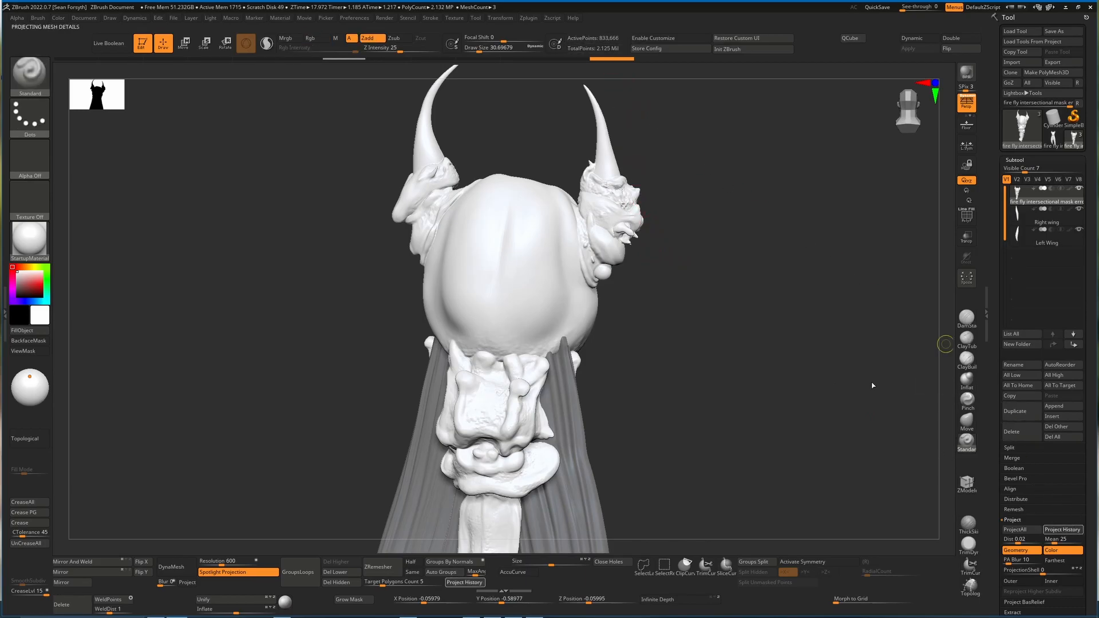
{"action": "mouse_move", "coordinate": [734, 261]}
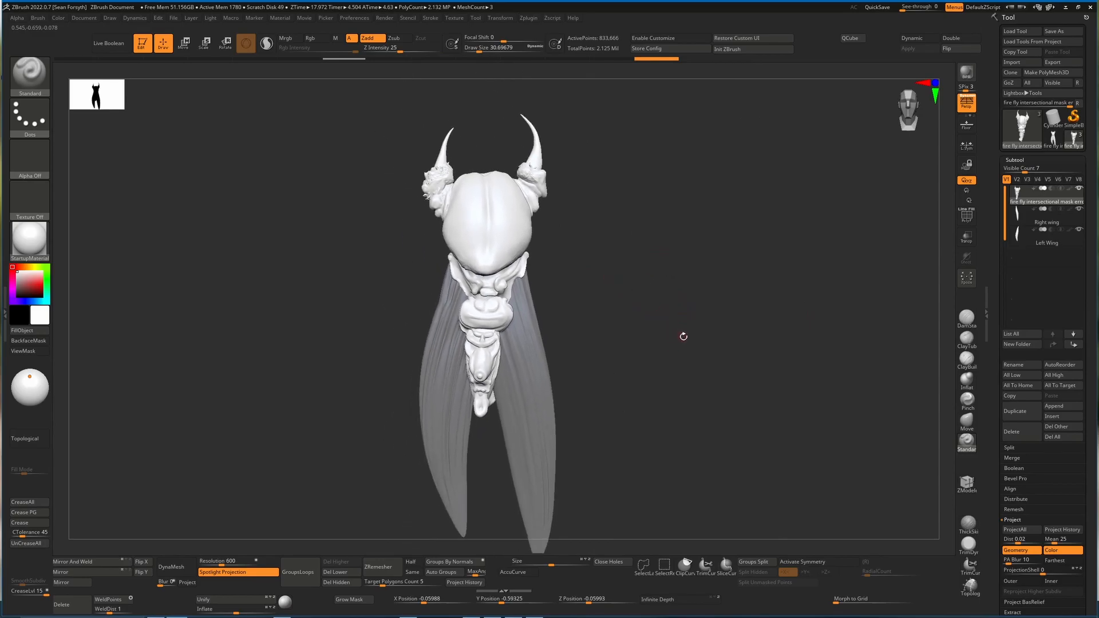
- Select the Left Wing and run ZRemesher on it from Geometry
{"action": "left_click", "coordinate": [1044, 242]}
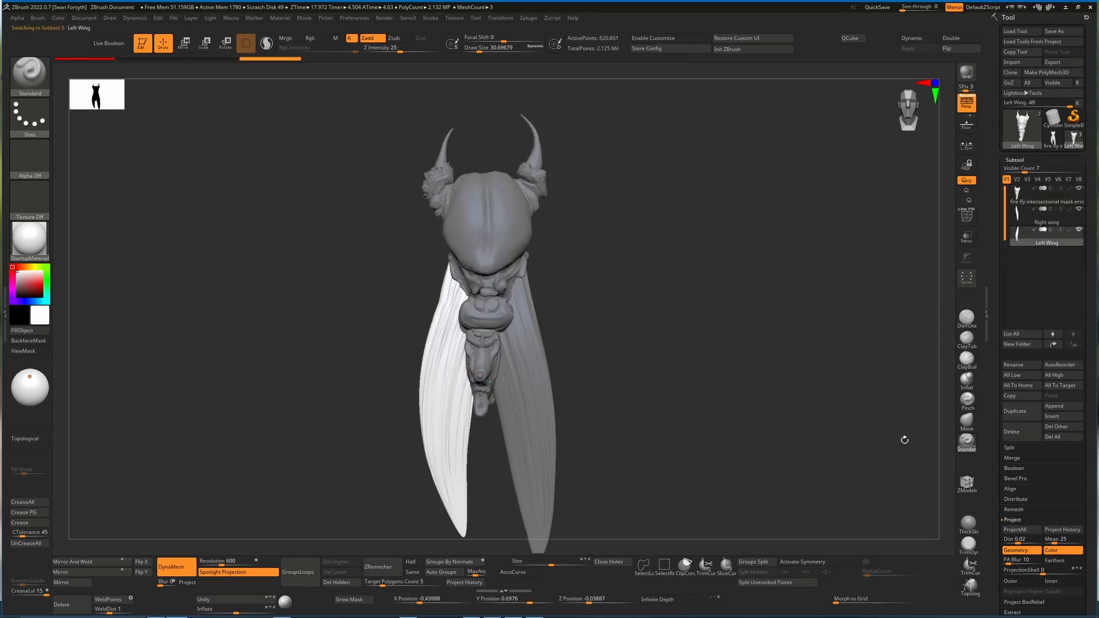
{"action": "mouse_move", "coordinate": [400, 248]}
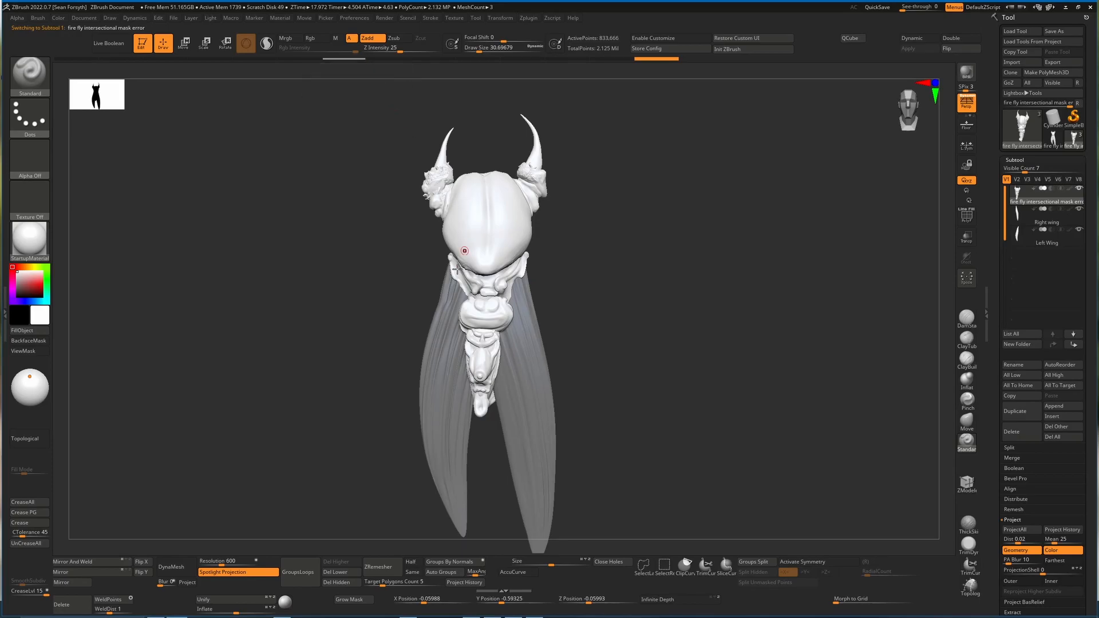
{"action": "left_click", "coordinate": [1046, 242]}
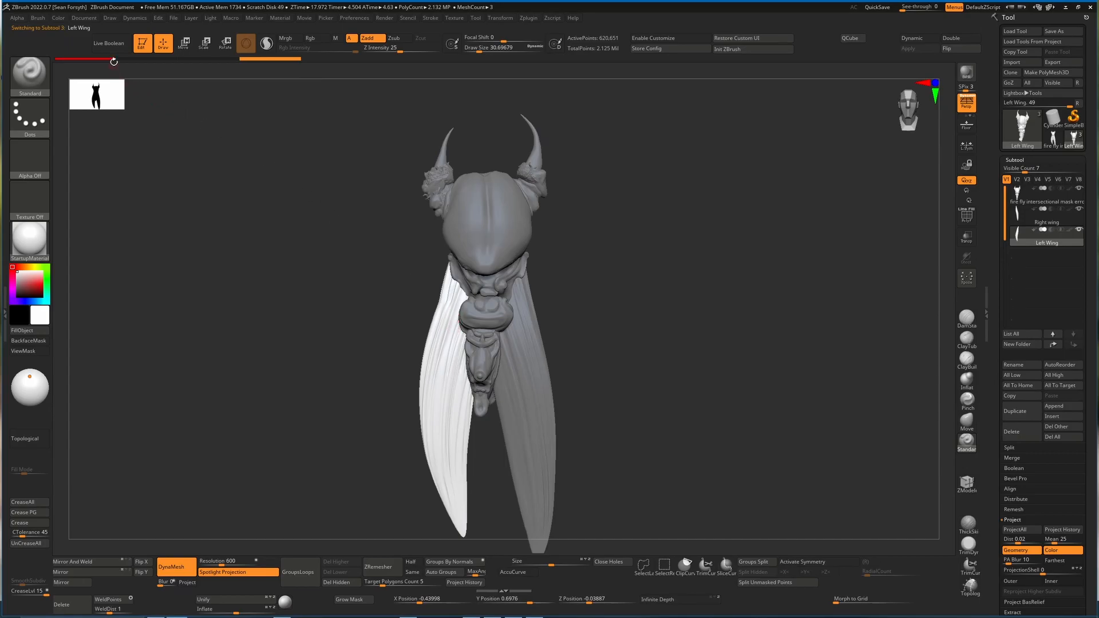
{"action": "mouse_move", "coordinate": [85, 62]}
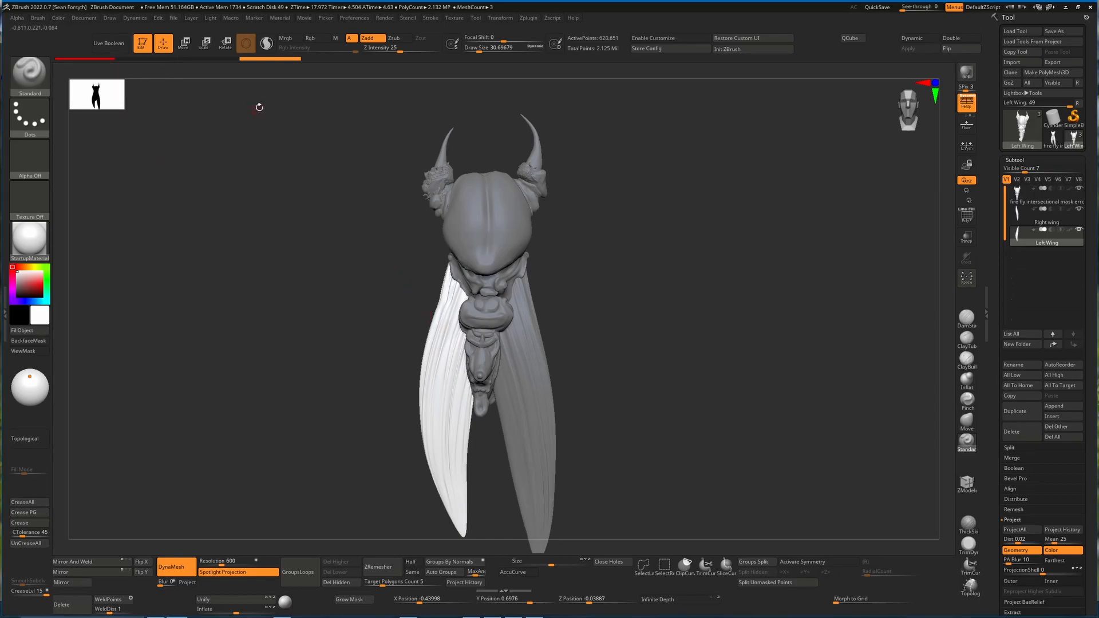
{"action": "left_click", "coordinate": [284, 38]}
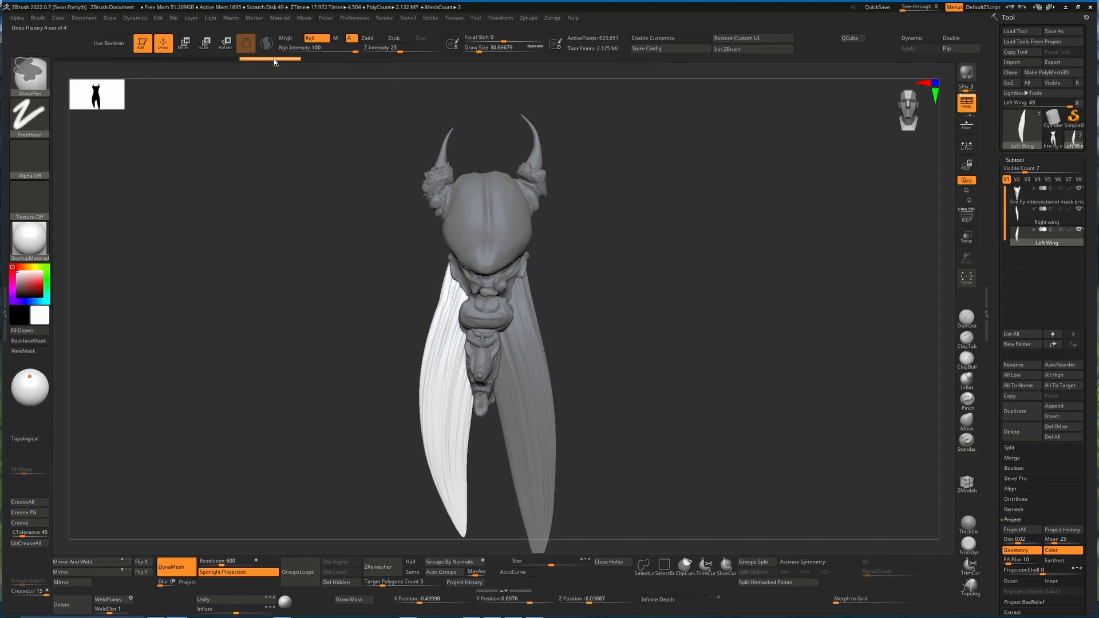
{"action": "mouse_move", "coordinate": [277, 63]}
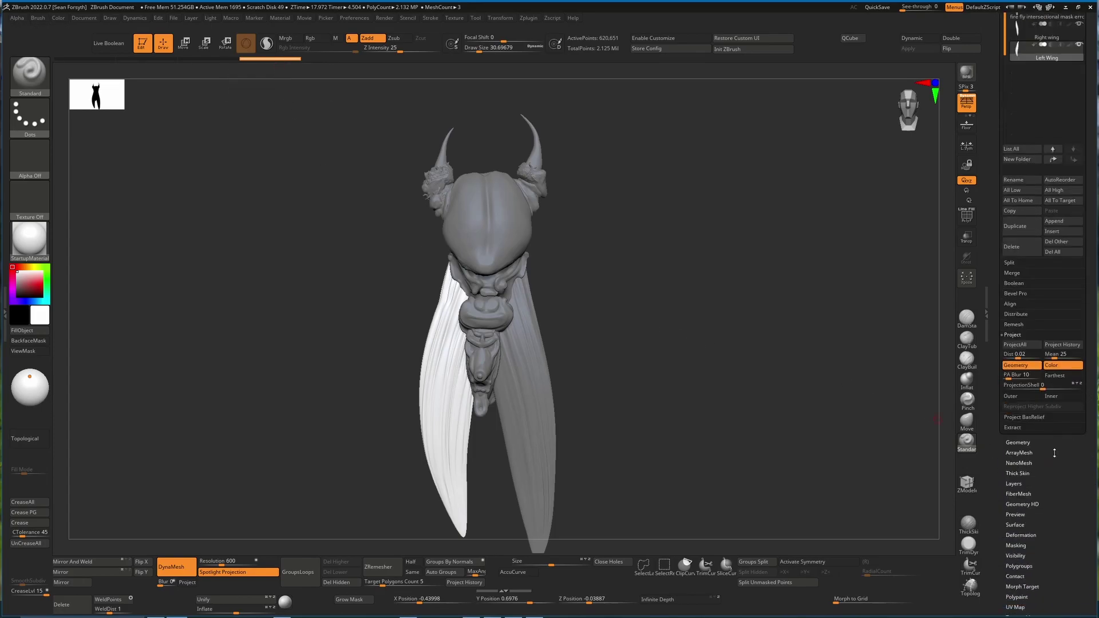
{"action": "left_click", "coordinate": [1017, 442]}
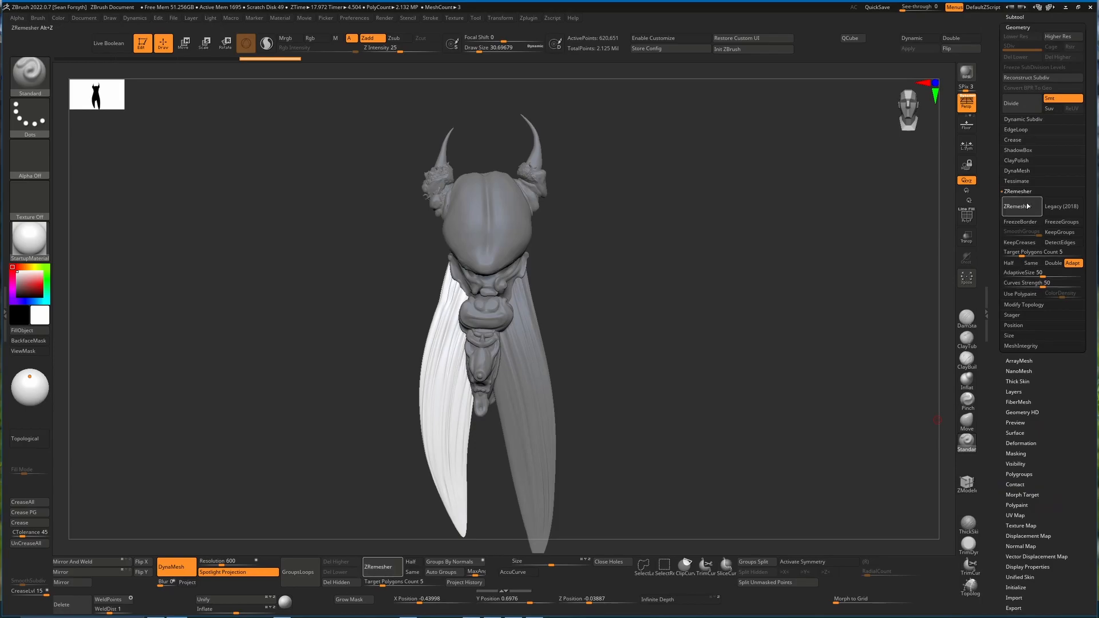
{"action": "left_click", "coordinate": [1019, 206]}
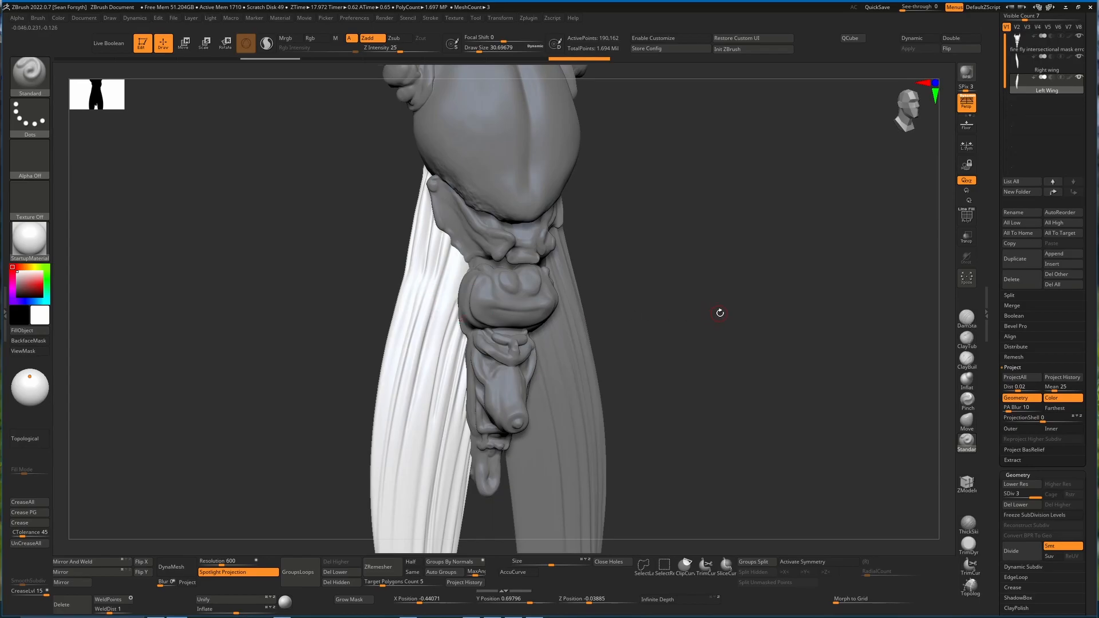
- Select the Right Wing subtool to work on it next
{"action": "left_click", "coordinate": [1045, 69]}
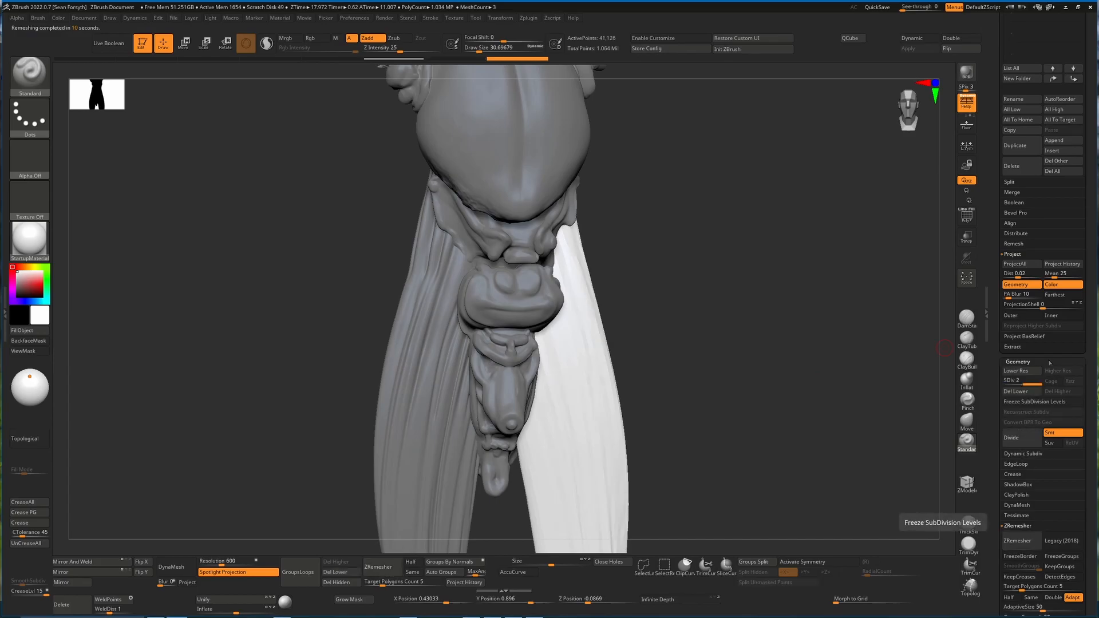
{"action": "mouse_move", "coordinate": [1020, 437]}
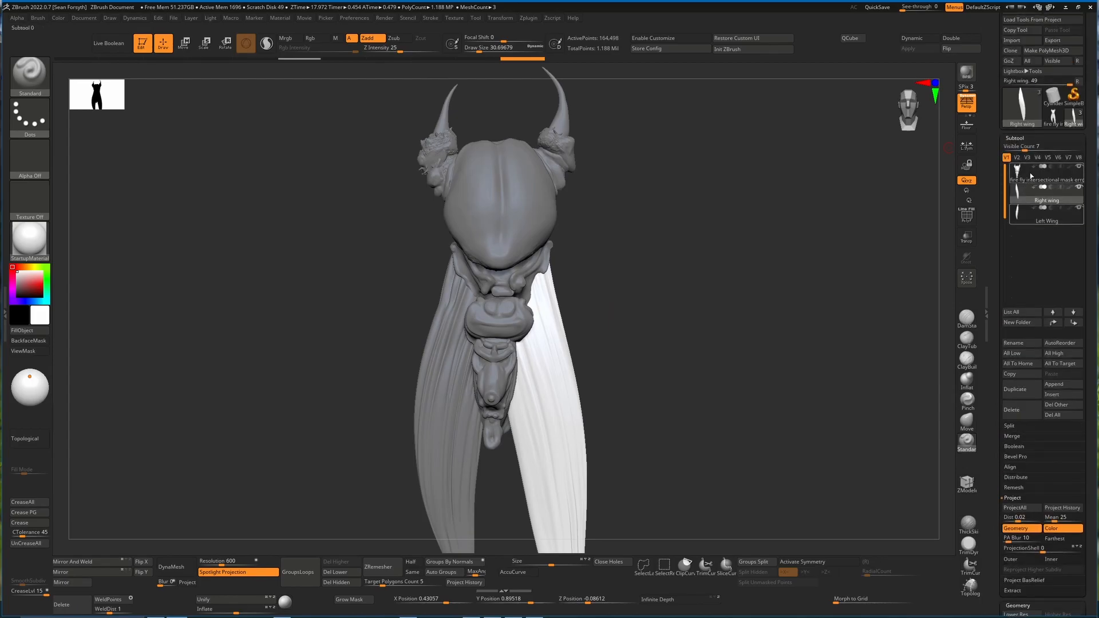
- Check the body and both wing subtools, then MergeVisible them into one subtool
{"action": "left_click", "coordinate": [1044, 169]}
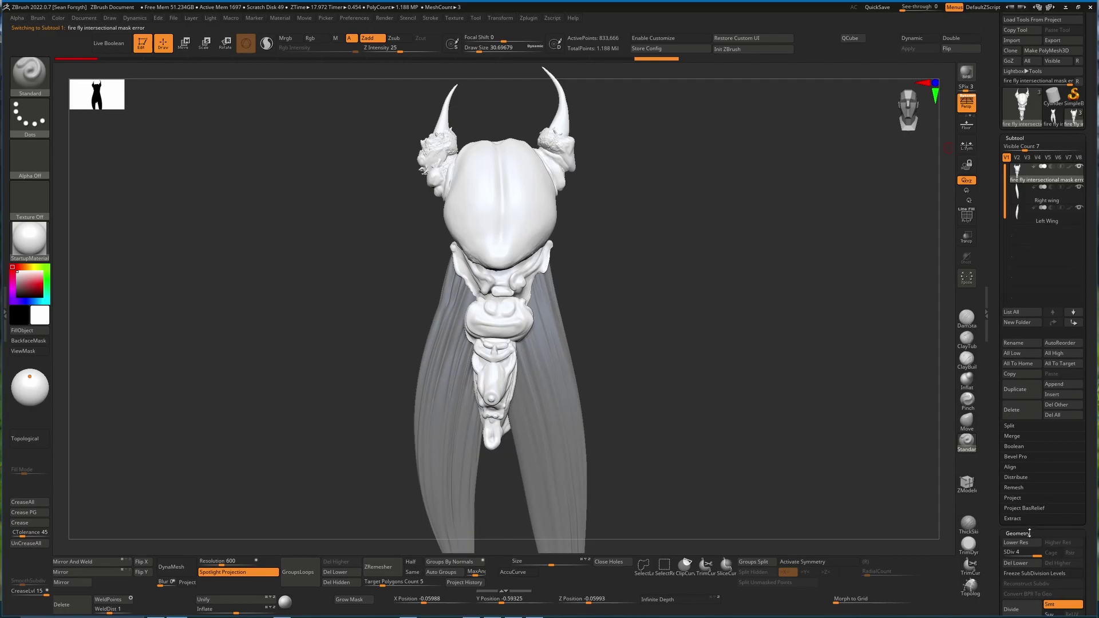
{"action": "left_click", "coordinate": [1046, 199]}
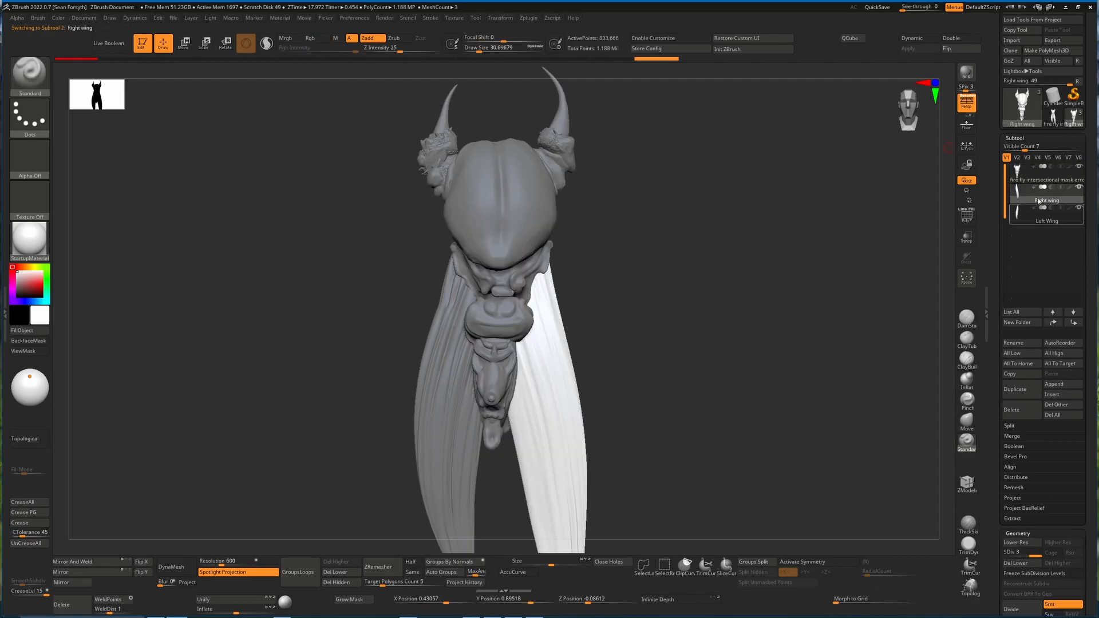
{"action": "left_click", "coordinate": [1046, 219]}
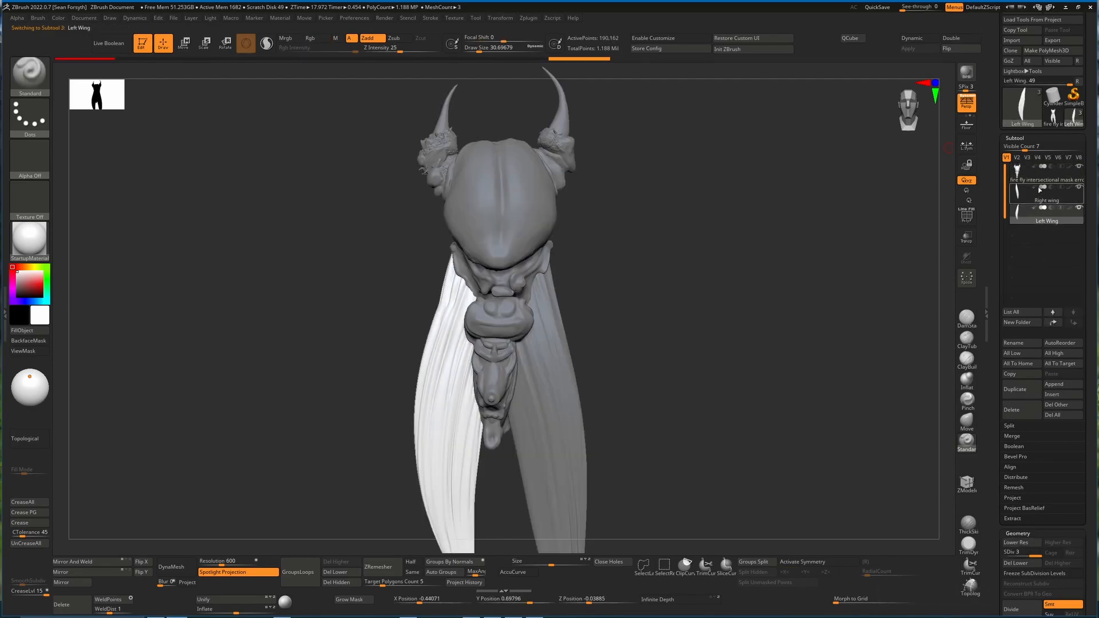
{"action": "left_click", "coordinate": [1044, 180]}
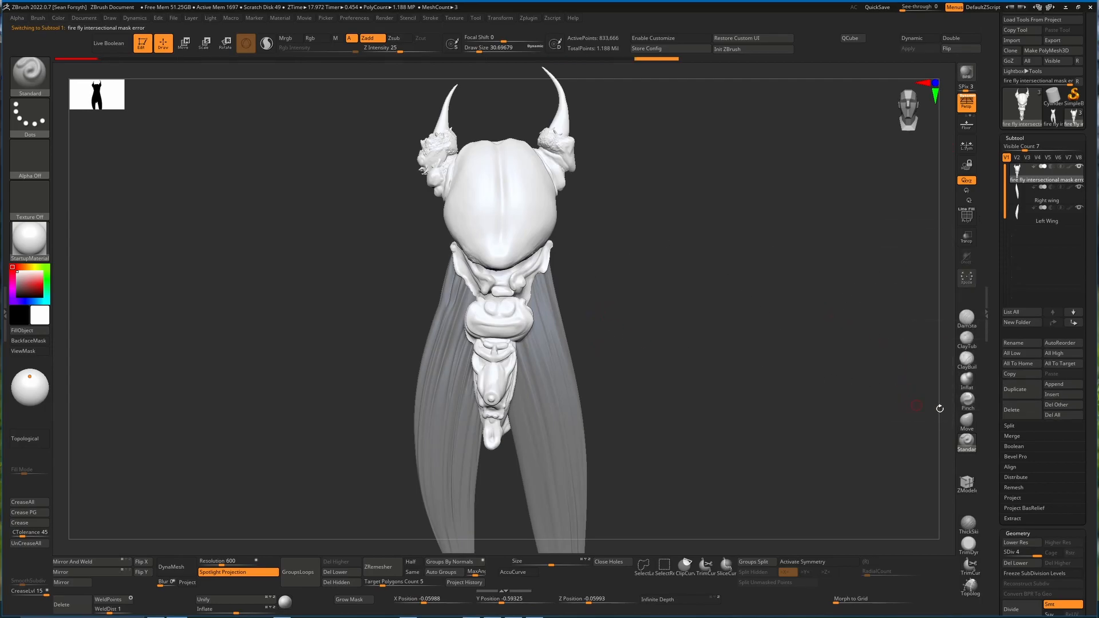
{"action": "left_click", "coordinate": [1011, 436]}
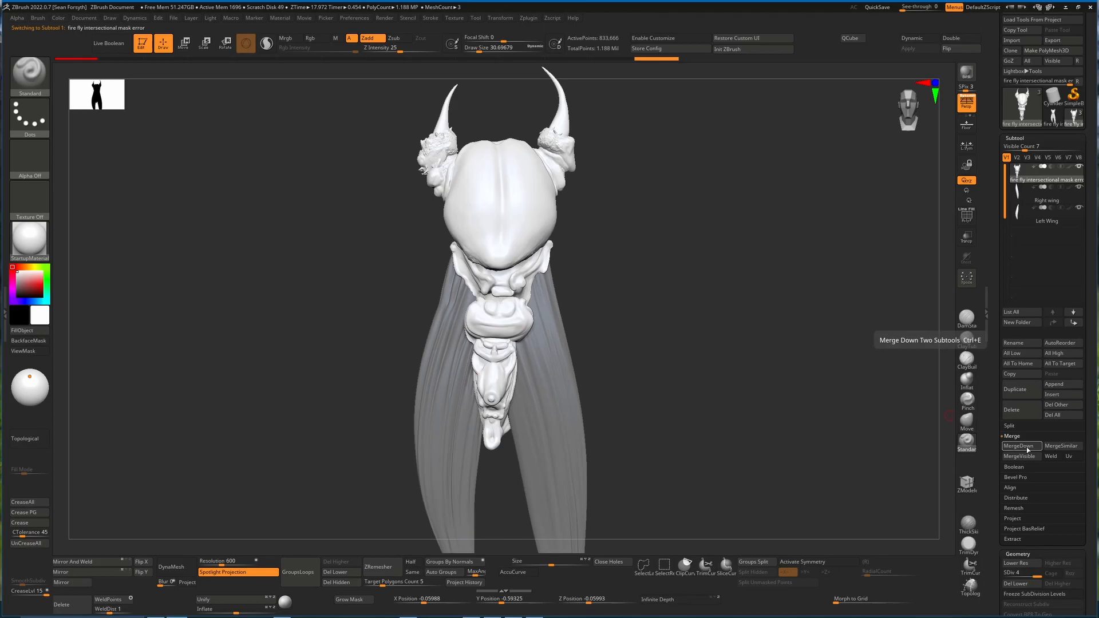
{"action": "left_click", "coordinate": [1020, 446]}
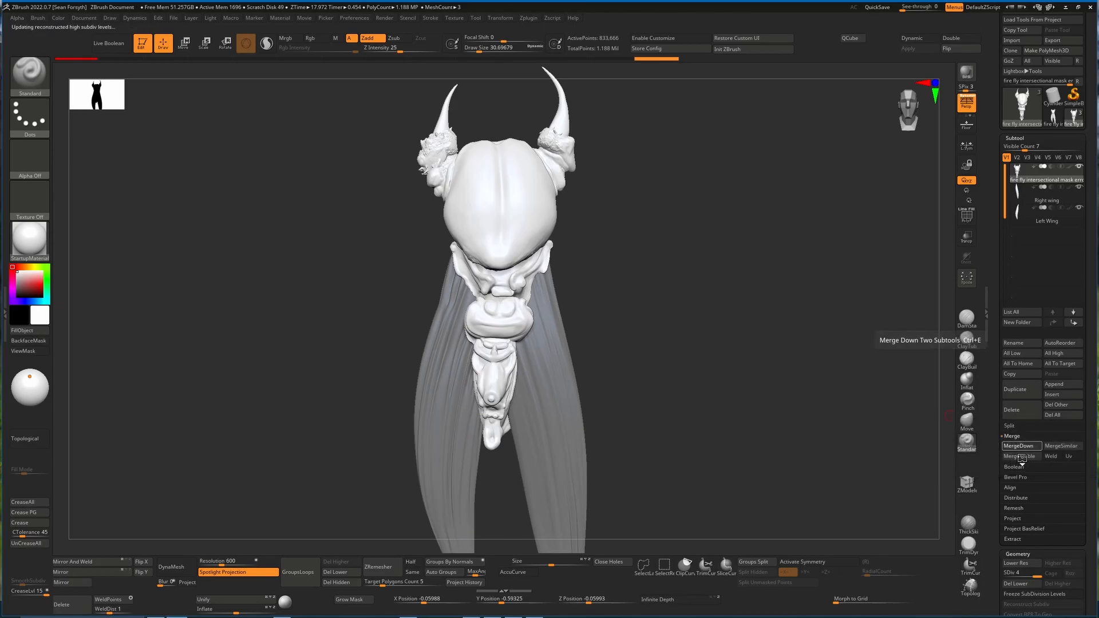
{"action": "left_click", "coordinate": [1020, 446]}
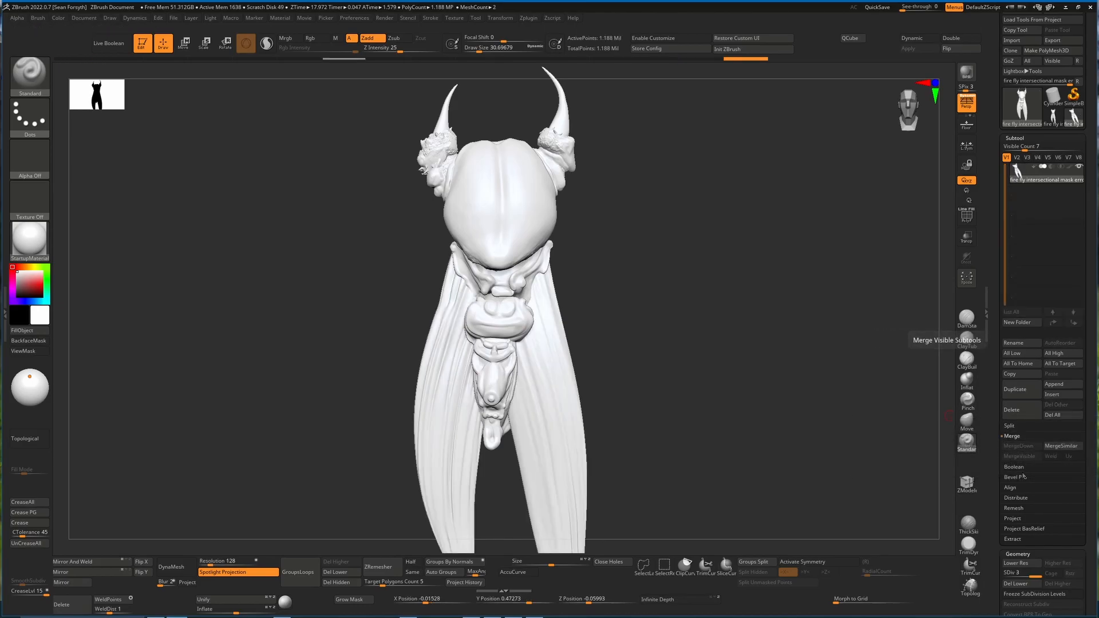
{"action": "mouse_move", "coordinate": [1015, 575]}
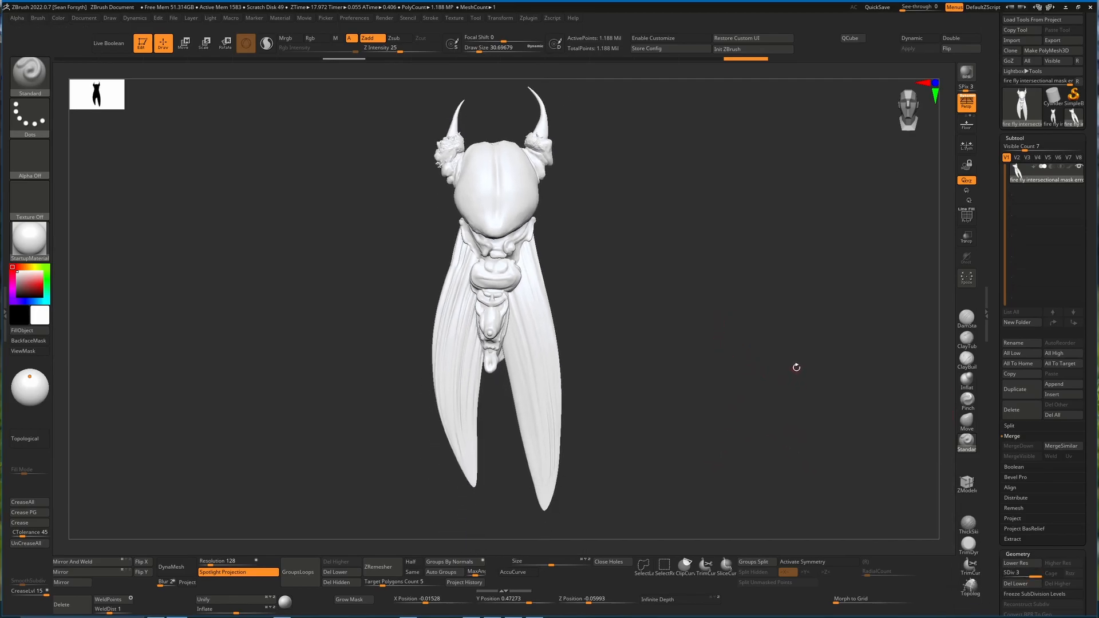
{"action": "left_click", "coordinate": [528, 18]}
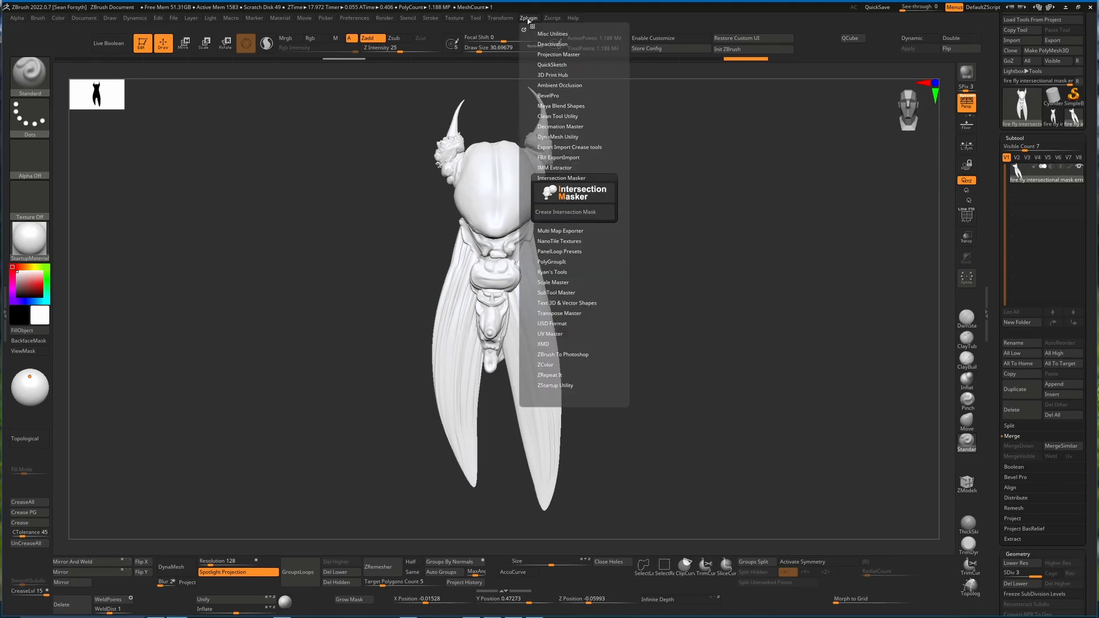
{"action": "left_click", "coordinate": [569, 212]}
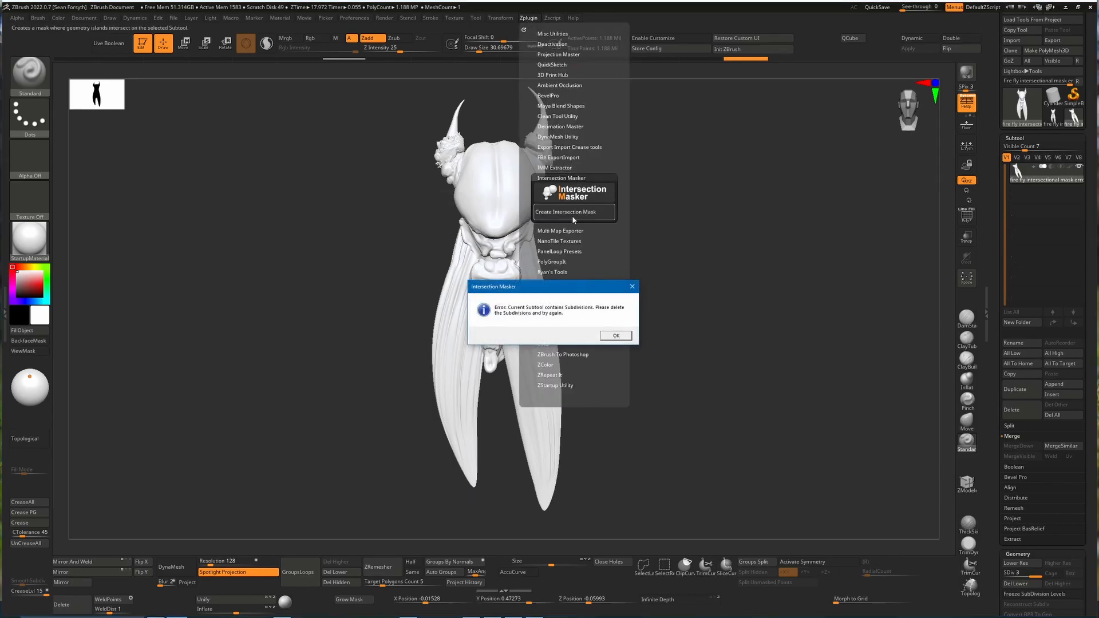
{"action": "mouse_move", "coordinate": [561, 318]}
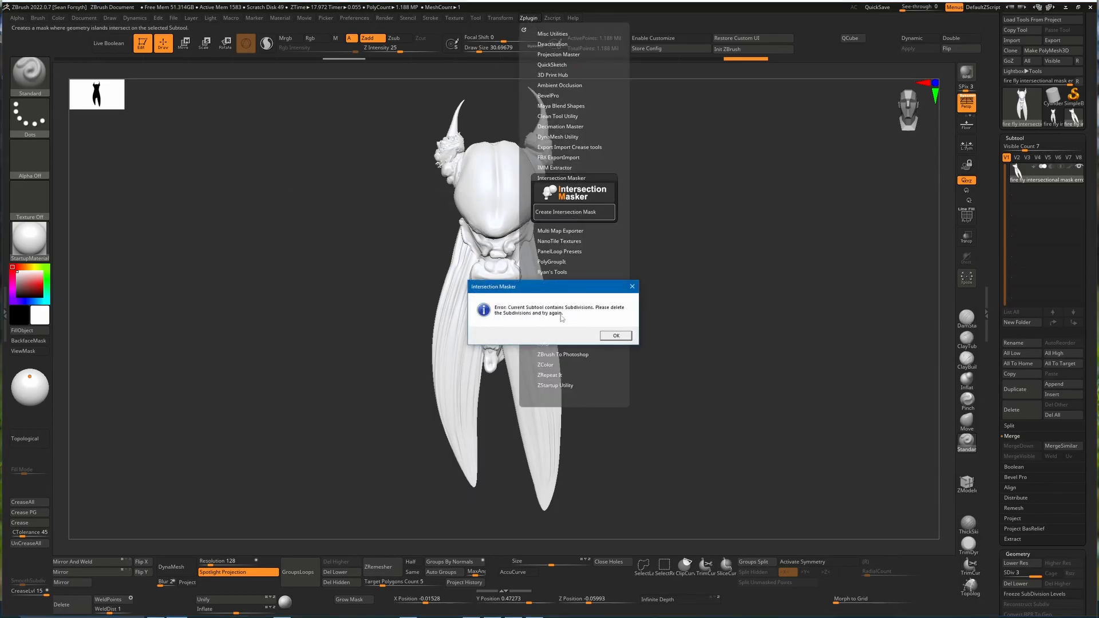
{"action": "left_click", "coordinate": [615, 335]}
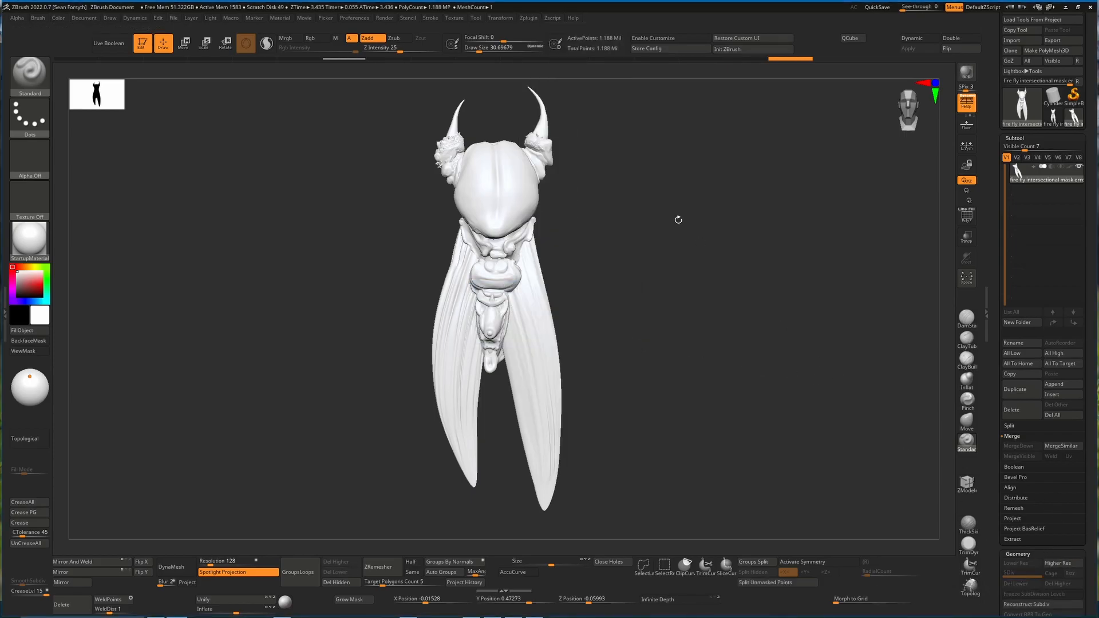
- Run Zplugin's Intersection Masker to create an intersection mask on the merged firefly
{"action": "left_click", "coordinate": [527, 18]}
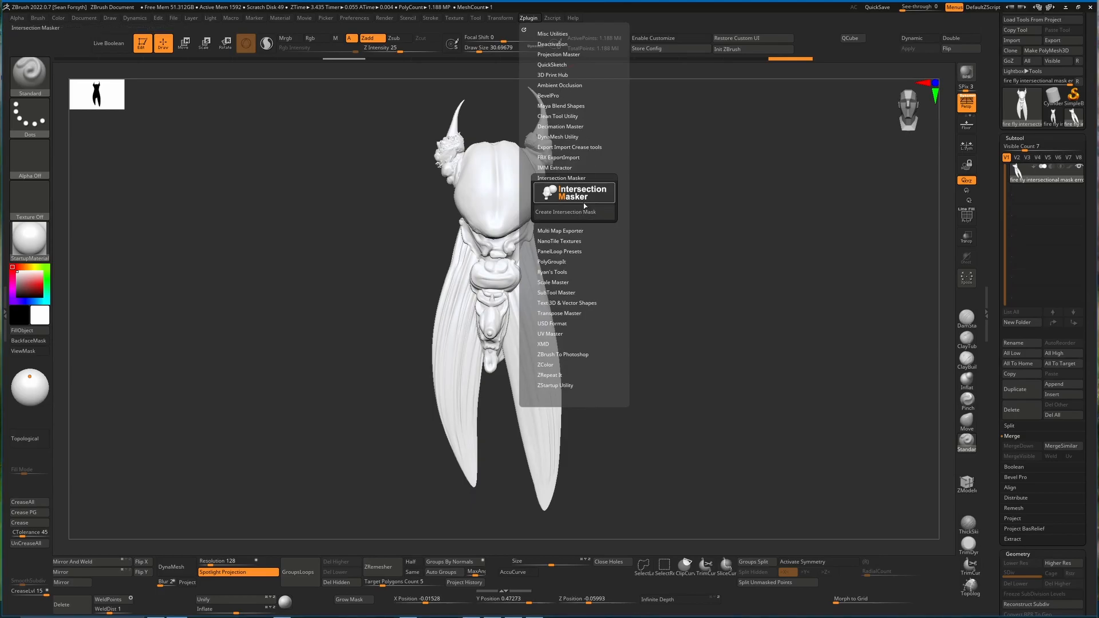
{"action": "left_click", "coordinate": [566, 212]}
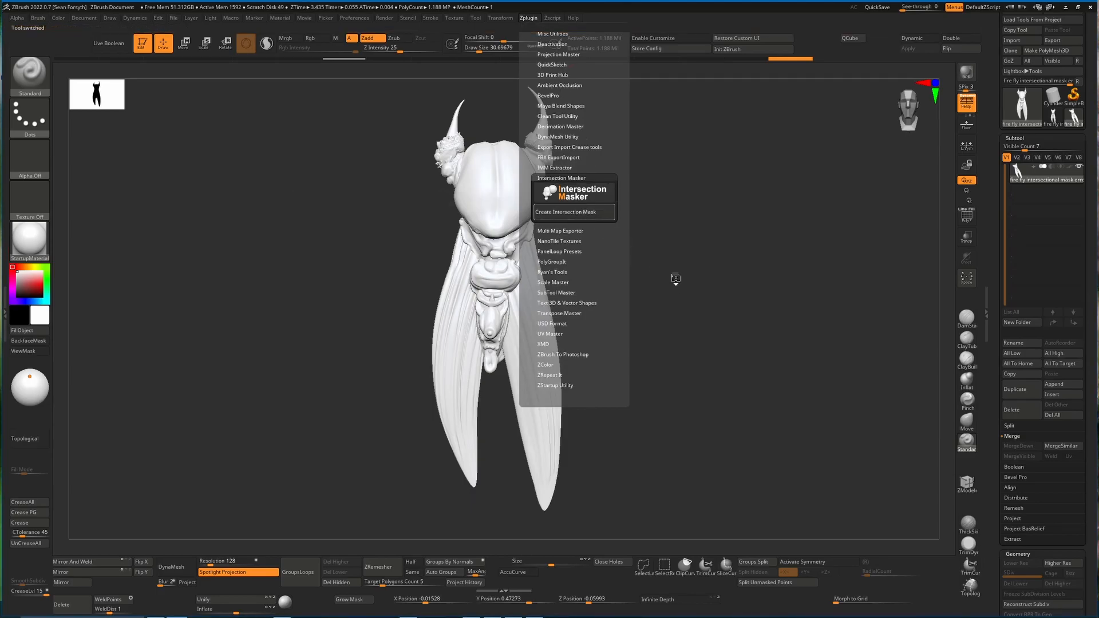
{"action": "left_click", "coordinate": [567, 212]}
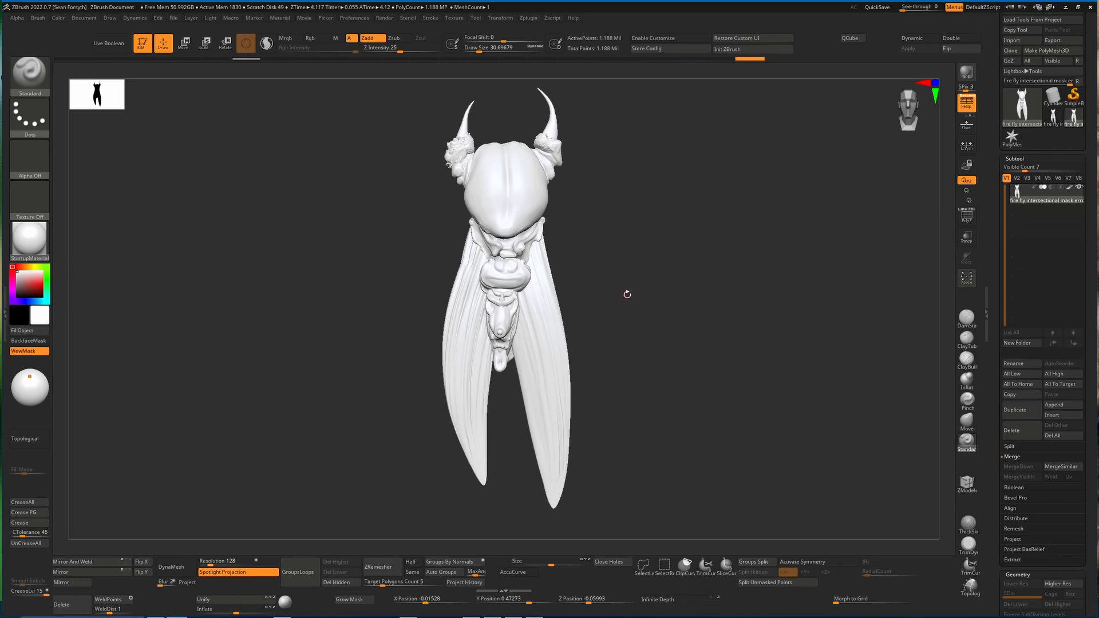
{"action": "mouse_move", "coordinate": [609, 246]}
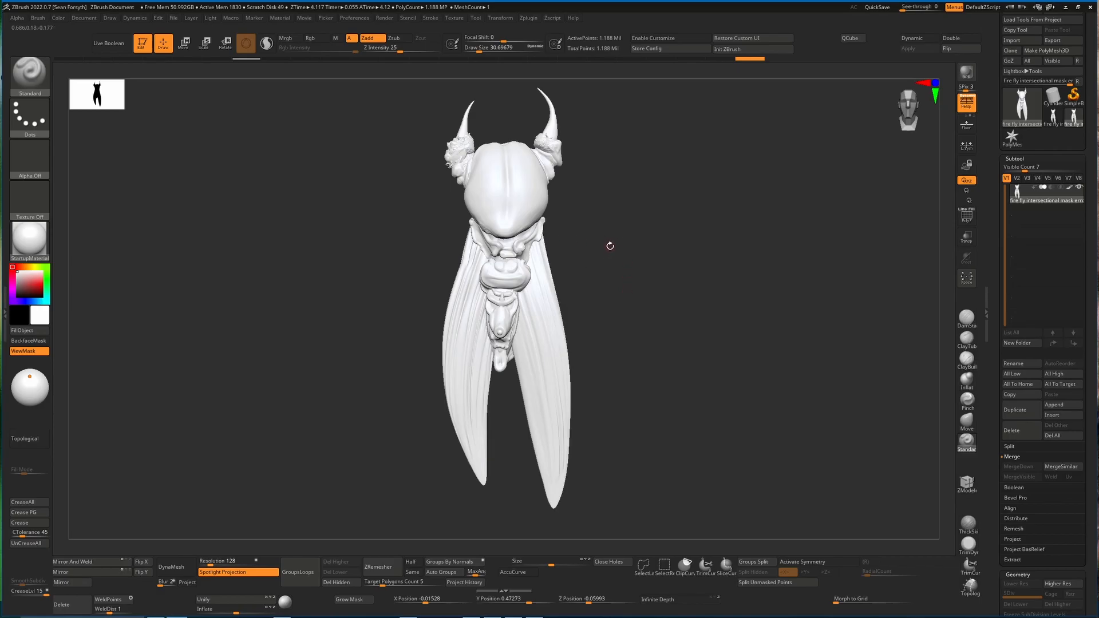
{"action": "mouse_move", "coordinate": [621, 226]}
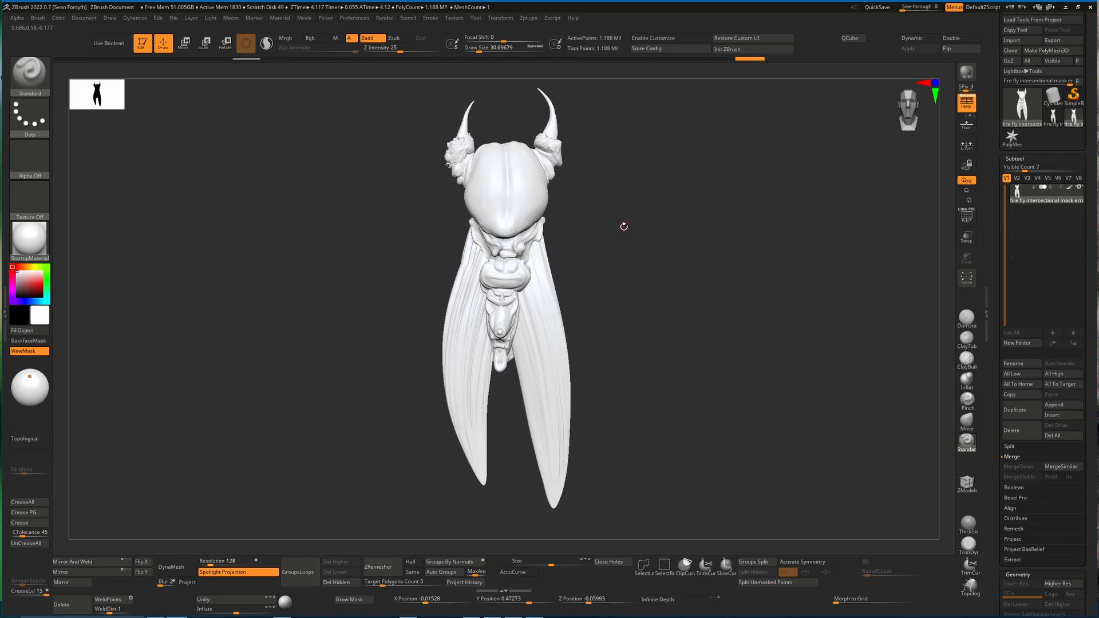
{"action": "mouse_move", "coordinate": [631, 228]}
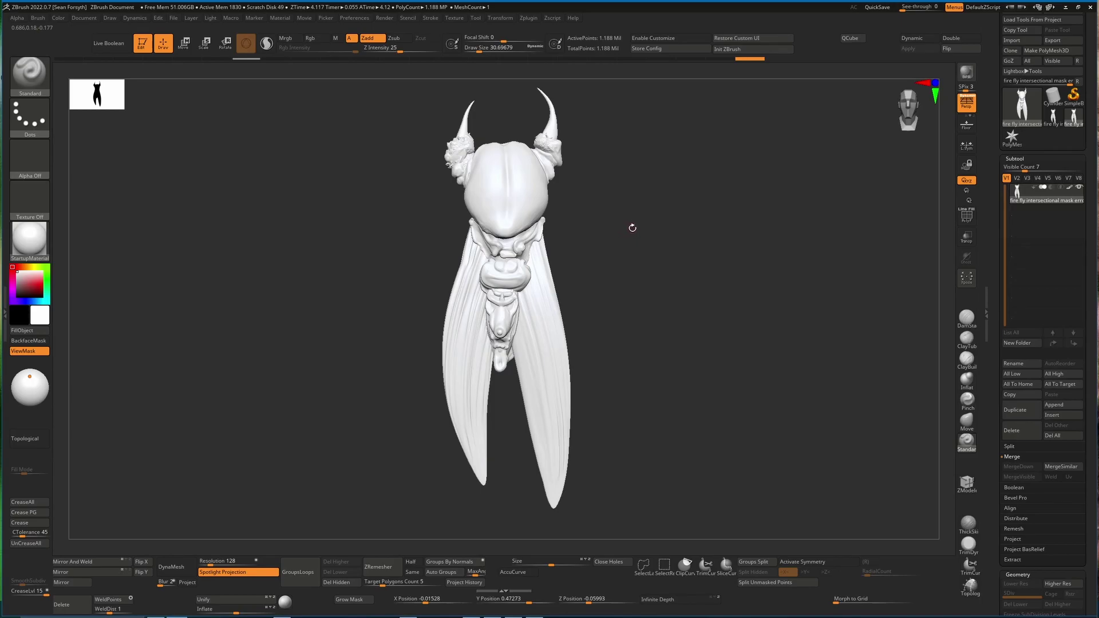